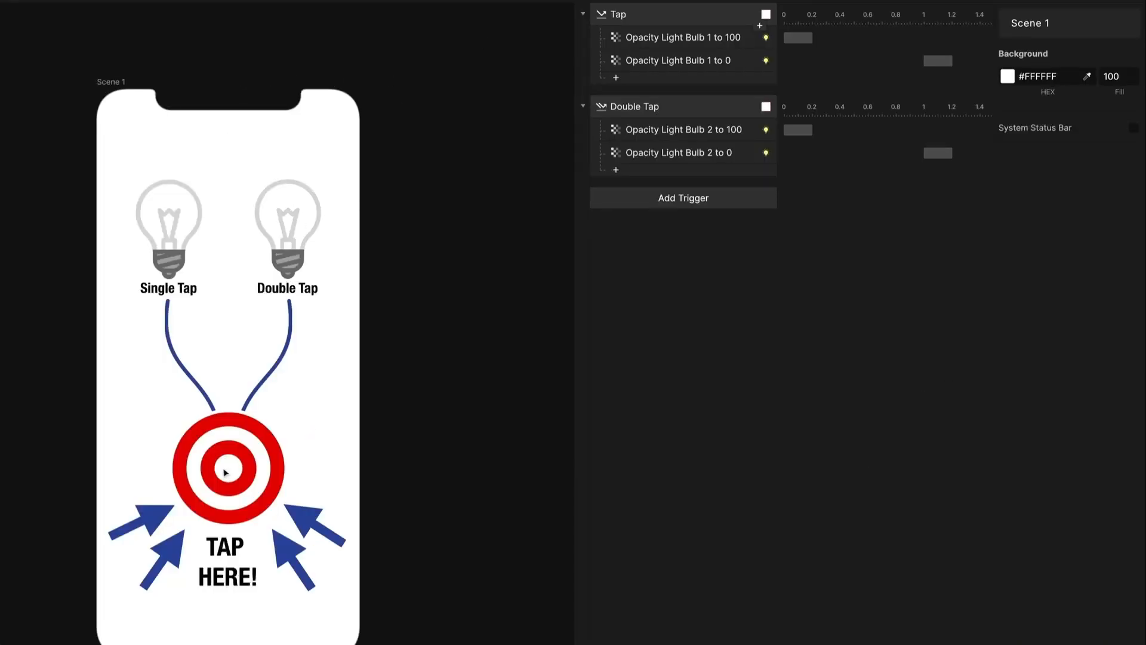
Step: Review the Tap and Double Tap triggers and test tapping the target in the preview
{"action": "left_click", "coordinate": [227, 468]}
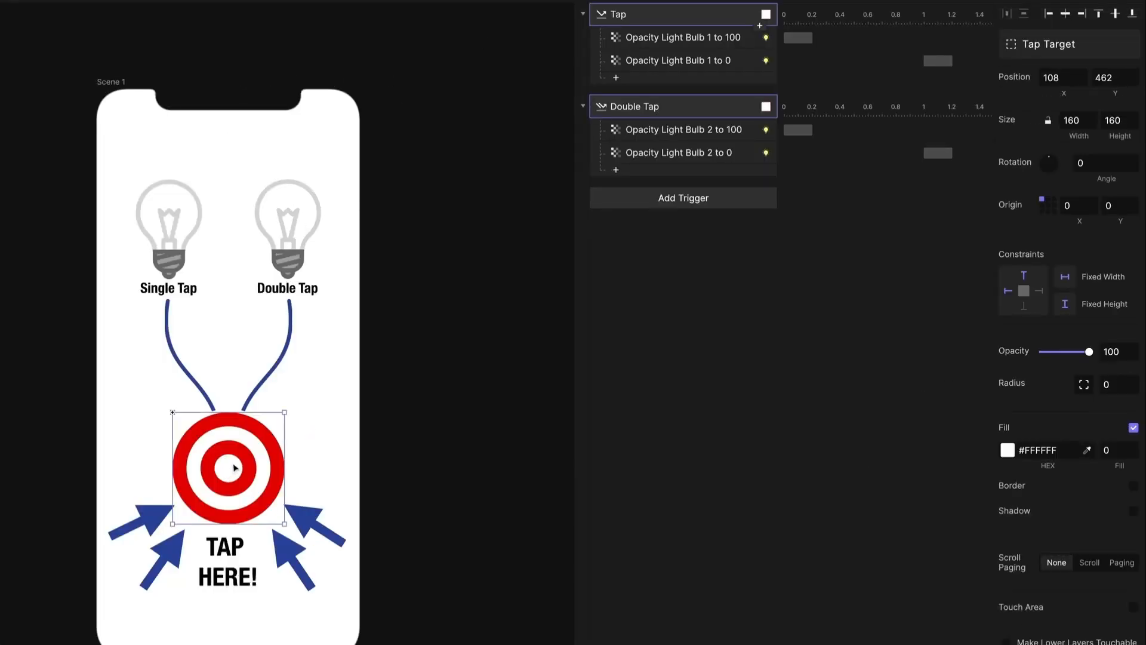
{"action": "left_click", "coordinate": [637, 14]}
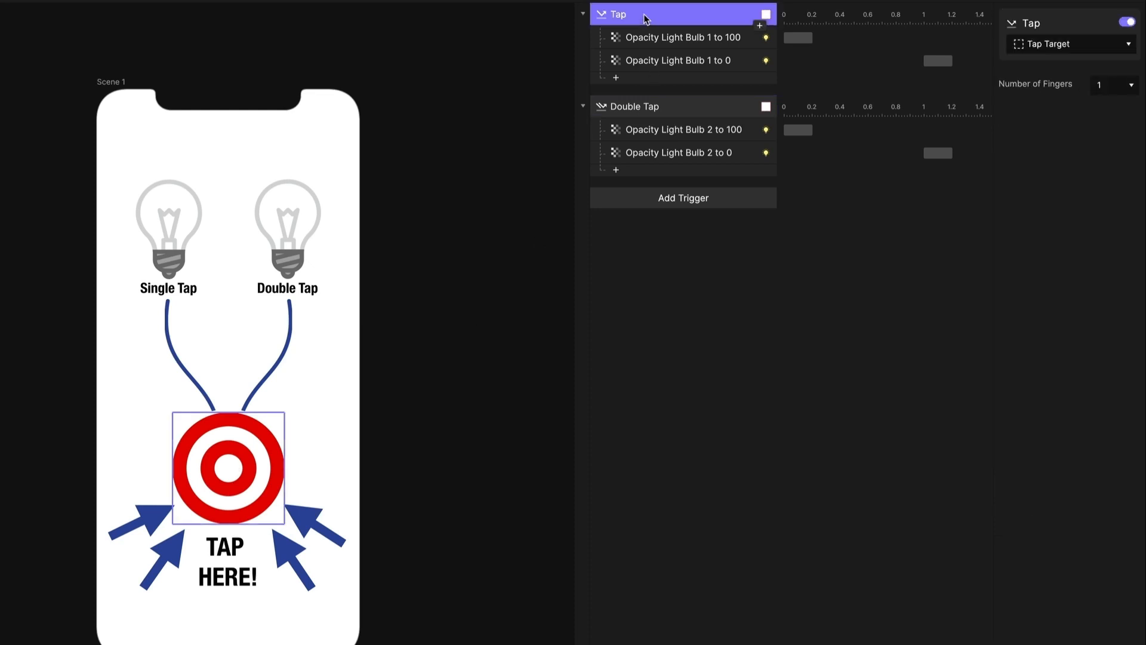
{"action": "left_click", "coordinate": [634, 106]}
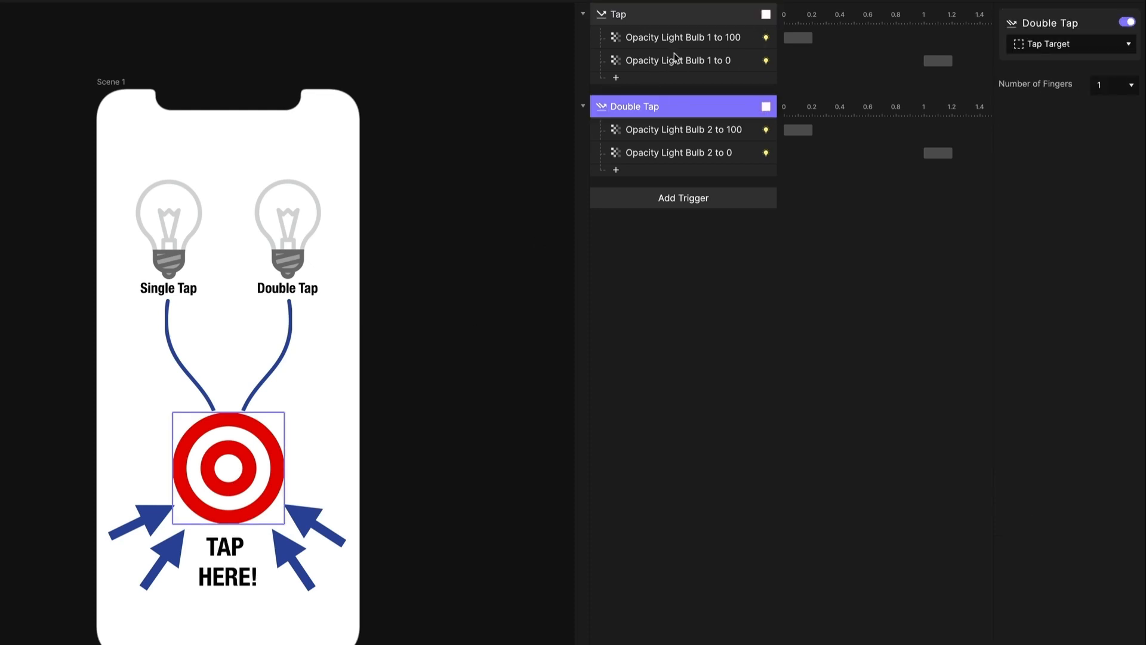
{"action": "left_click", "coordinate": [675, 37]}
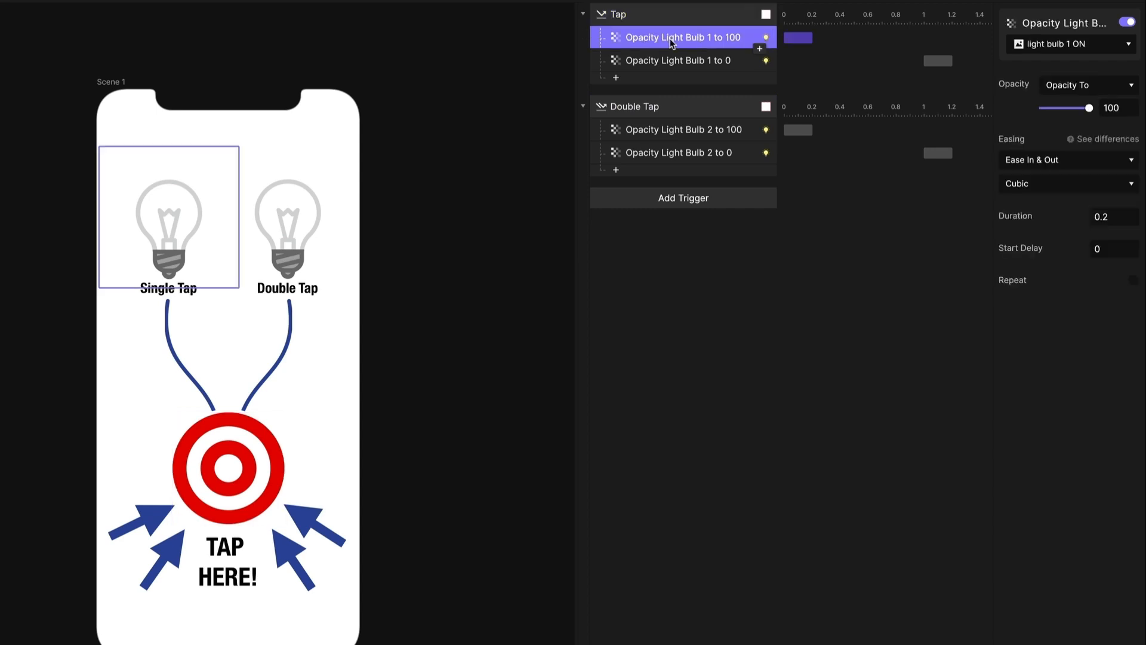
{"action": "mouse_move", "coordinate": [291, 468]}
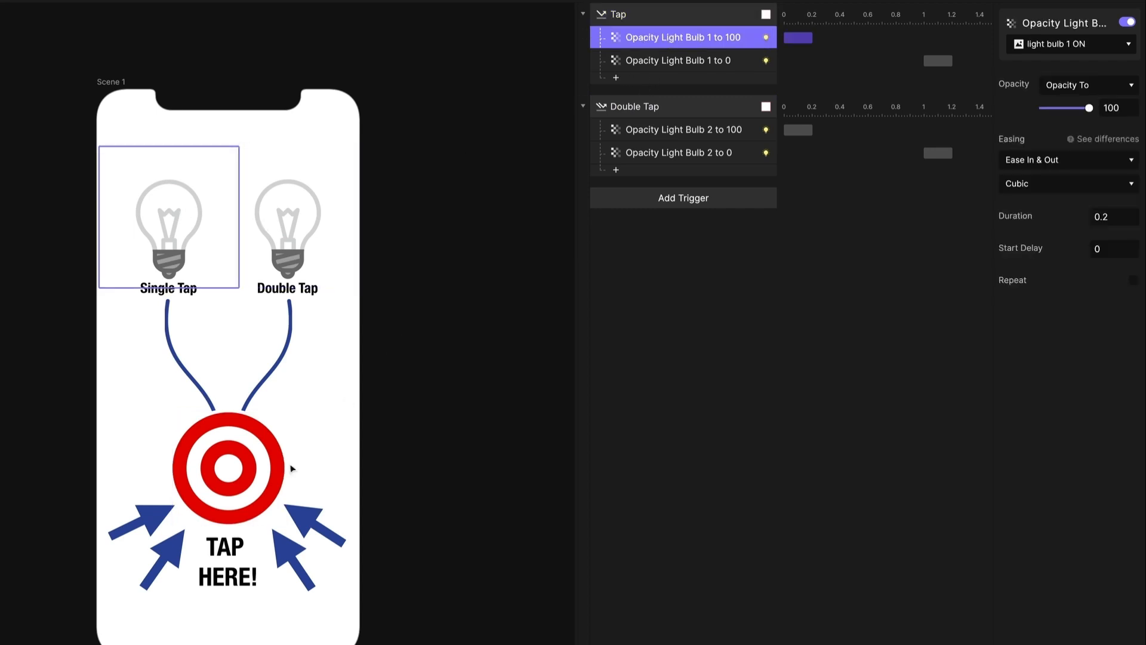
{"action": "left_click", "coordinate": [682, 129]}
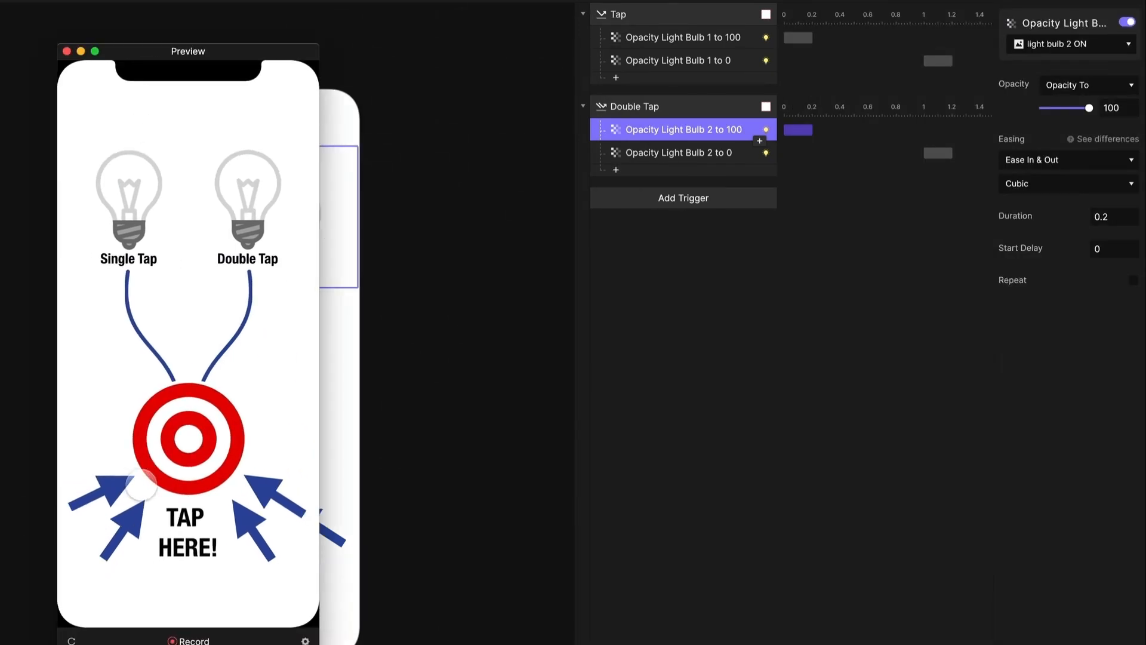
{"action": "left_click", "coordinate": [187, 441]}
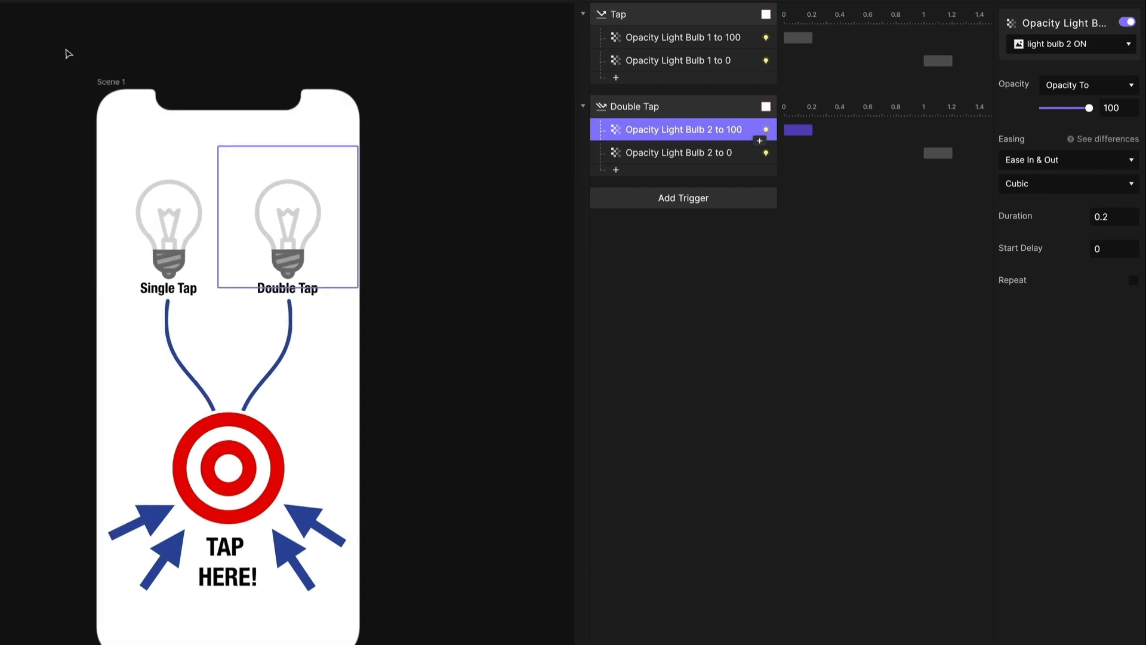
{"action": "mouse_move", "coordinate": [666, 16]}
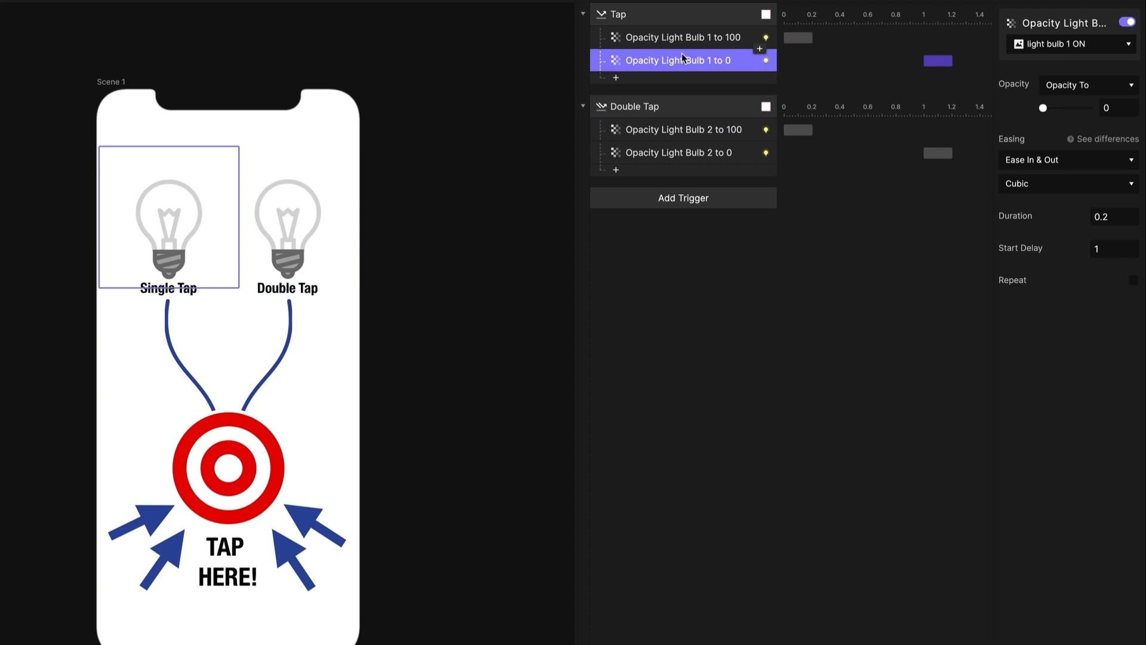
Step: Inspect bulb 1's fade responses and raise bulb 1 to full opacity to see it lit
{"action": "left_click", "coordinate": [633, 106]}
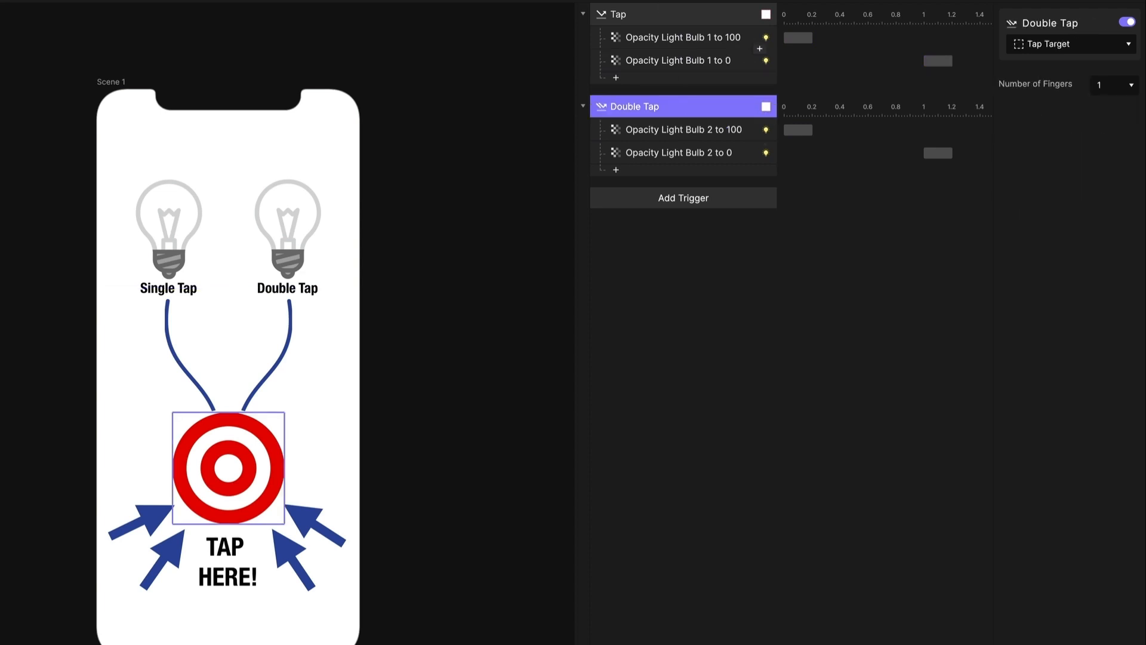
{"action": "left_click", "coordinate": [676, 60]}
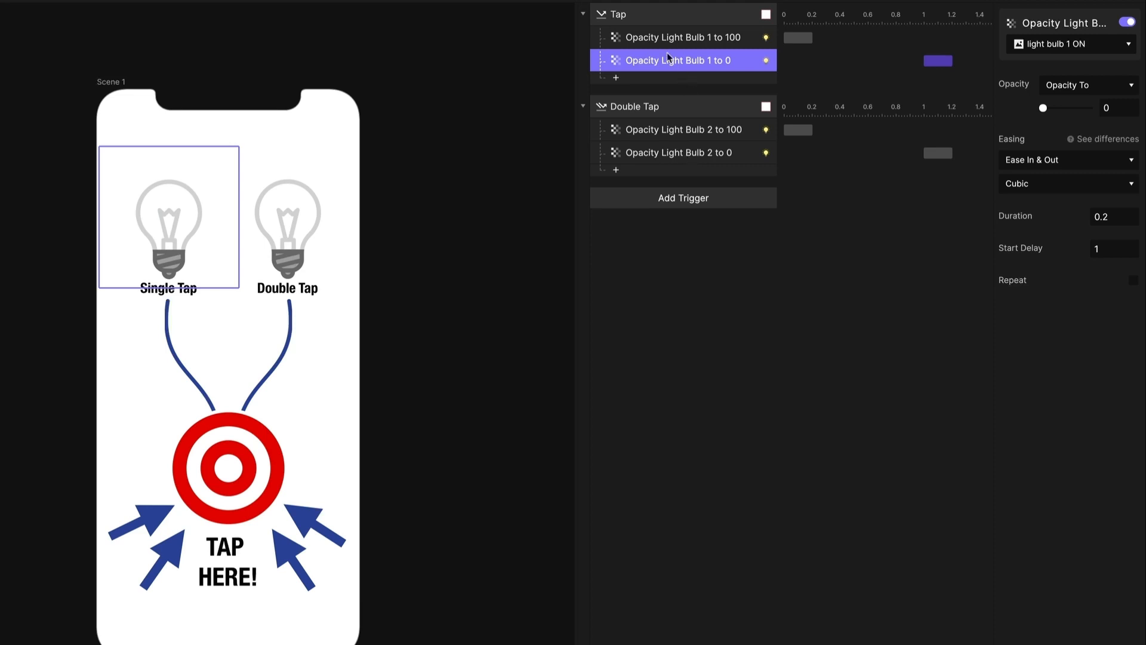
{"action": "left_click", "coordinate": [677, 37]}
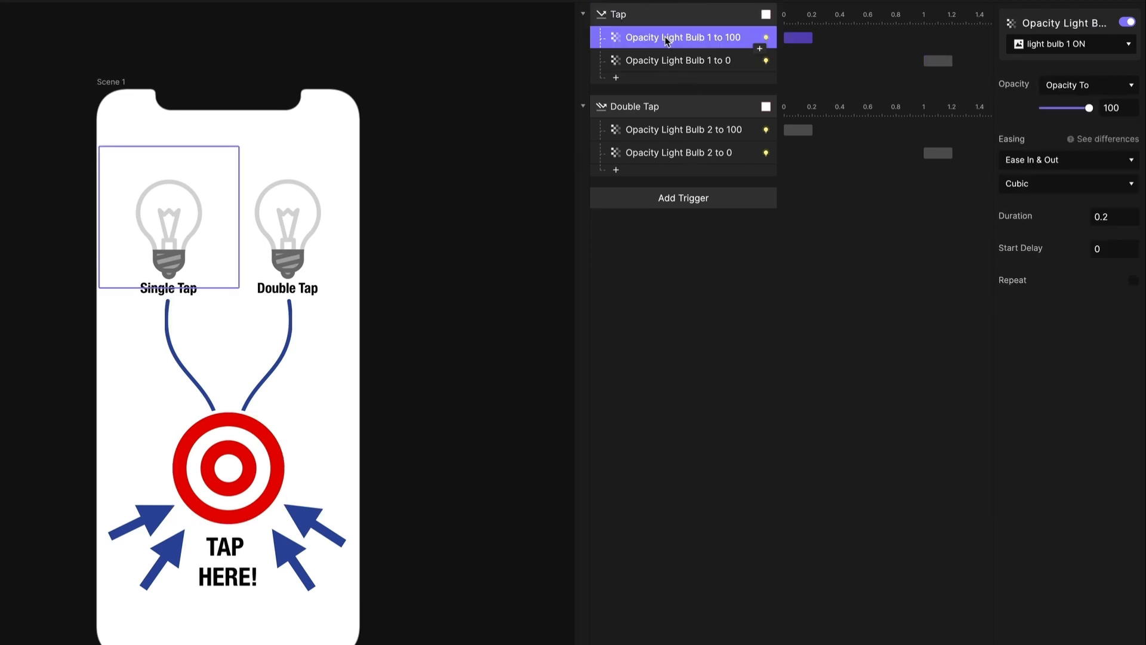
{"action": "mouse_move", "coordinate": [676, 39]}
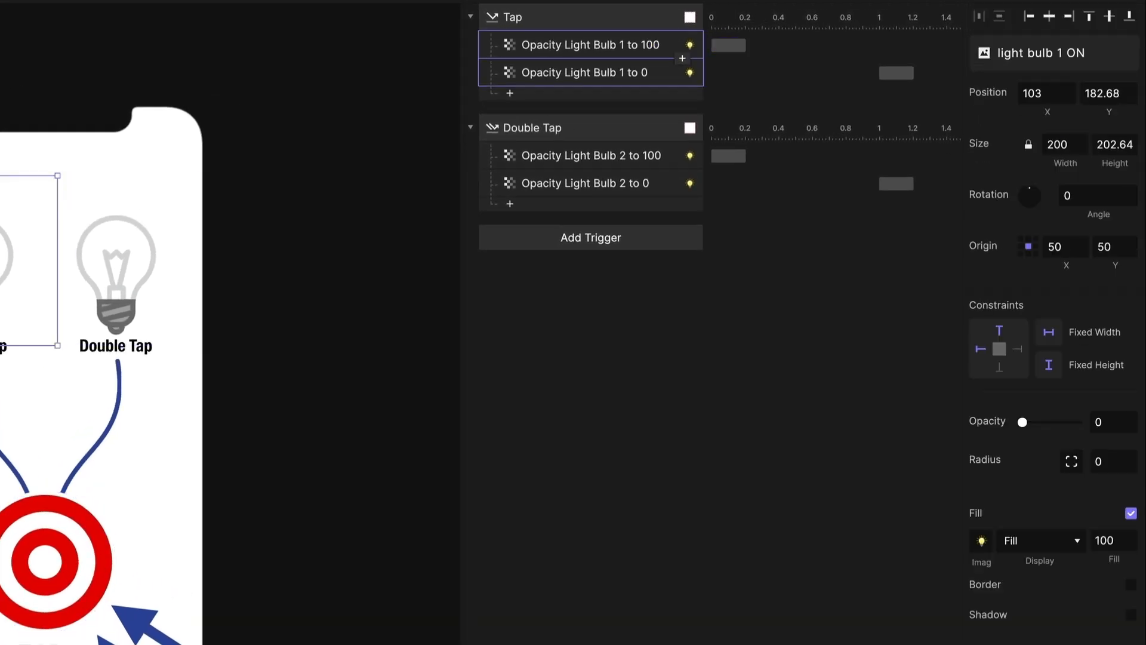
{"action": "mouse_move", "coordinate": [1057, 289]}
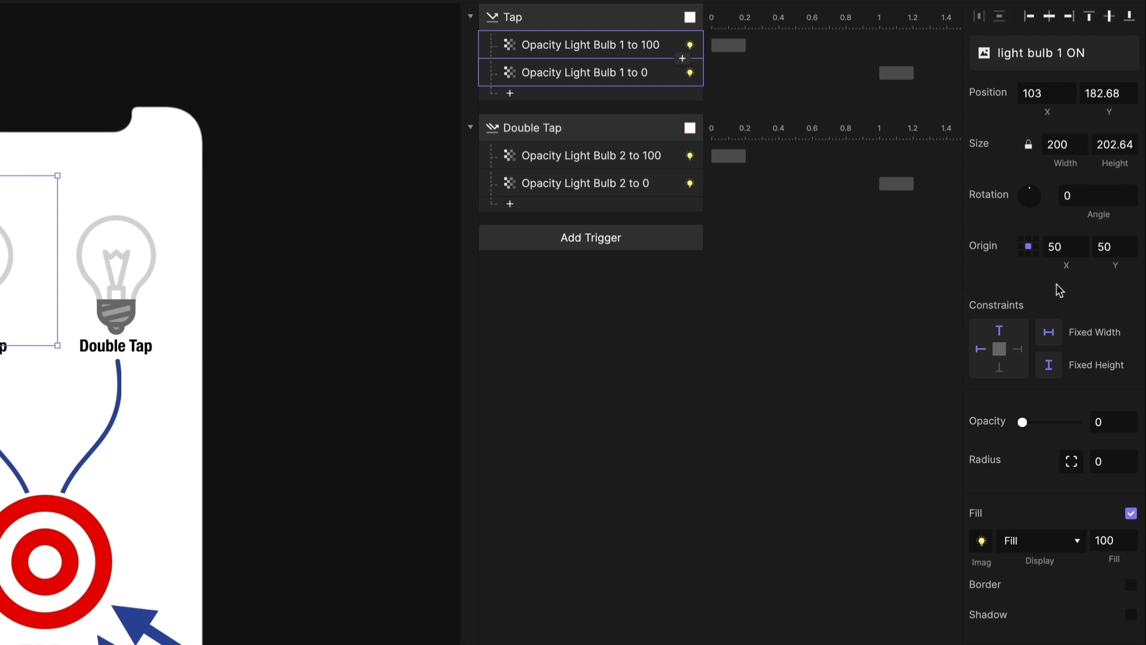
{"action": "left_click_drag", "start_coordinate": [1022, 421], "coordinate": [1076, 421]}
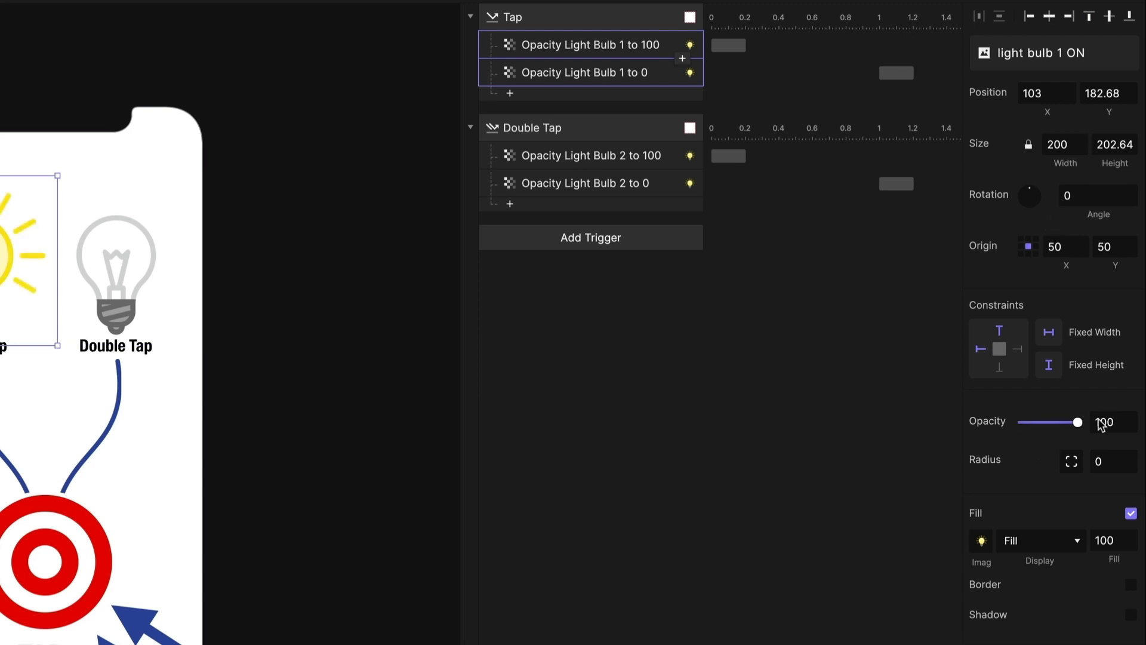
{"action": "left_click", "coordinate": [585, 44]}
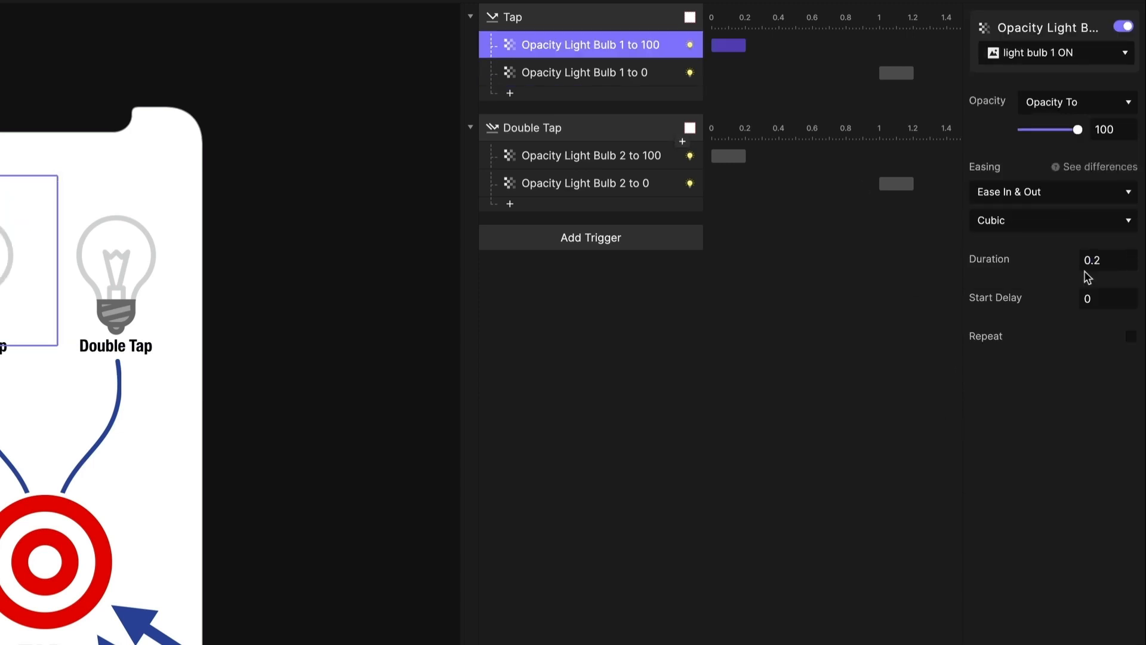
Step: Set the bulb 1 fade-in's start delay to 0.2 seconds
{"action": "left_click", "coordinate": [1105, 298]}
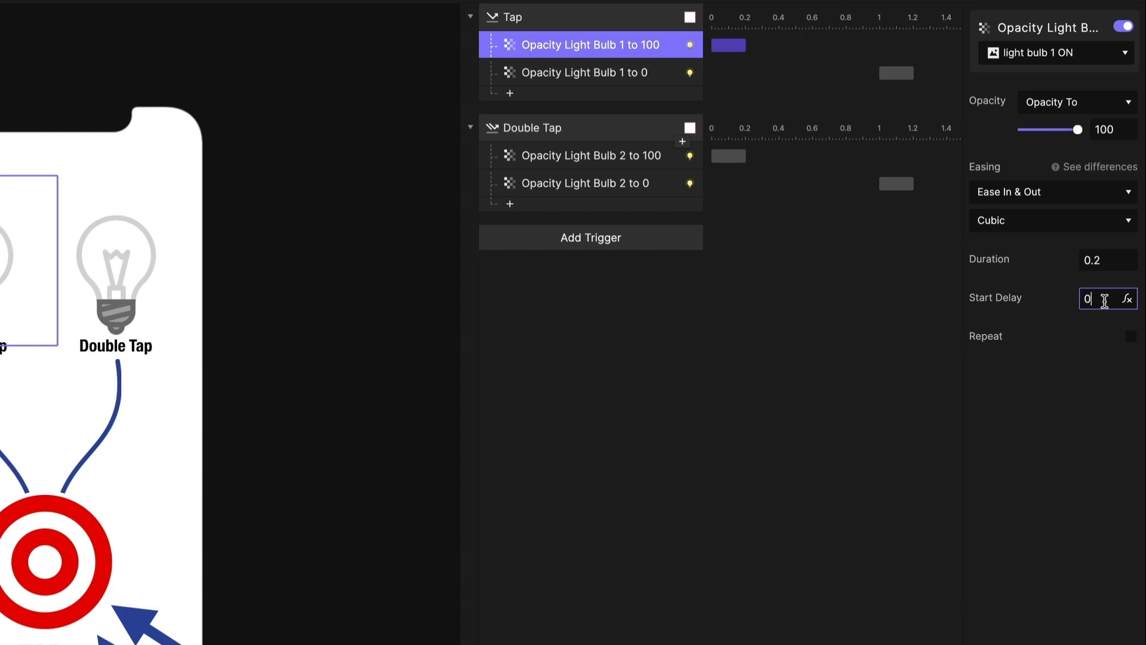
{"action": "type", "text": "0.2"}
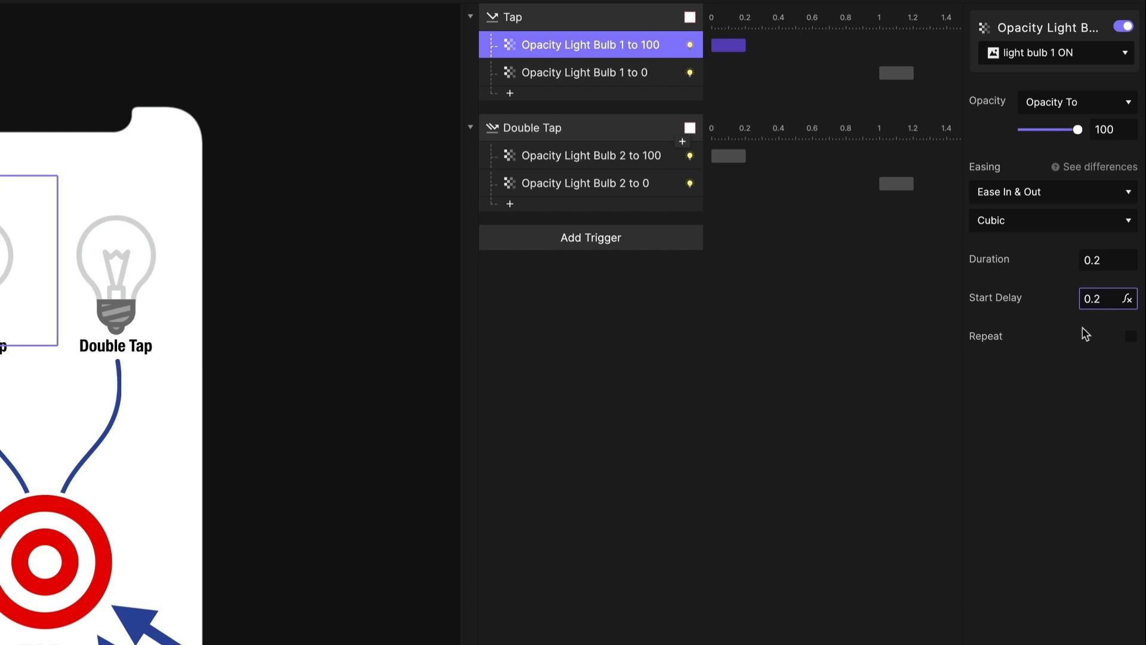
{"action": "left_click", "coordinate": [761, 45]}
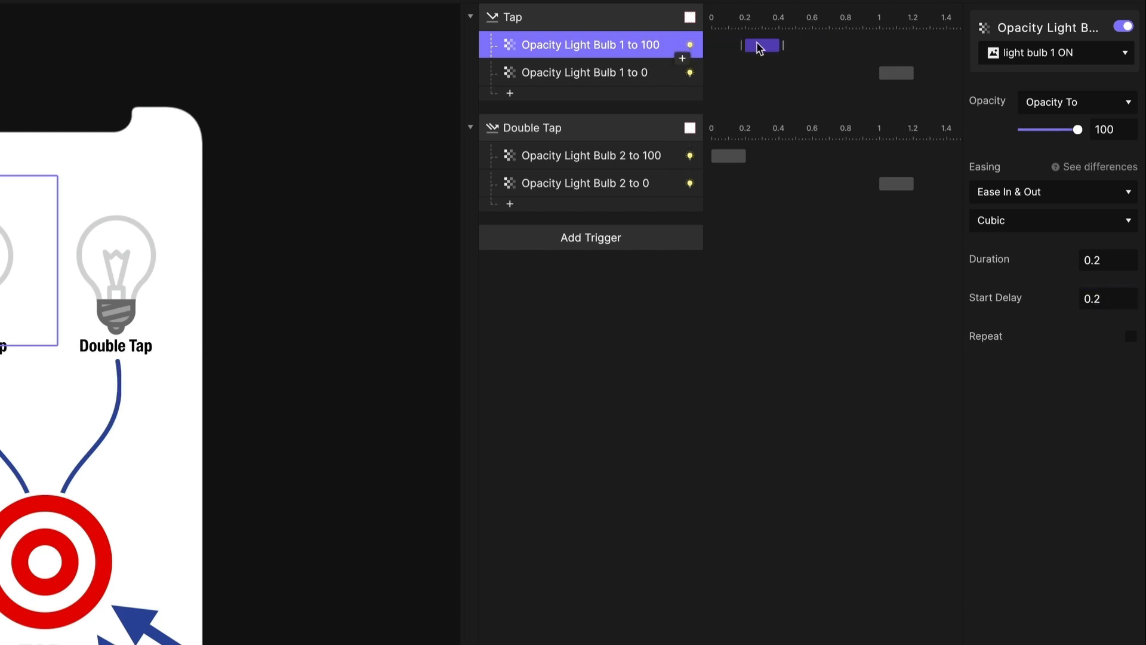
{"action": "left_click_drag", "start_coordinate": [761, 45], "coordinate": [746, 46]}
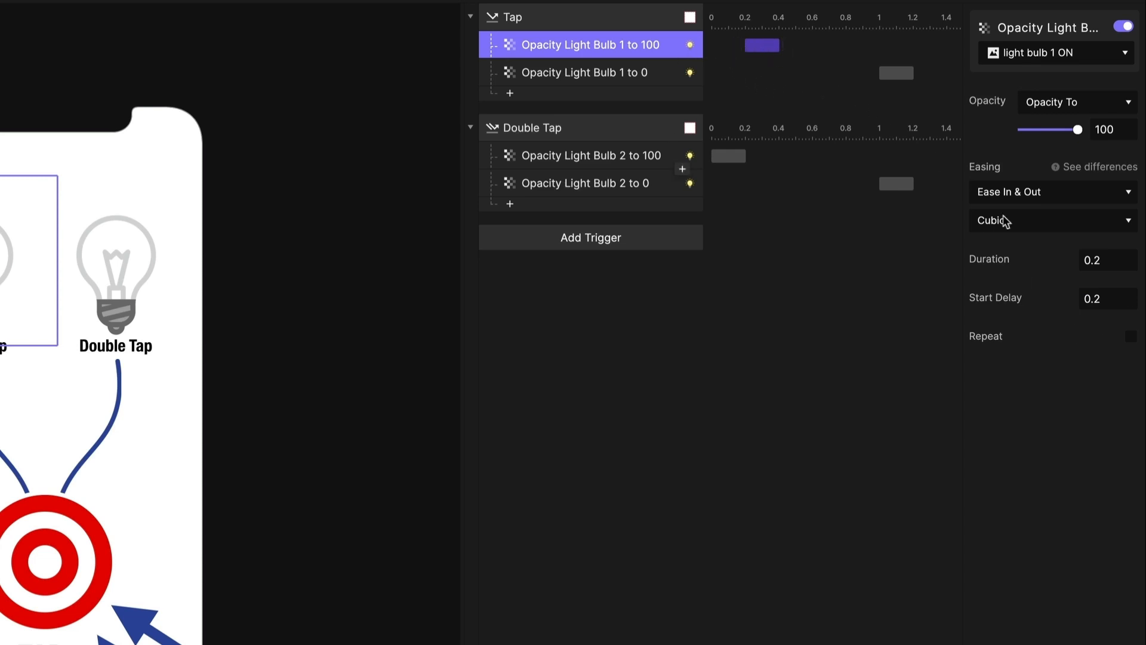
{"action": "mouse_move", "coordinate": [1109, 298]}
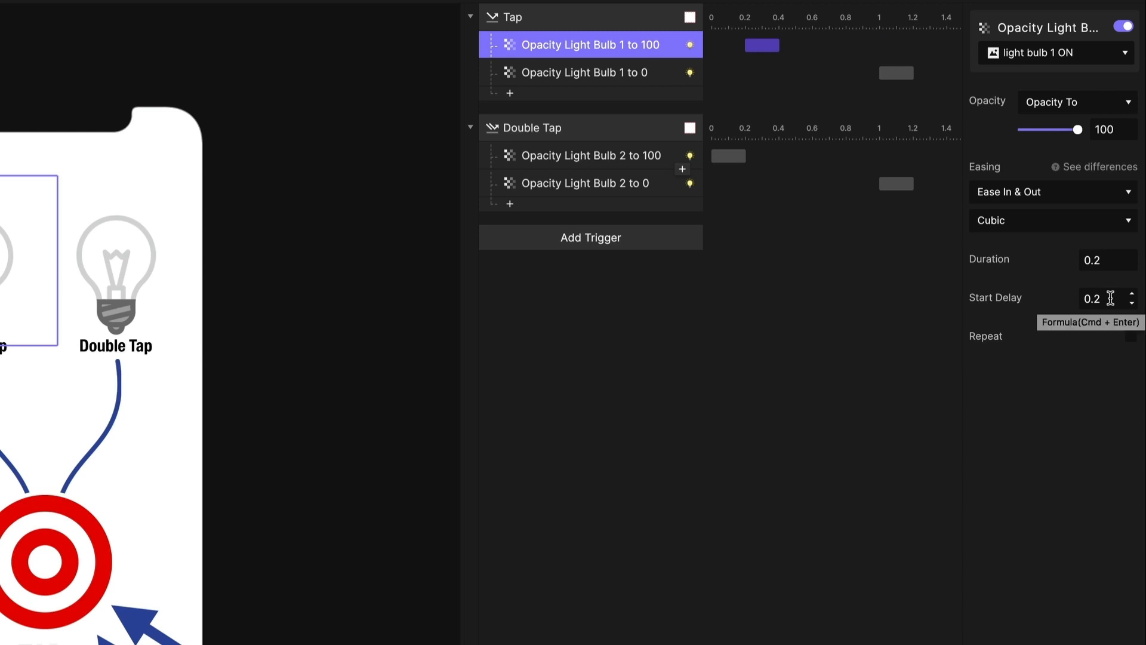
{"action": "mouse_move", "coordinate": [916, 261]}
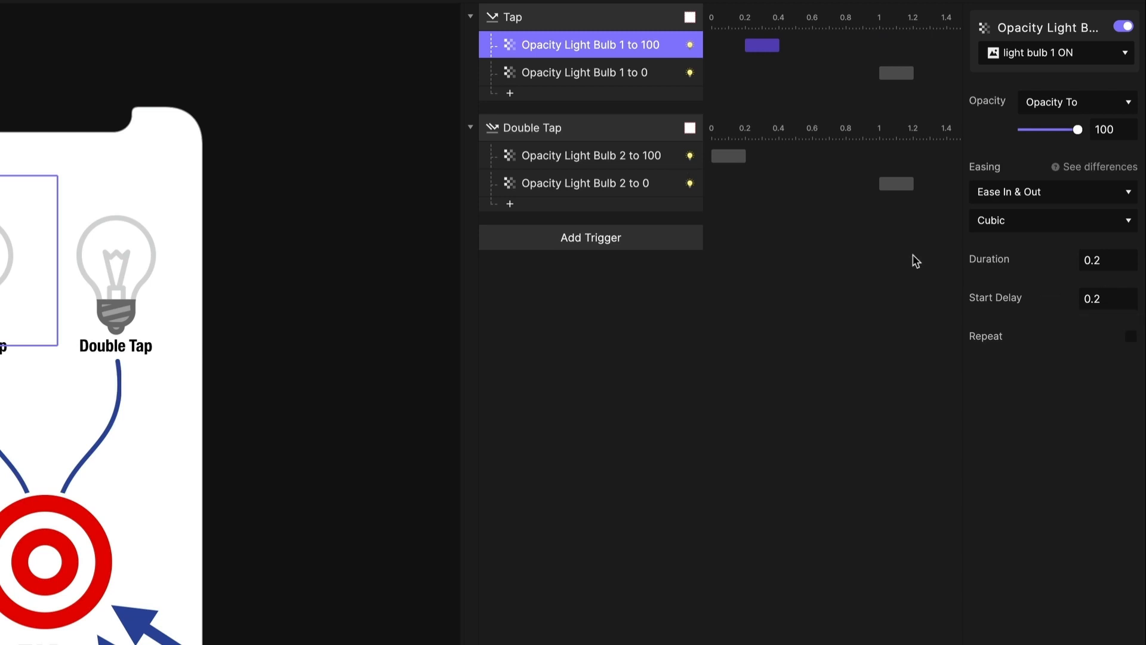
{"action": "mouse_move", "coordinate": [721, 97]}
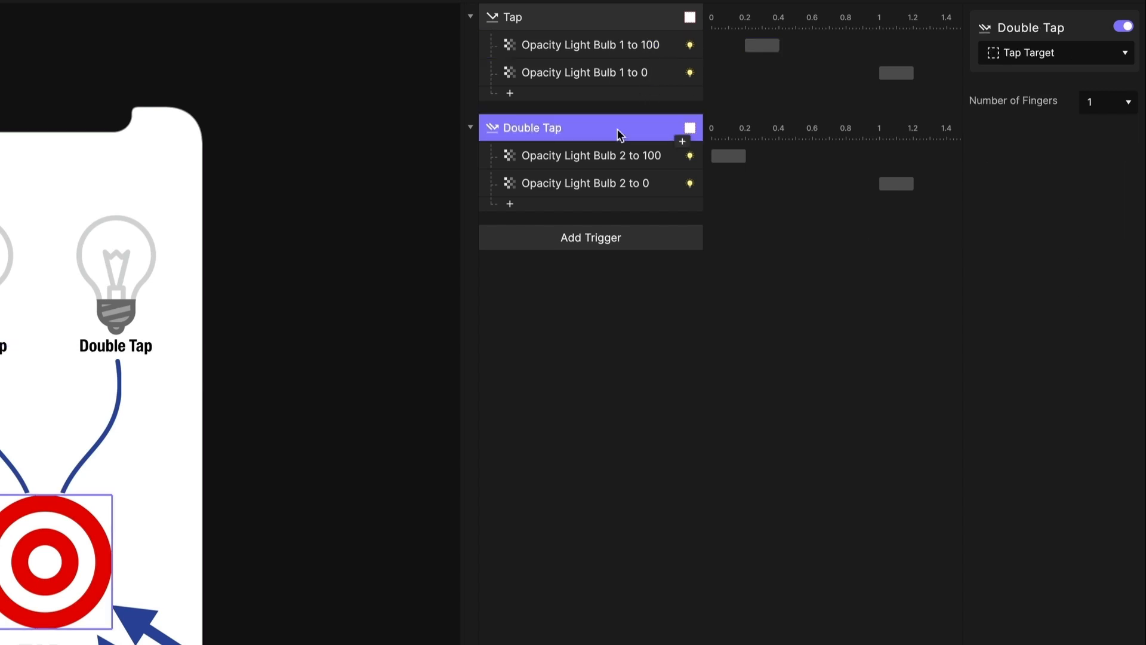
{"action": "mouse_move", "coordinate": [653, 141]}
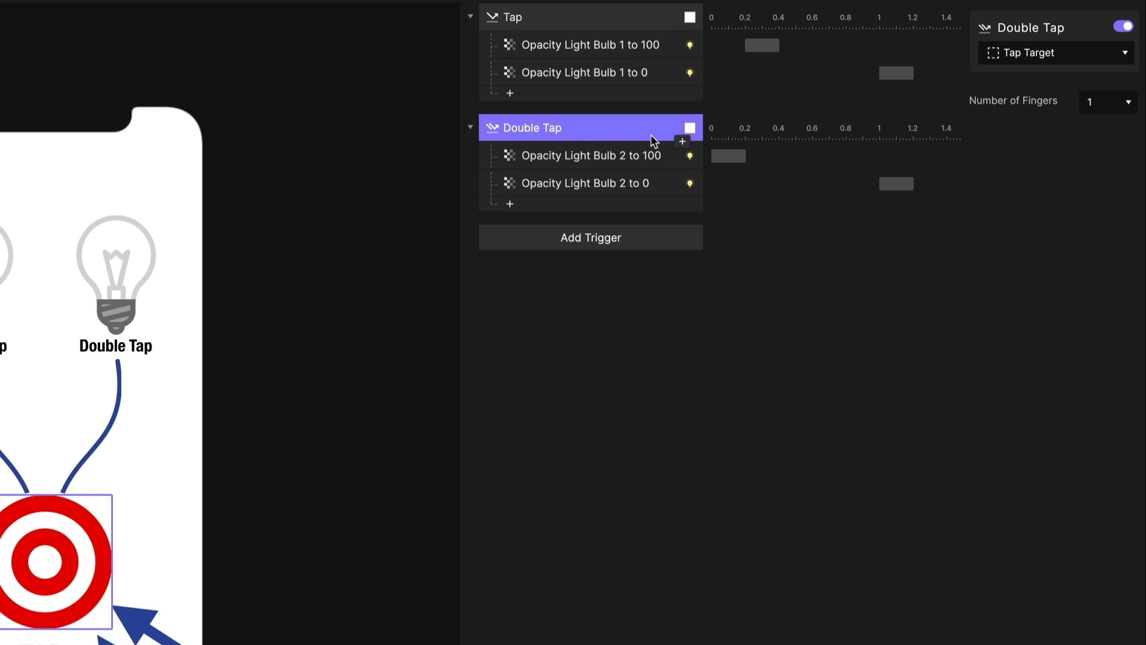
Step: Review bulb 1's fade responses and select bulb 2's fade-in under Double Tap
{"action": "left_click", "coordinate": [582, 71]}
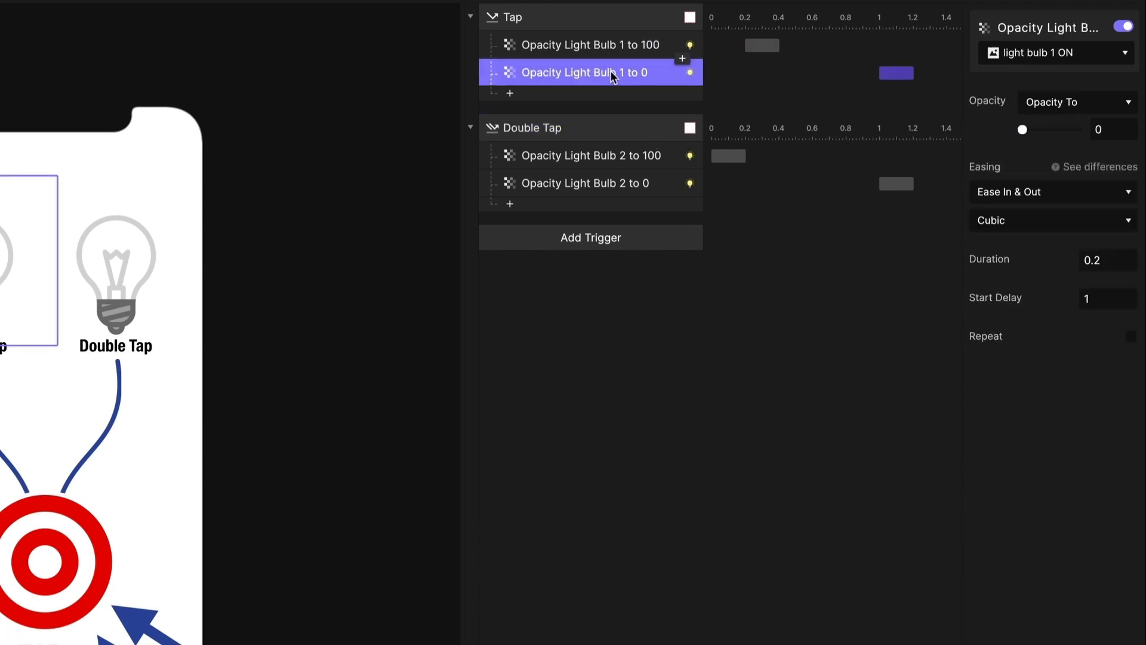
{"action": "left_click", "coordinate": [591, 44]}
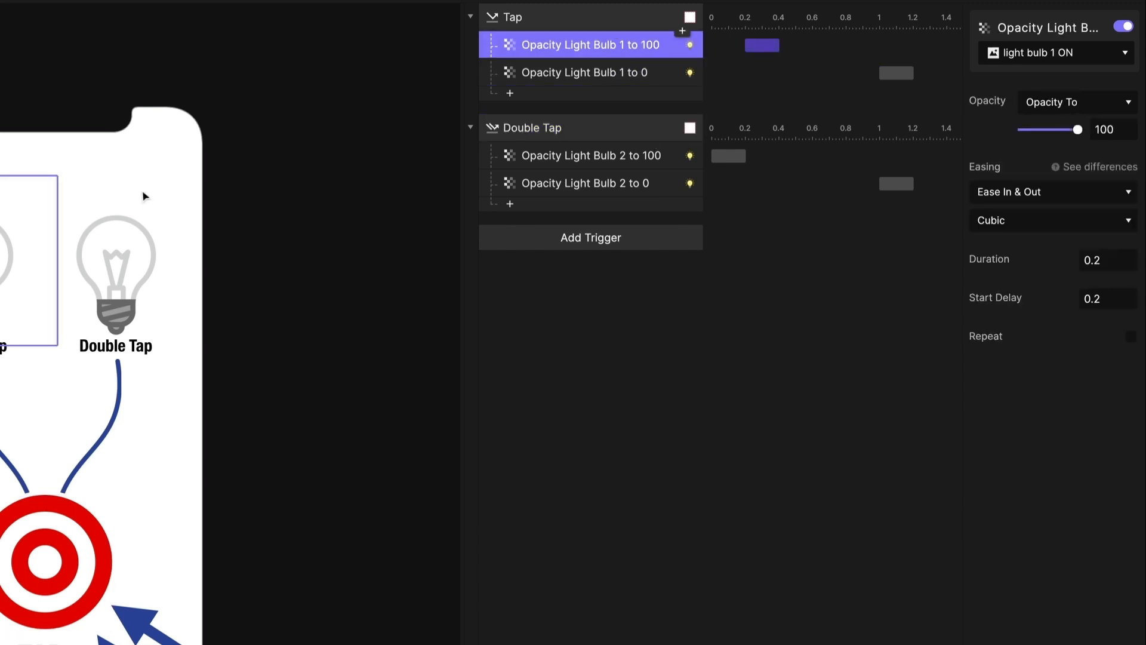
{"action": "left_click", "coordinate": [591, 155]}
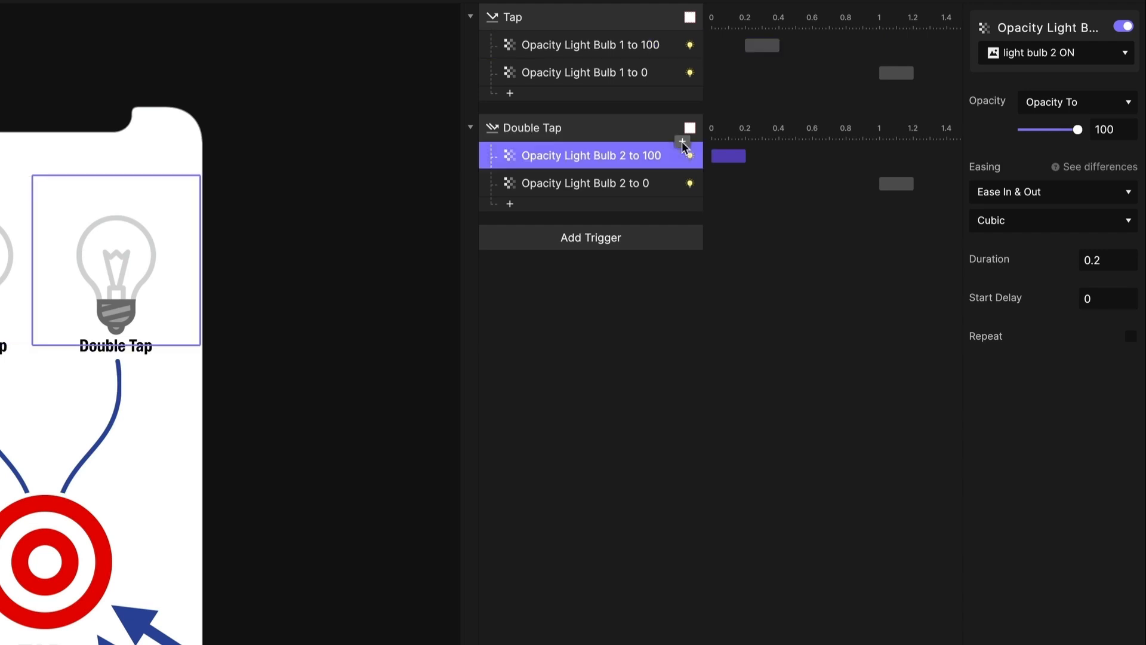
Step: Add a Stop response to Double Tap and assign its target layer
{"action": "left_click", "coordinate": [681, 148]}
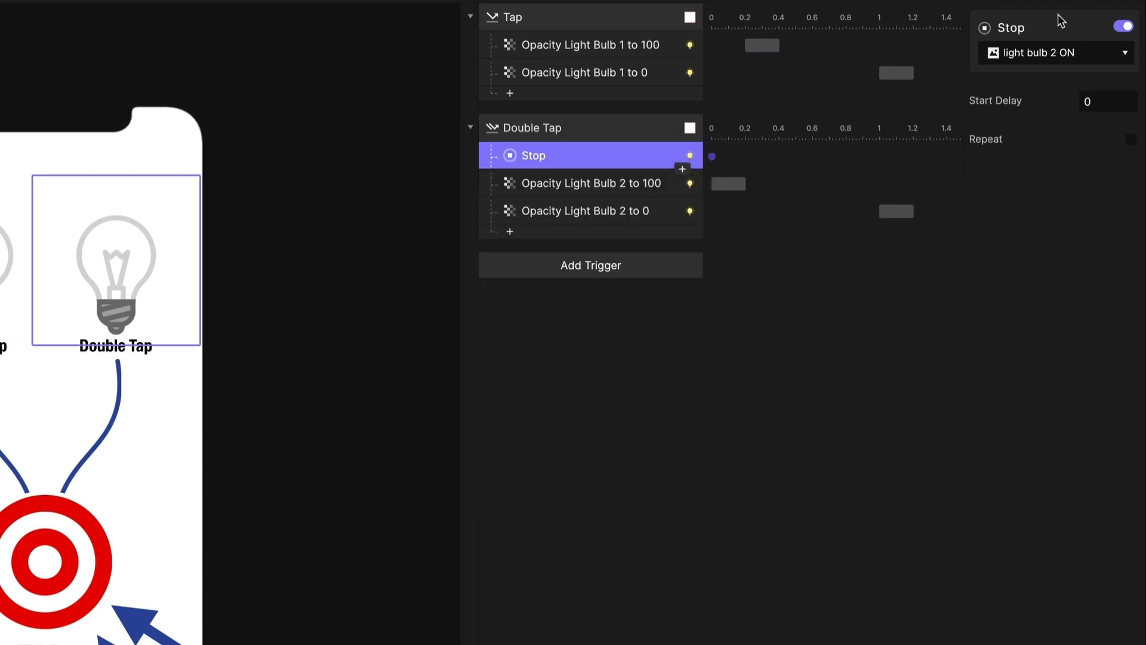
{"action": "left_click", "coordinate": [1053, 51]}
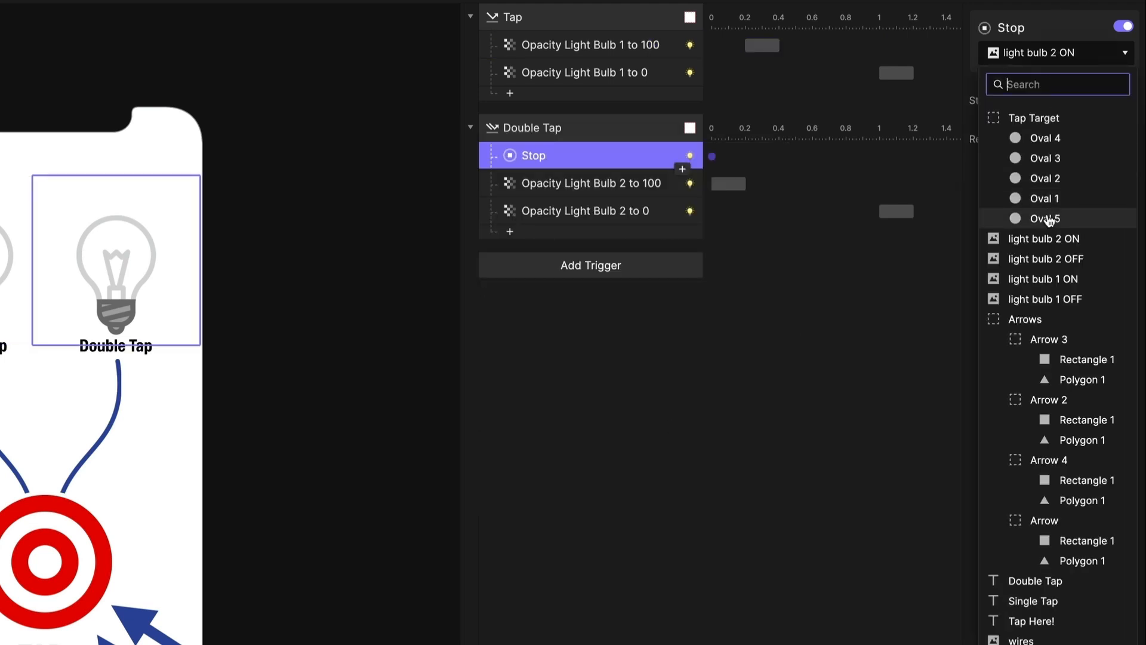
{"action": "left_click", "coordinate": [1044, 278]}
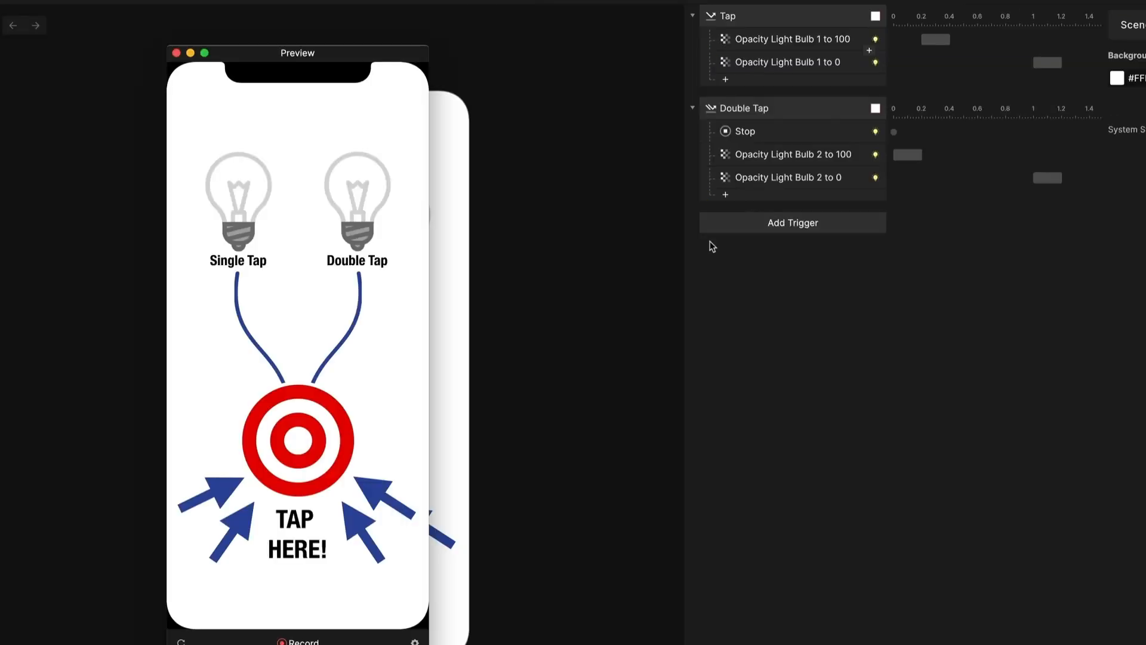
Step: Test the prototype in the Scene 1 preview, then close the preview
{"action": "left_click", "coordinate": [294, 441]}
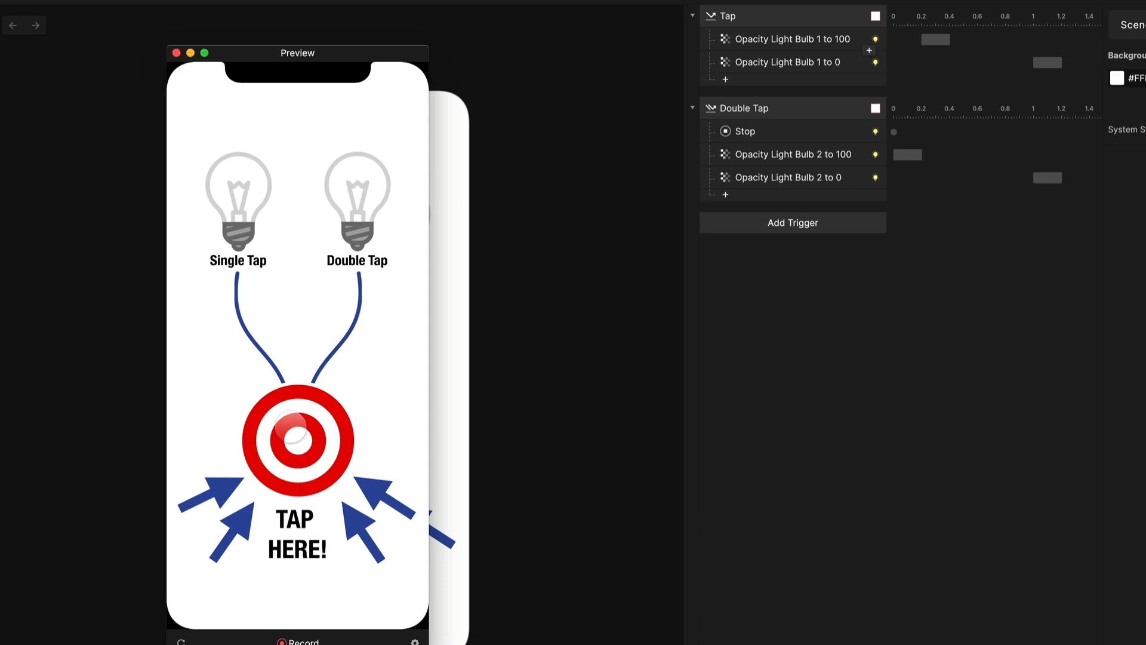
{"action": "left_click", "coordinate": [294, 441]}
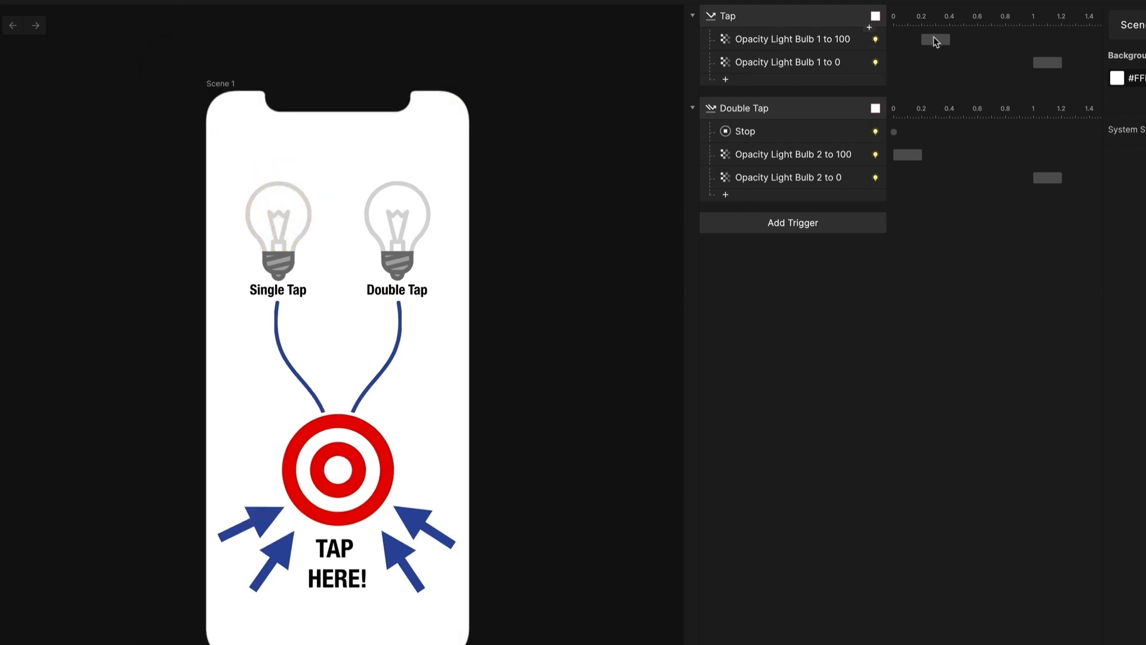
Step: Show the properties of the bulb 1 fade-to-100 response under Tap
{"action": "left_click", "coordinate": [790, 38]}
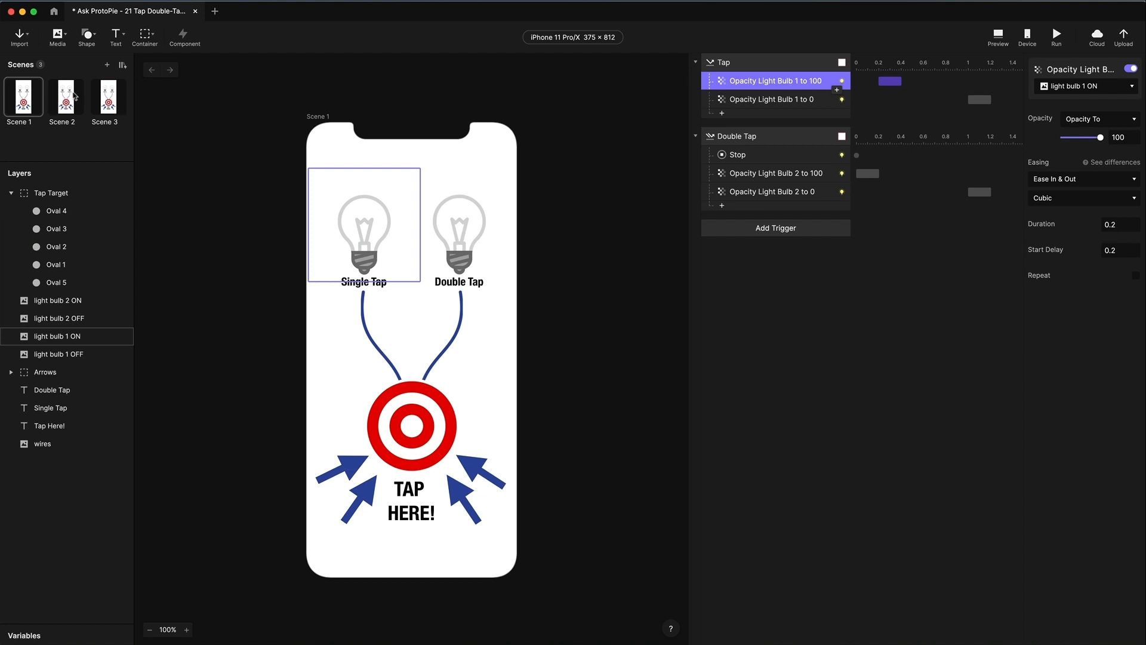
Step: Switch to Scene 2 and run its preview
{"action": "left_click", "coordinate": [62, 97]}
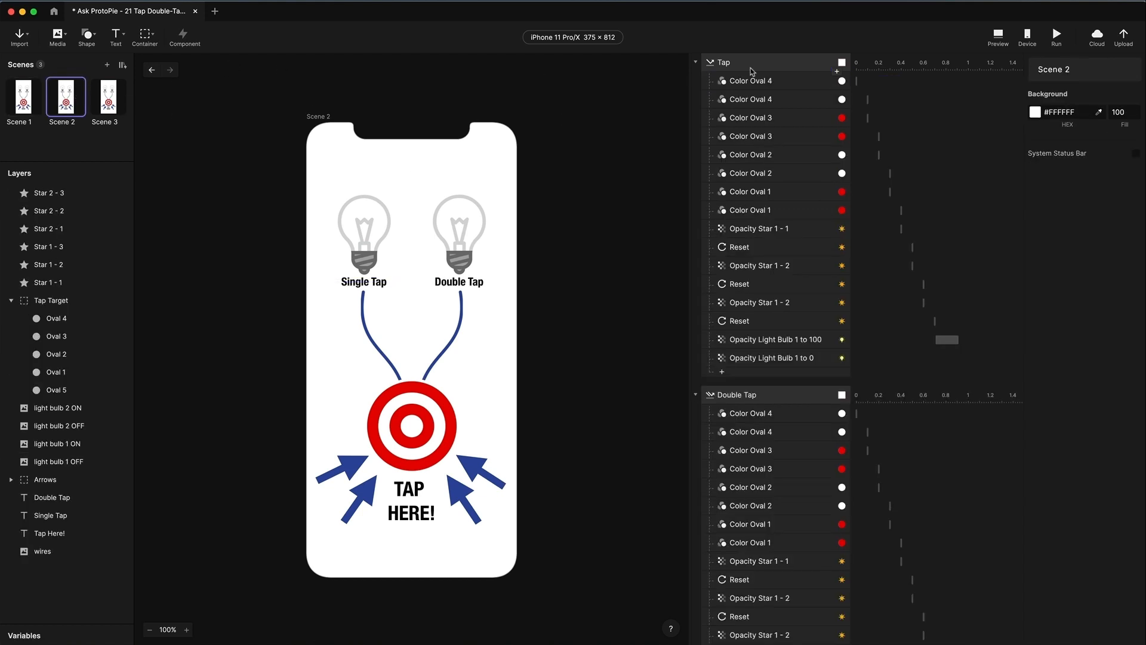
{"action": "scroll", "scroll_direction": "down", "scroll_amount": 3}
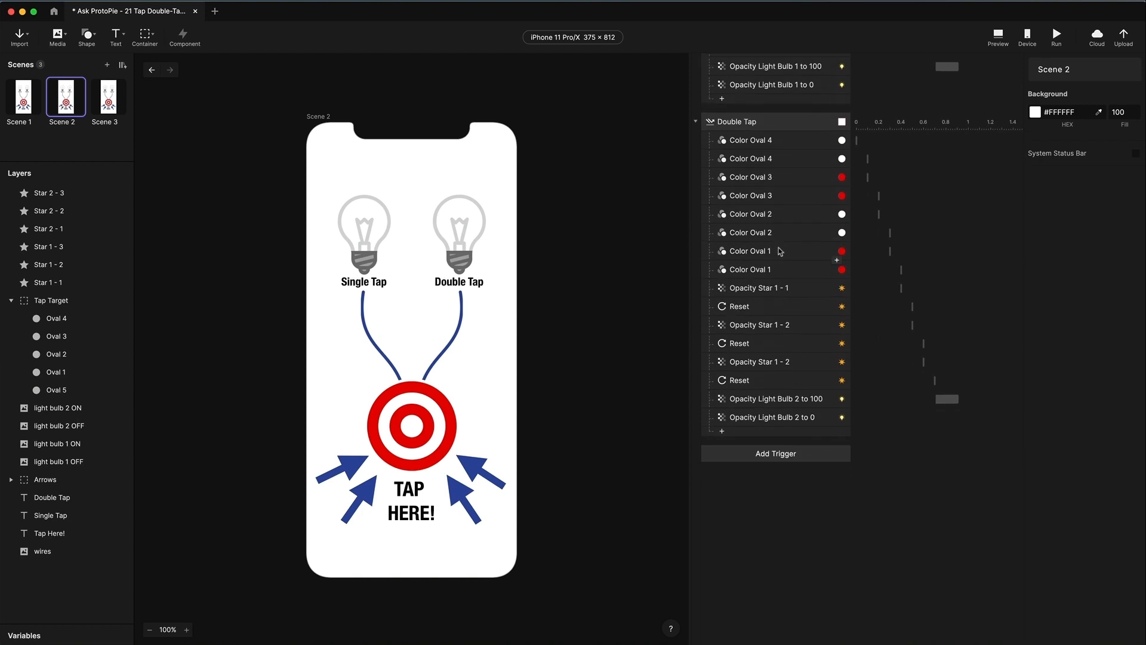
{"action": "left_click", "coordinate": [996, 34]}
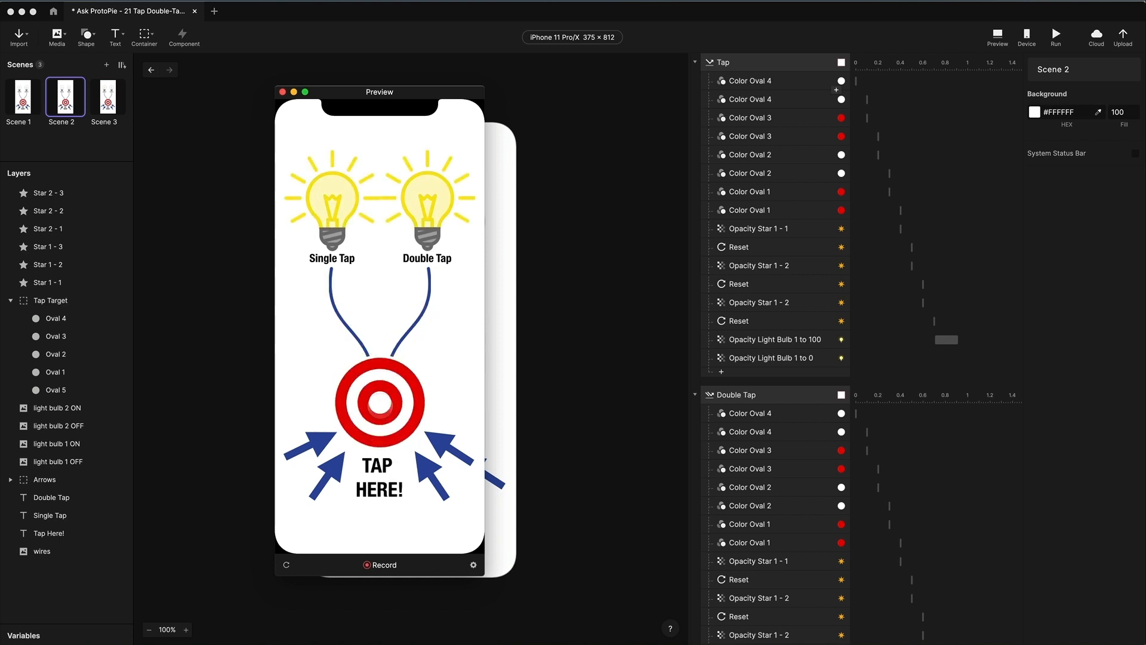
Step: Close the Scene 2 preview to return to the editor
{"action": "left_click", "coordinate": [378, 401]}
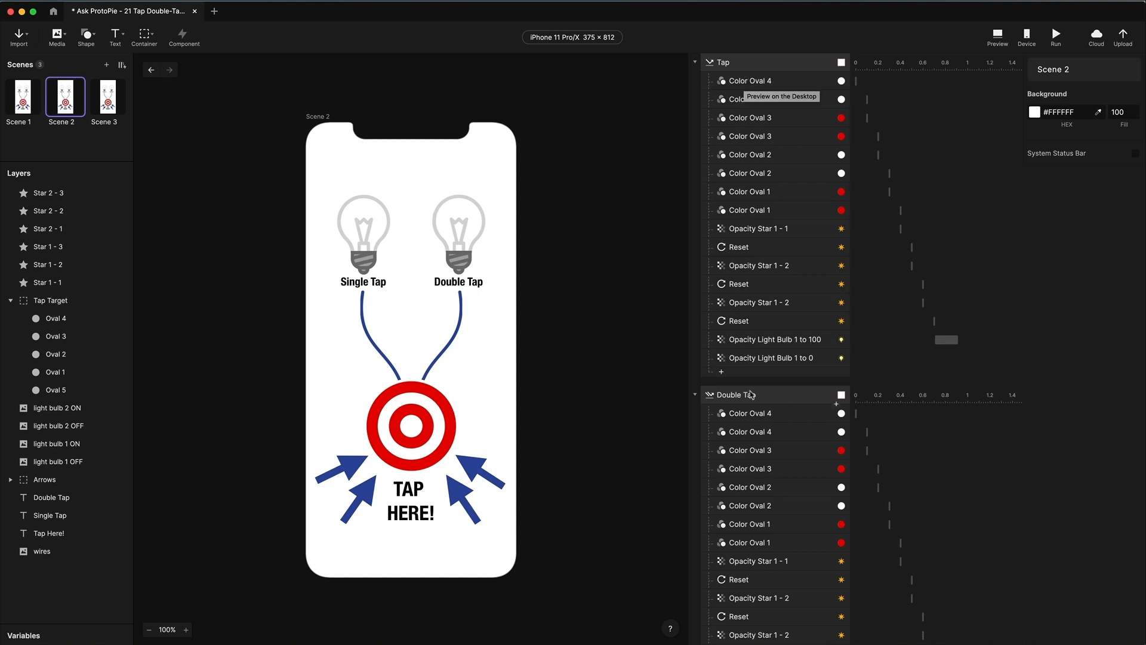
Step: Review Scene 2's Double Tap trigger, the Color Oval 4 response and bulb 1's fade-to-0 response
{"action": "left_click", "coordinate": [734, 395]}
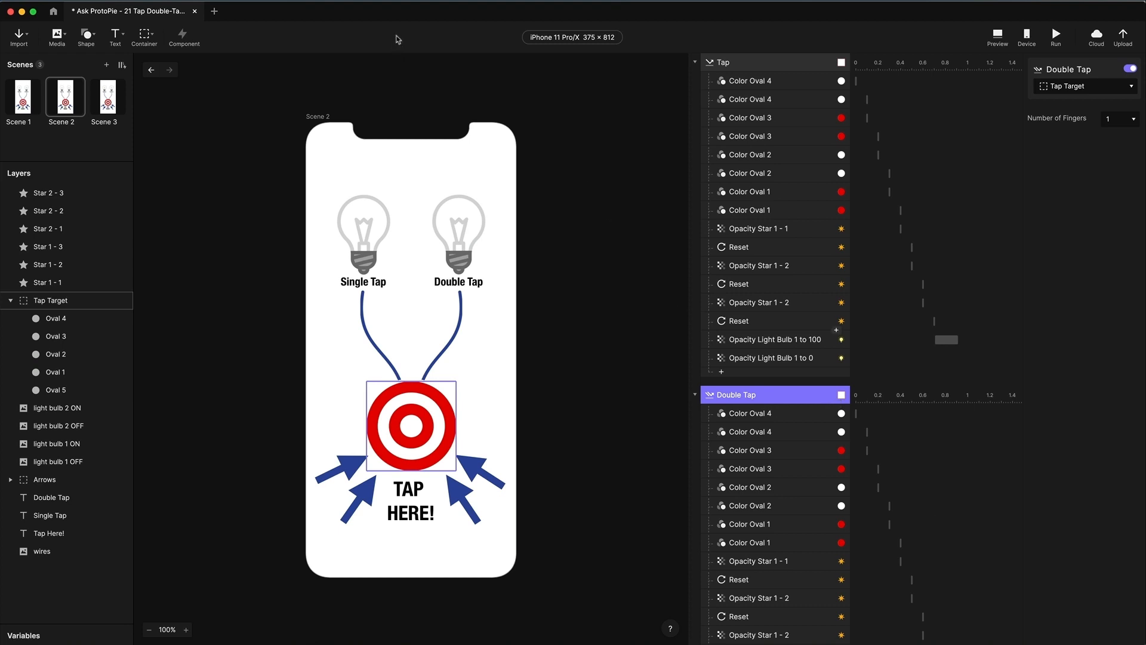
{"action": "mouse_move", "coordinate": [520, 170]}
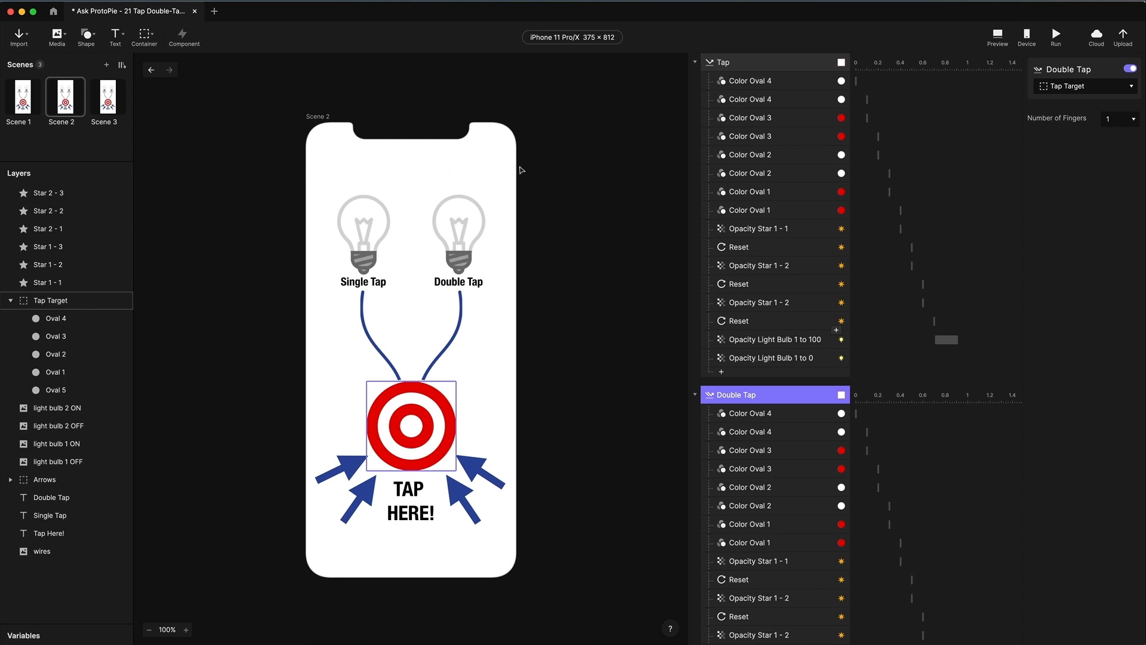
{"action": "mouse_move", "coordinate": [304, 163]}
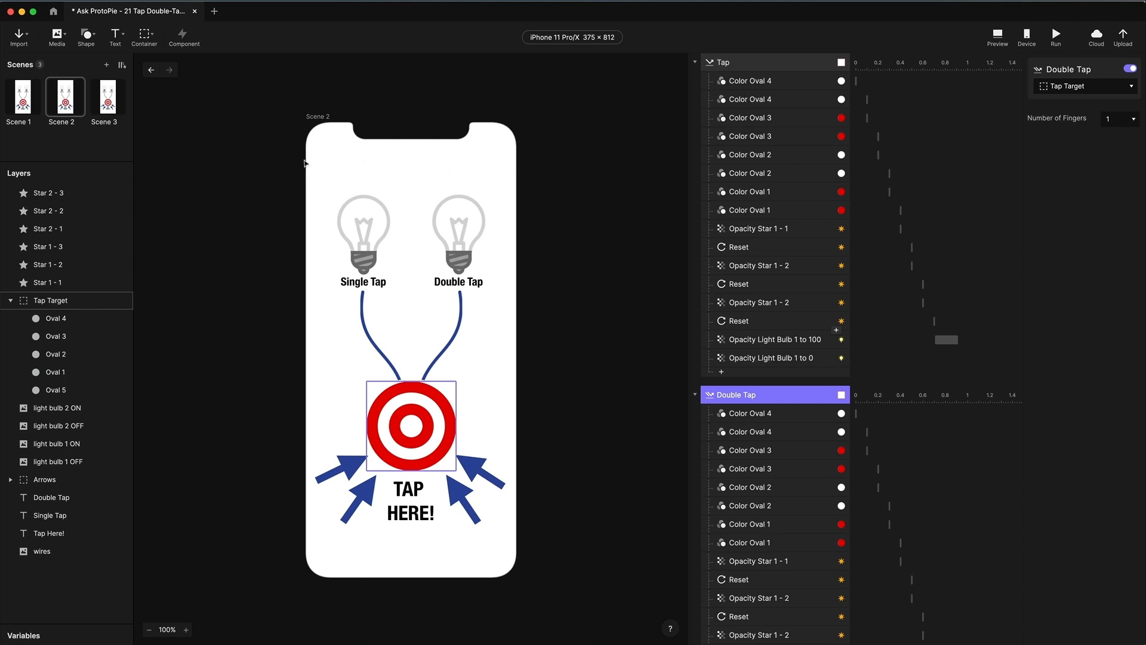
{"action": "mouse_move", "coordinate": [472, 164]}
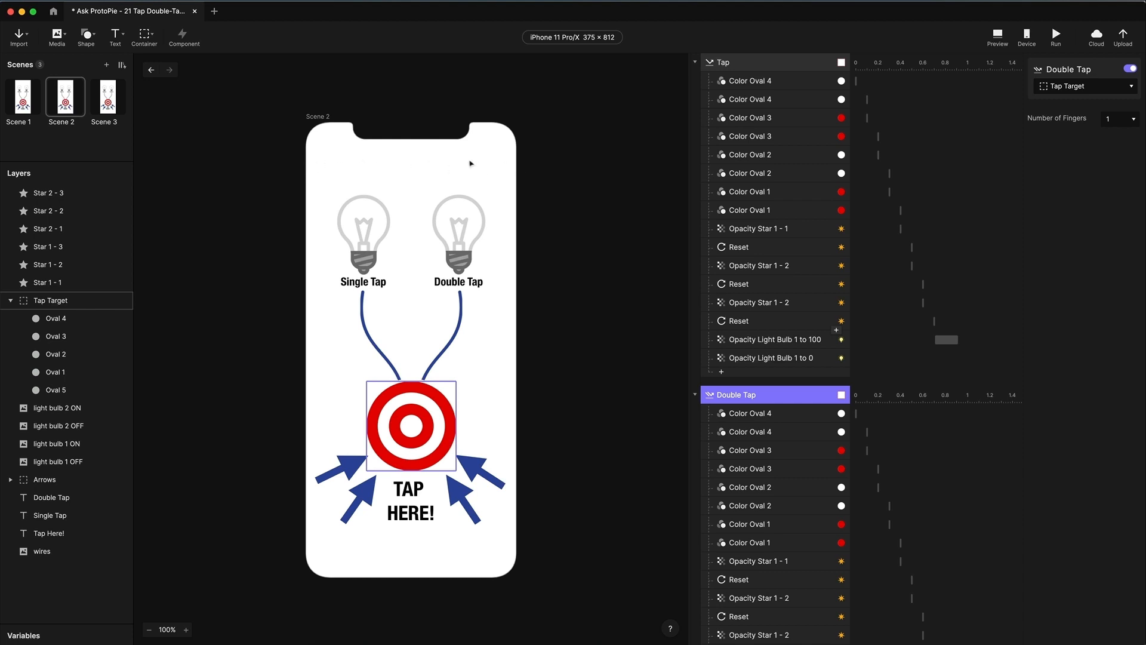
{"action": "mouse_move", "coordinate": [516, 159]}
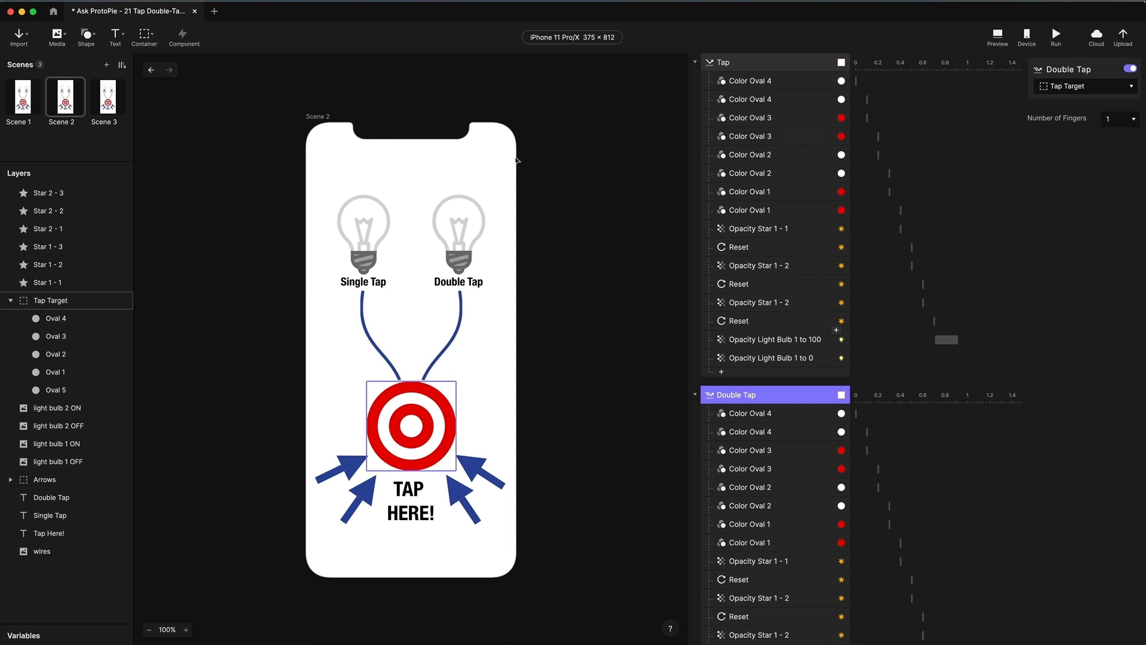
{"action": "left_click", "coordinate": [457, 227]}
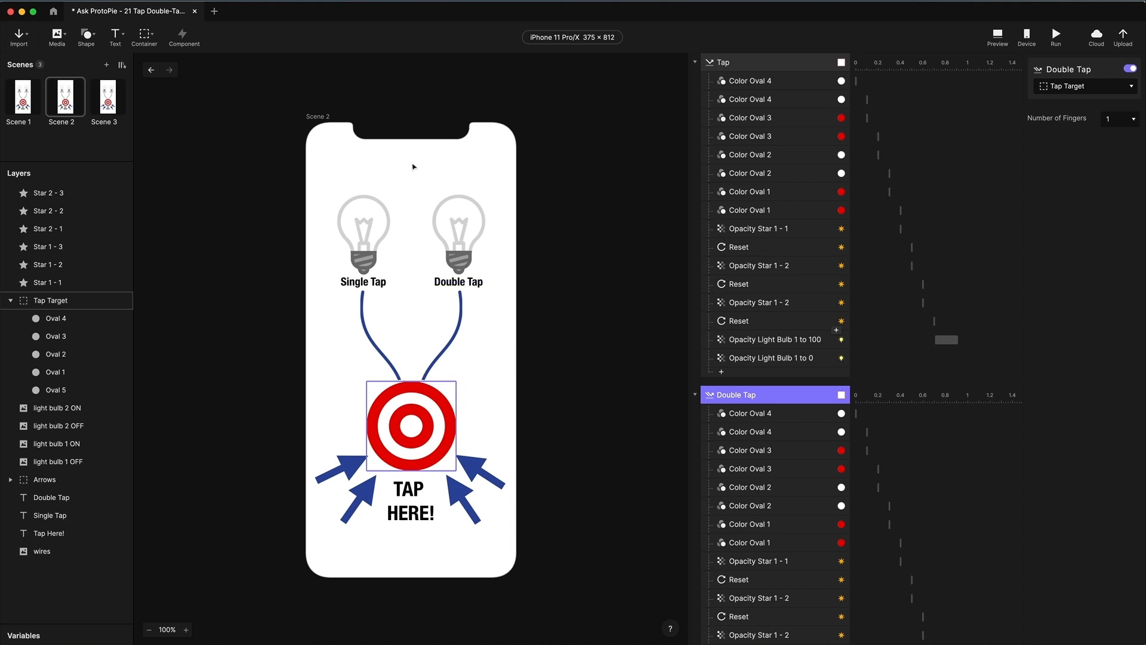
{"action": "mouse_move", "coordinate": [399, 167]}
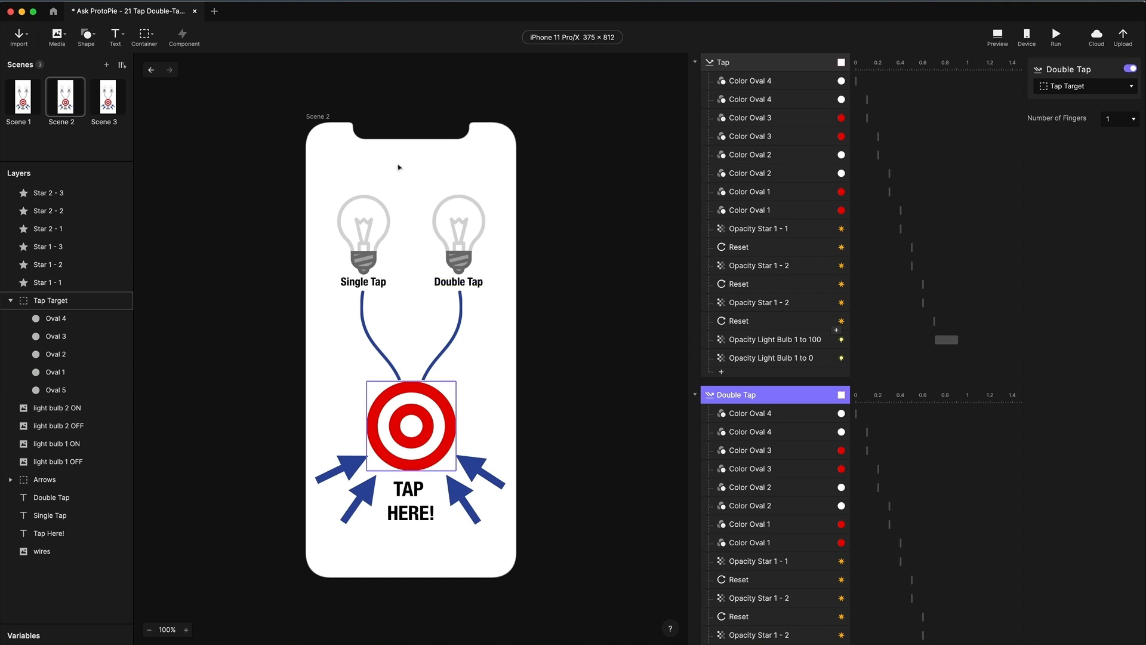
{"action": "left_click", "coordinate": [749, 80]}
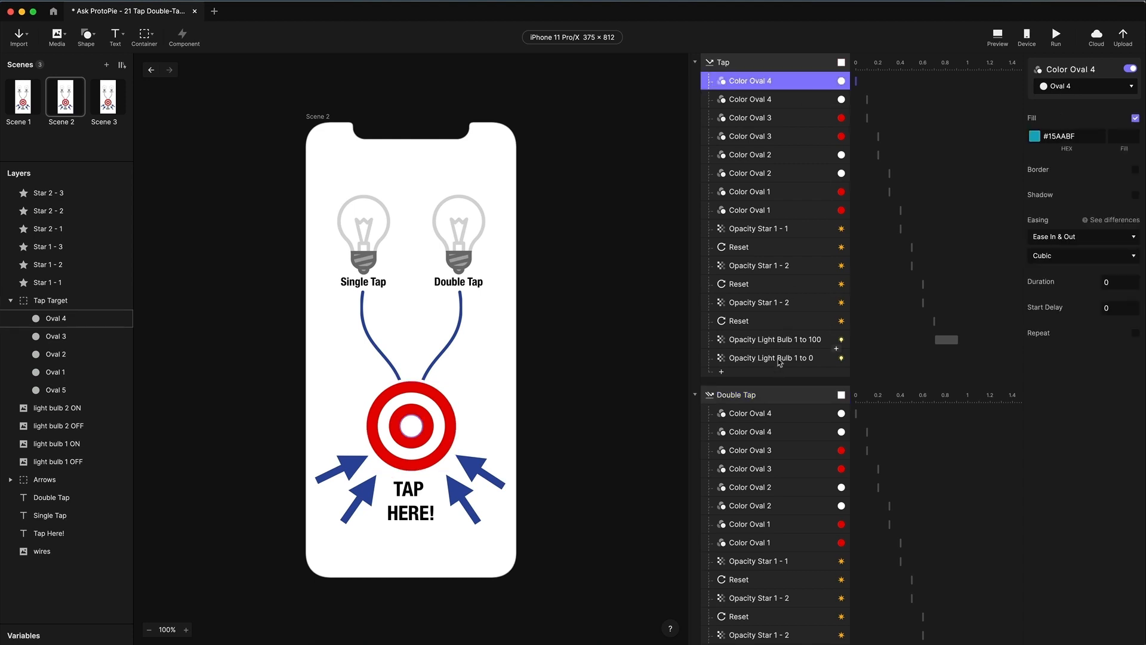
{"action": "left_click", "coordinate": [767, 357]}
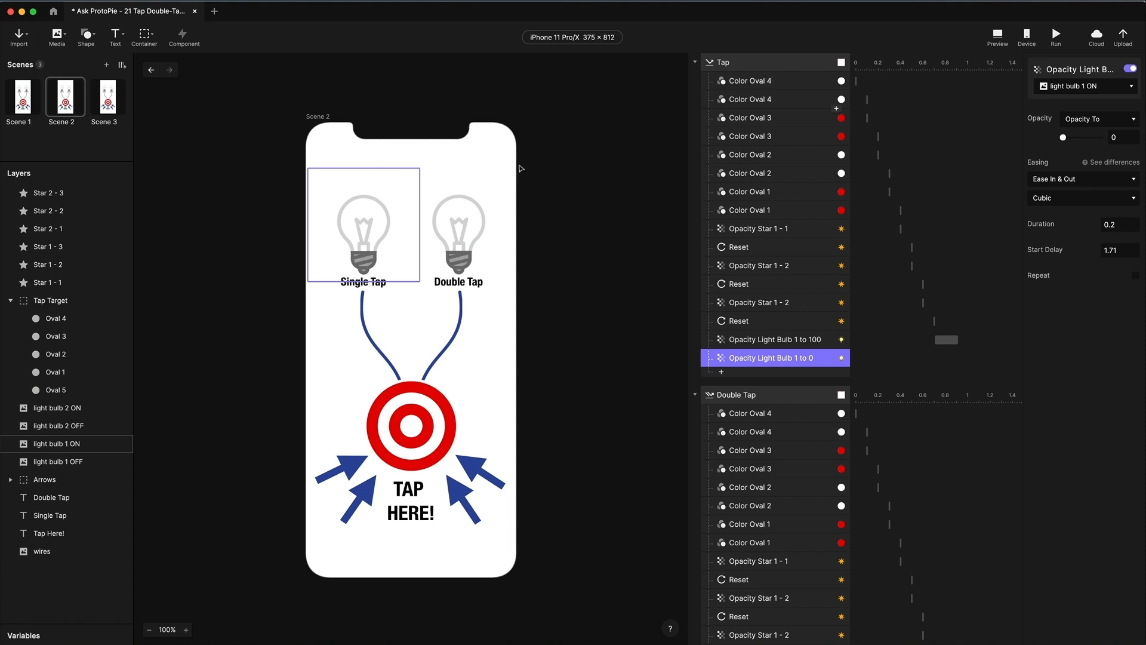
{"action": "mouse_move", "coordinate": [299, 160]}
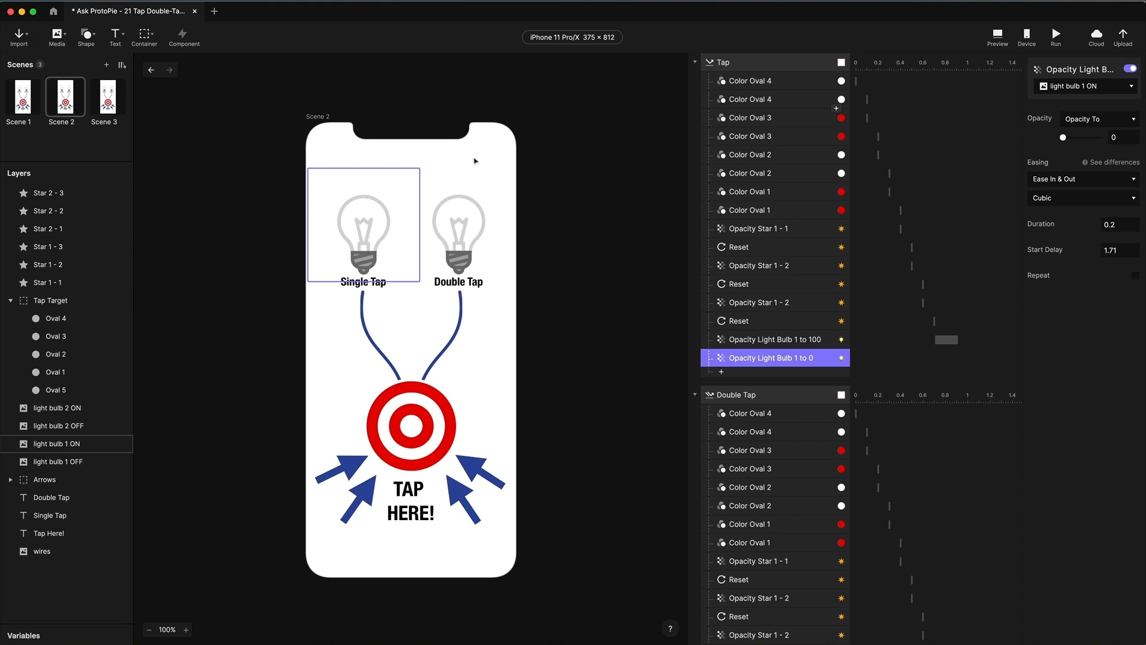
{"action": "left_click", "coordinate": [747, 80]}
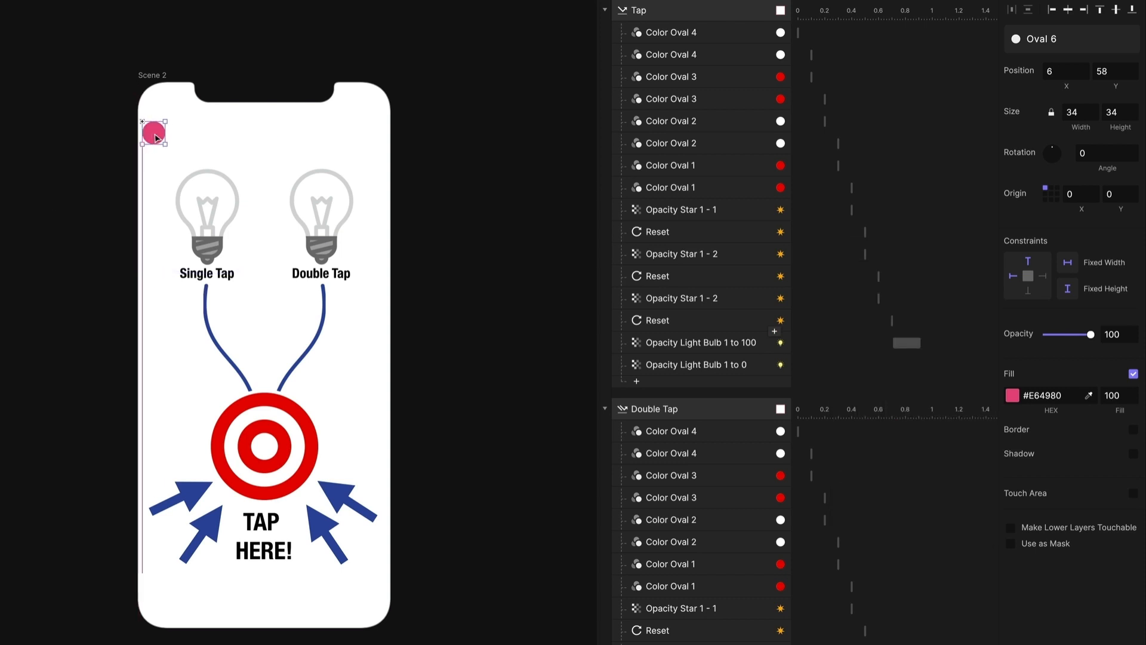
Step: Give Oval 6 a centered origin and Position X 0 on the screen's left edge
{"action": "left_click", "coordinate": [1051, 192]}
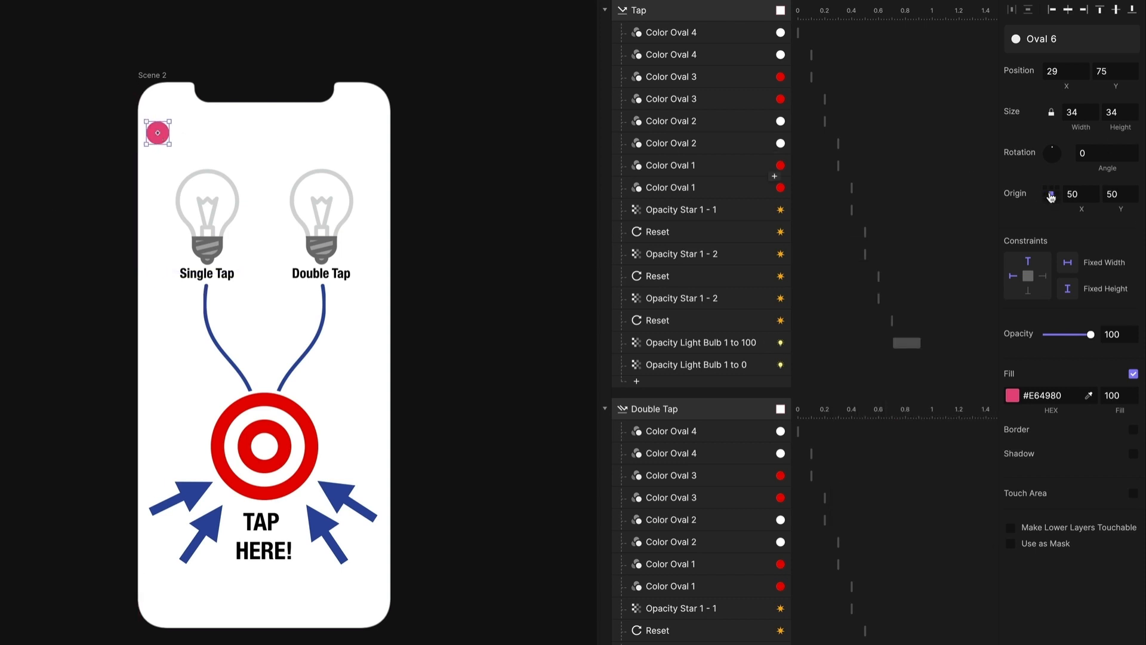
{"action": "left_click", "coordinate": [1066, 70]}
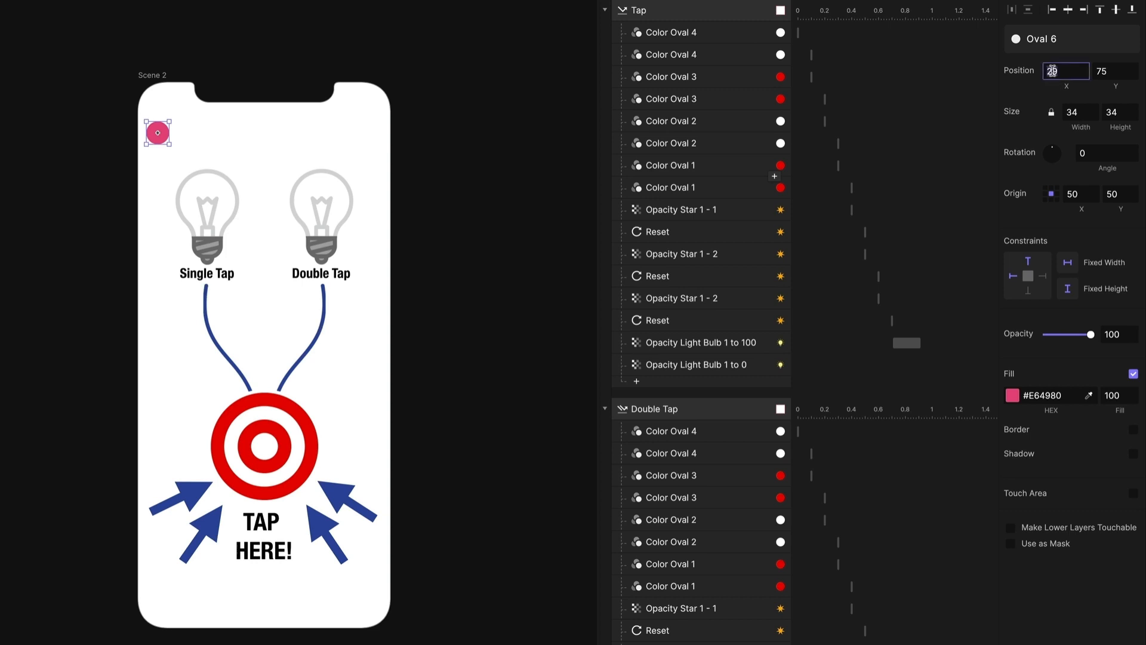
{"action": "type", "text": "0"}
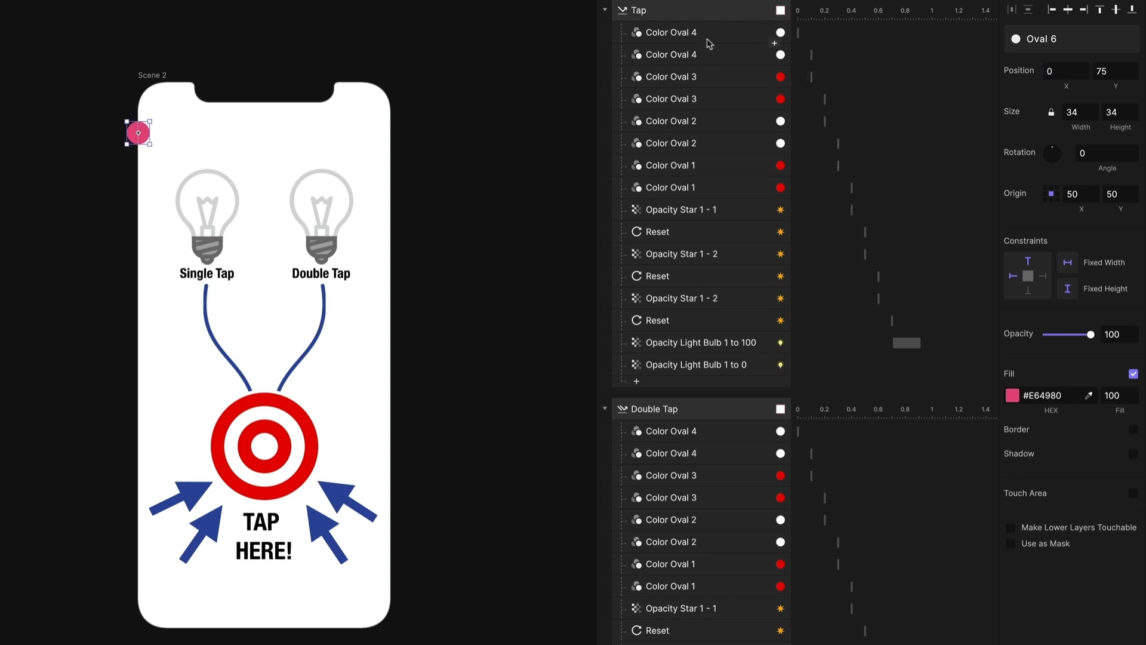
{"action": "left_click", "coordinate": [636, 10]}
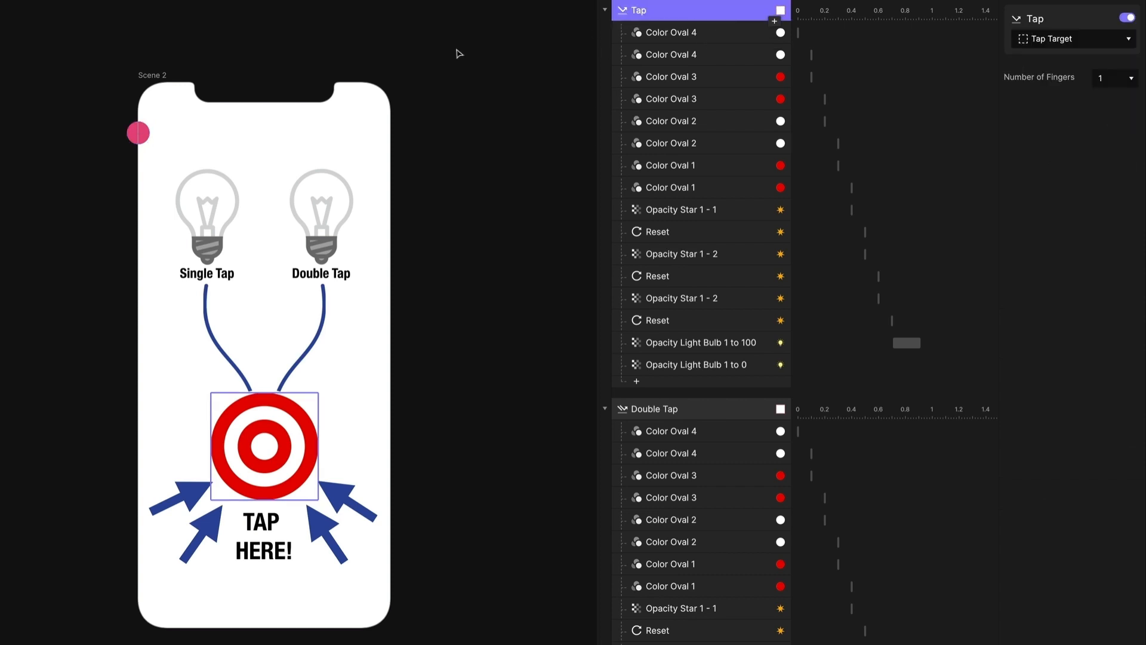
{"action": "left_click", "coordinate": [137, 132]}
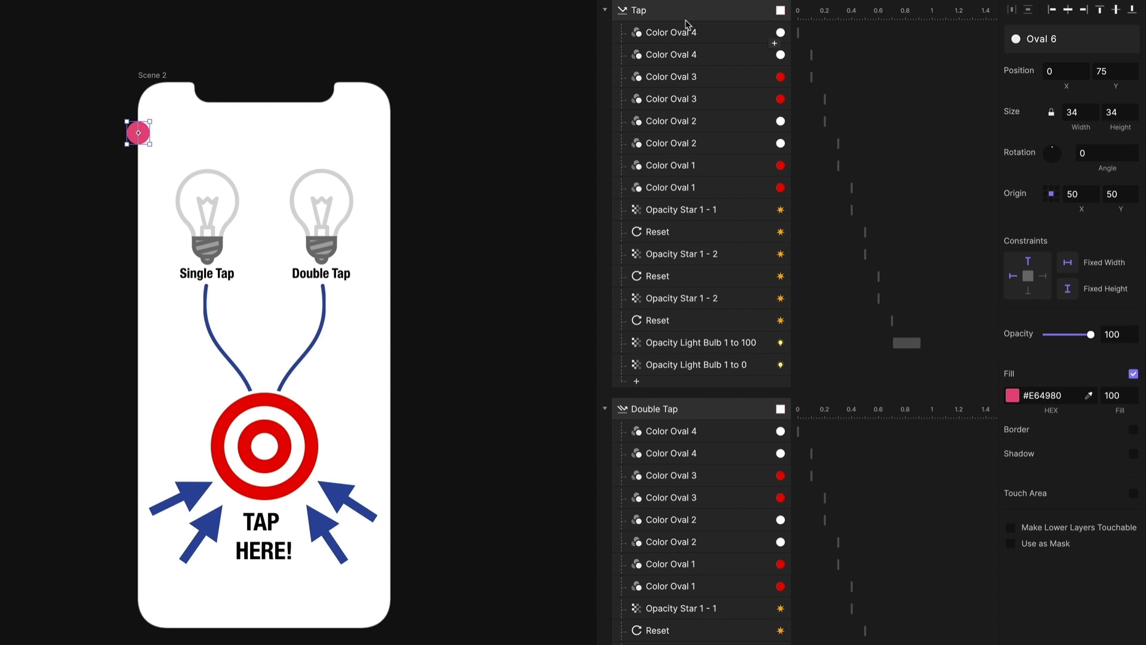
Step: Add a Move response to Tap targeting the pink circle (Timer Object)
{"action": "left_click", "coordinate": [654, 9]}
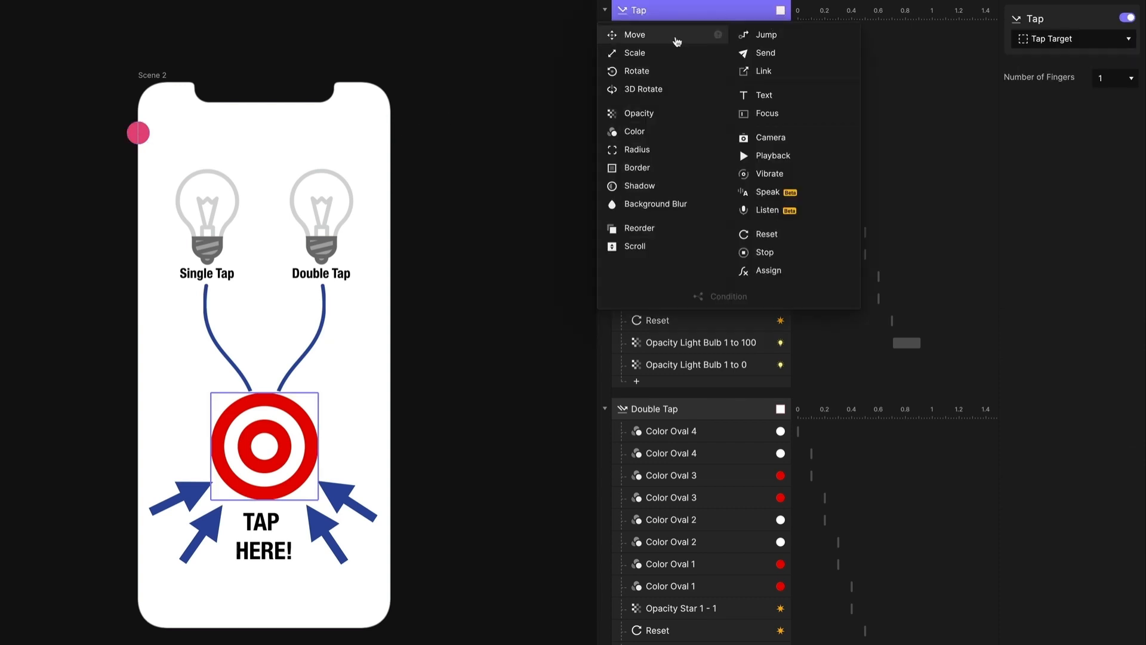
{"action": "left_click", "coordinate": [634, 34]}
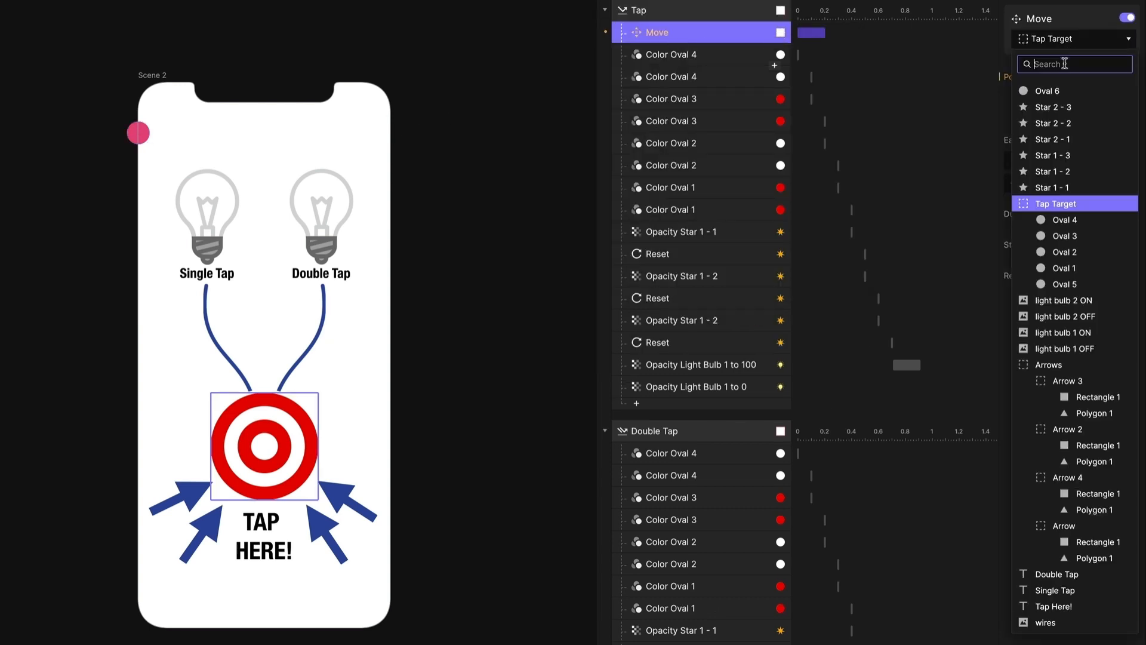
{"action": "left_click", "coordinate": [1047, 91]}
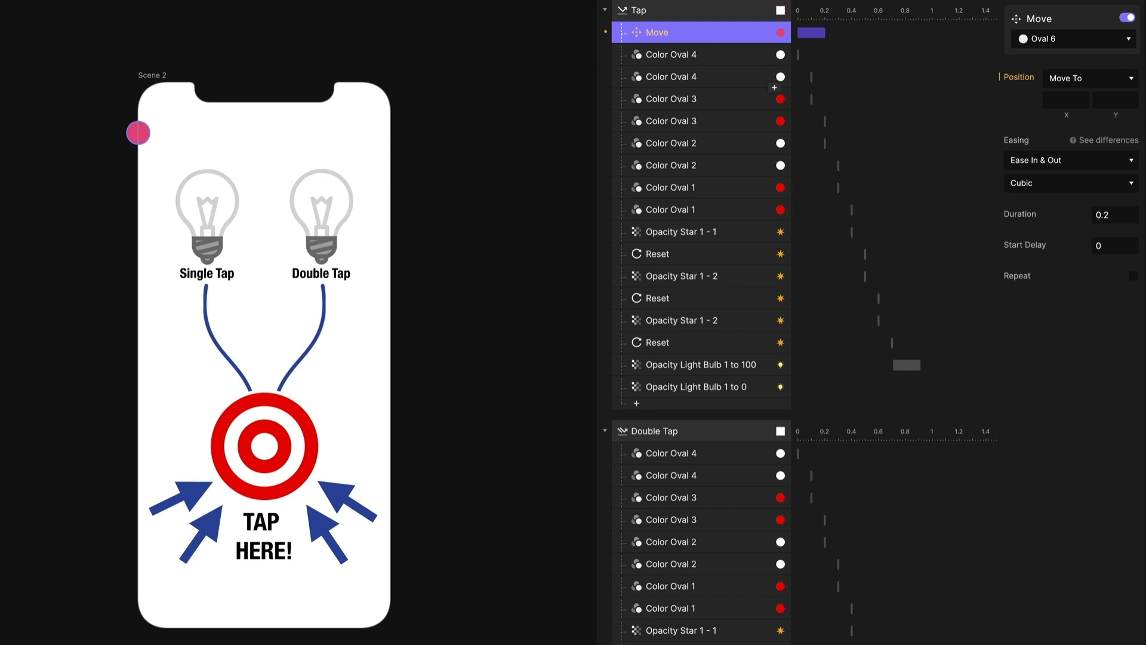
{"action": "left_click", "coordinate": [137, 133]}
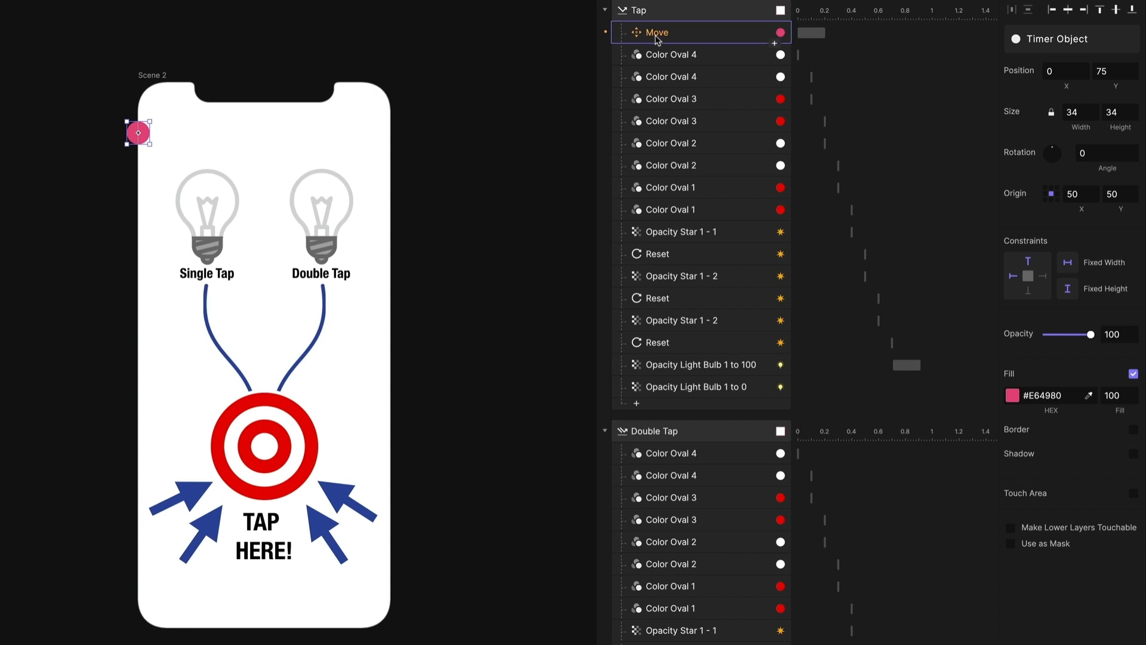
Step: Set the Move destination to X 375
{"action": "left_click", "coordinate": [655, 32]}
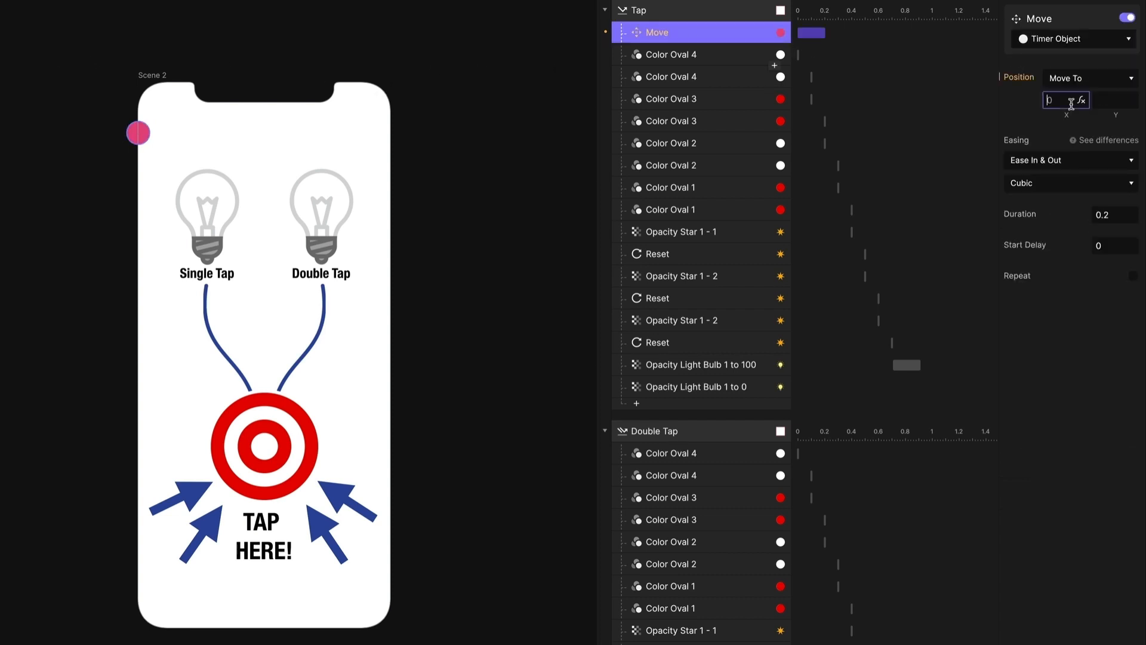
{"action": "type", "text": "375"}
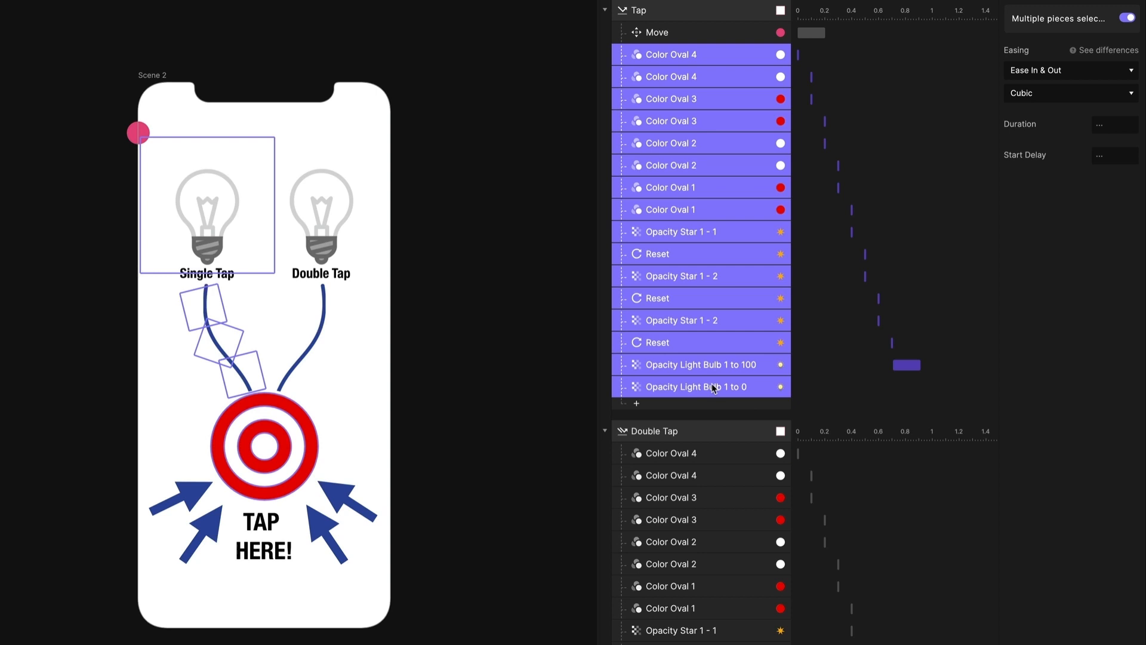
{"action": "mouse_move", "coordinate": [685, 258]}
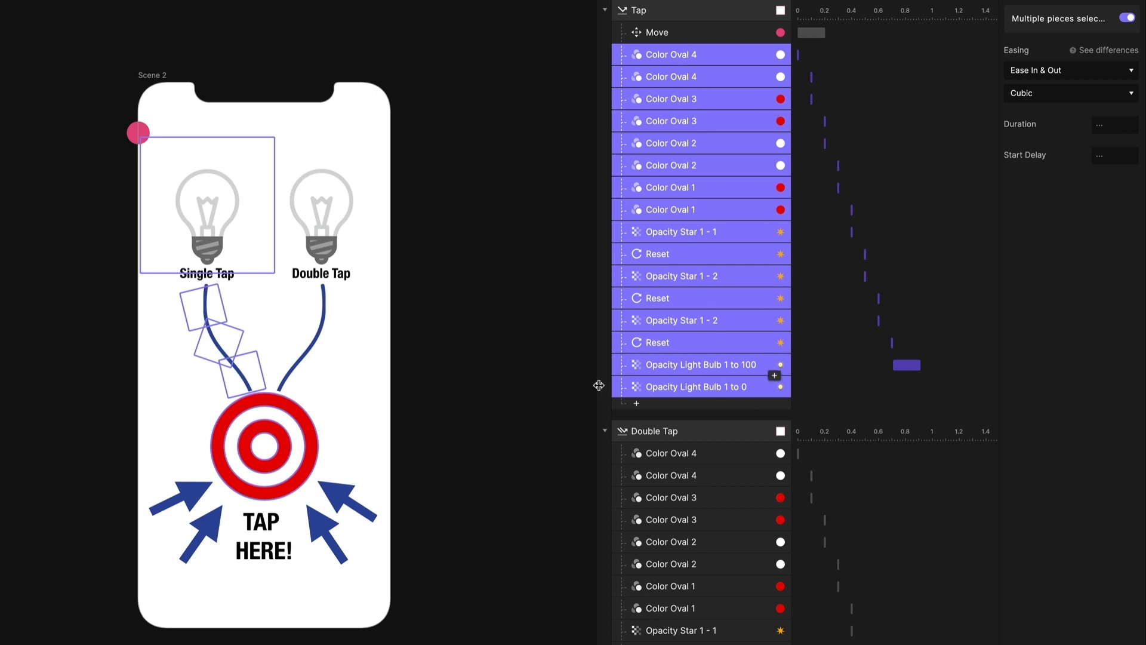
{"action": "left_click", "coordinate": [655, 32]}
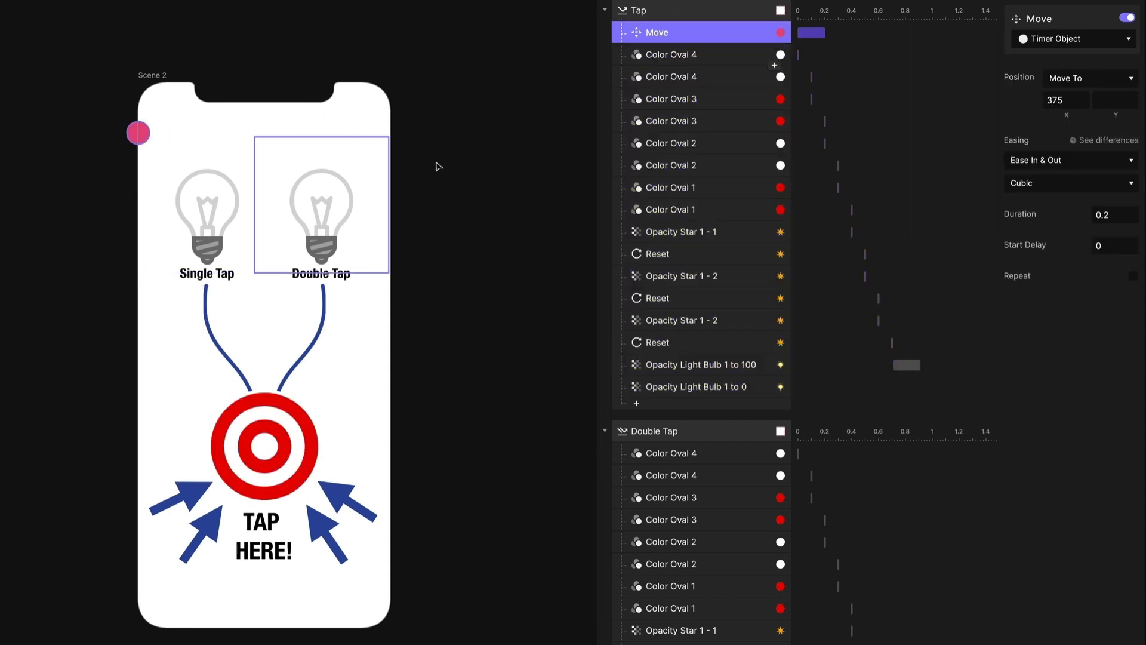
{"action": "scroll", "scroll_direction": "down", "scroll_amount": 3}
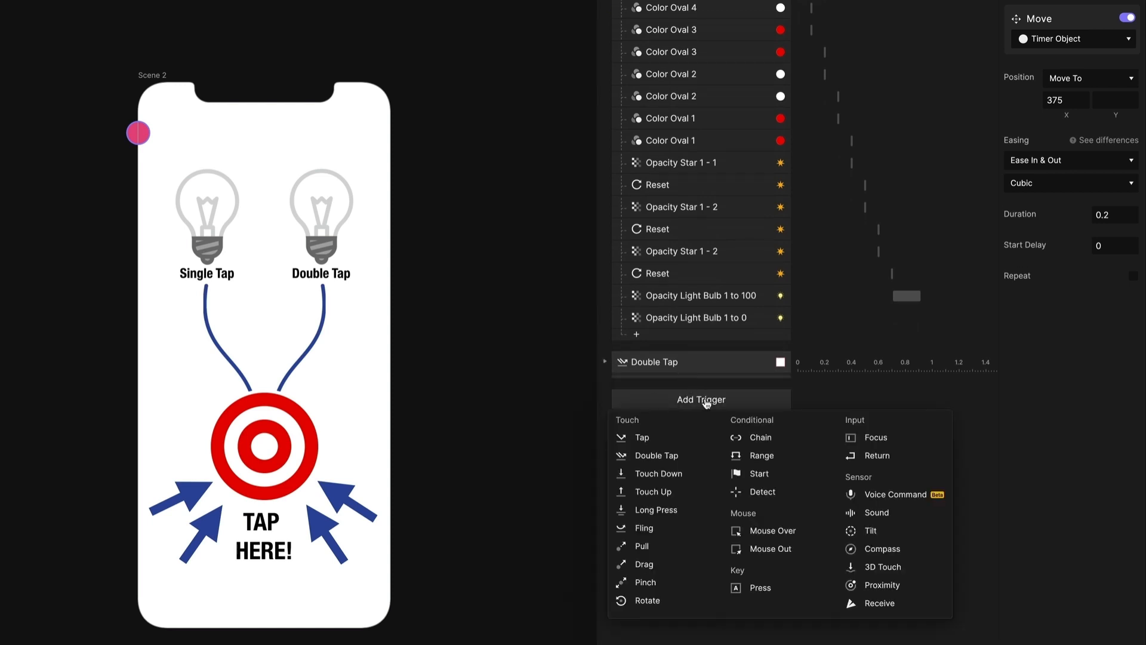
Step: Add a Range trigger on Timer Object X with condition ≥ 375
{"action": "left_click", "coordinate": [760, 455]}
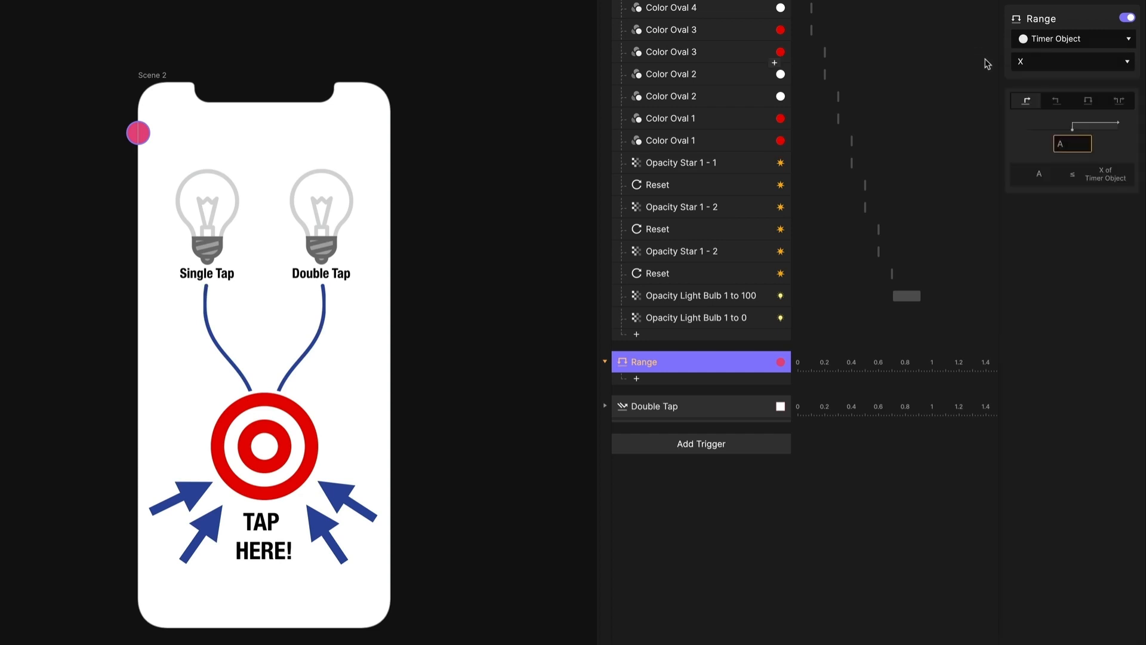
{"action": "left_click", "coordinate": [1072, 143]}
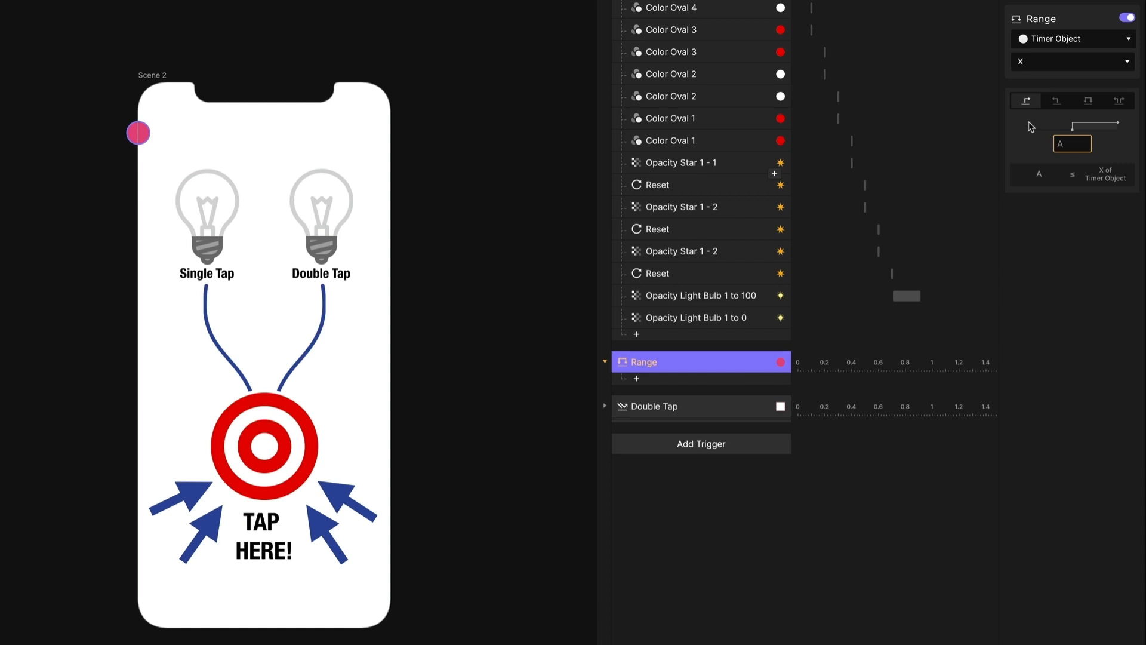
{"action": "mouse_move", "coordinate": [1007, 154]}
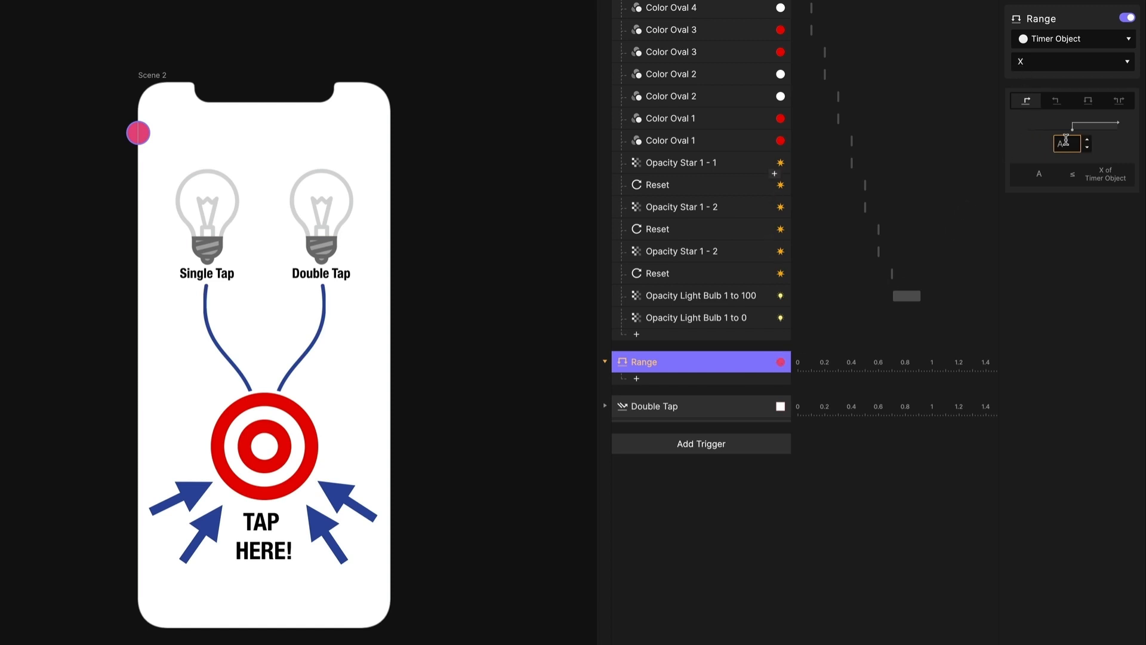
{"action": "type", "text": "375"}
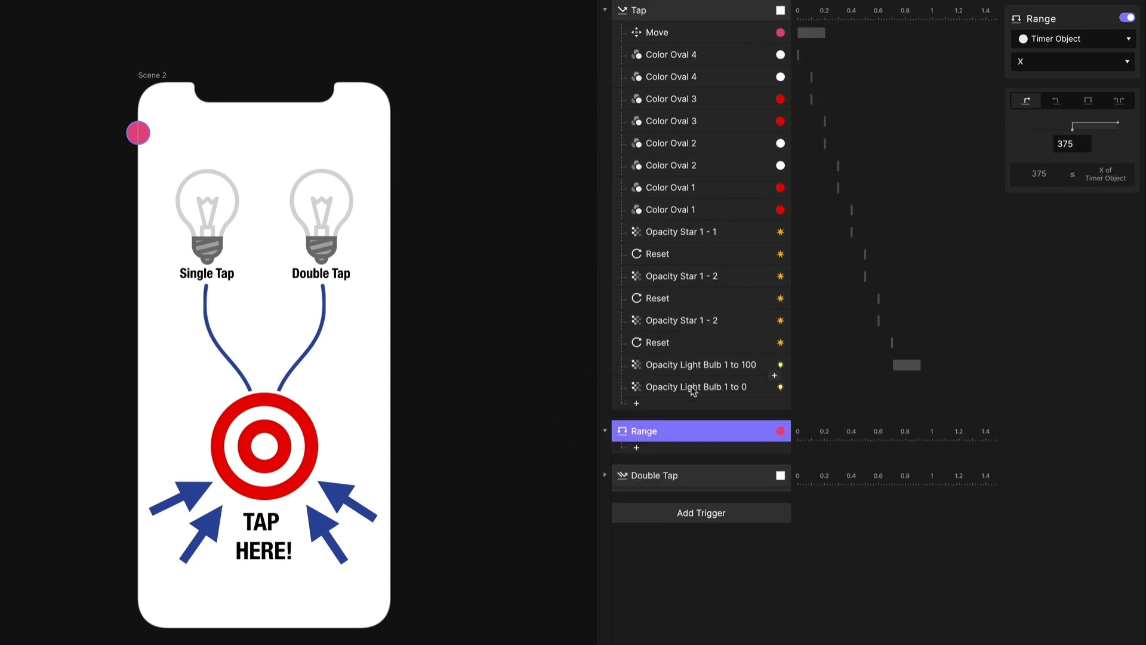
{"action": "left_click", "coordinate": [692, 386]}
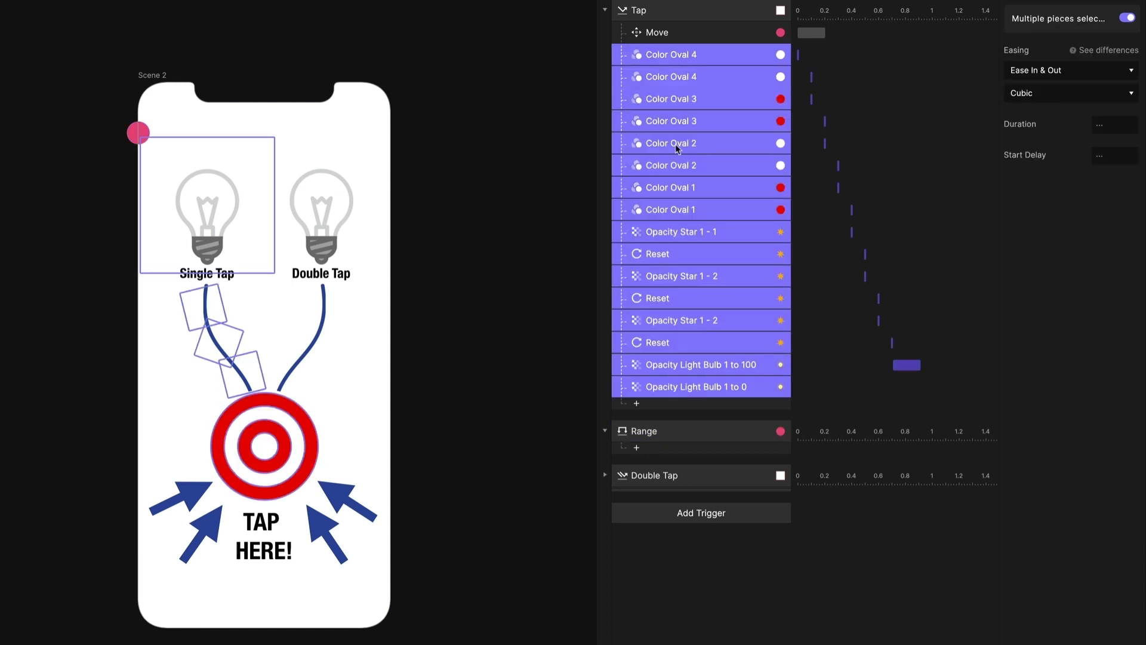
Step: Drop the colour, star and bulb responses into Range, check Tap and Range, then preview
{"action": "left_click", "coordinate": [604, 10]}
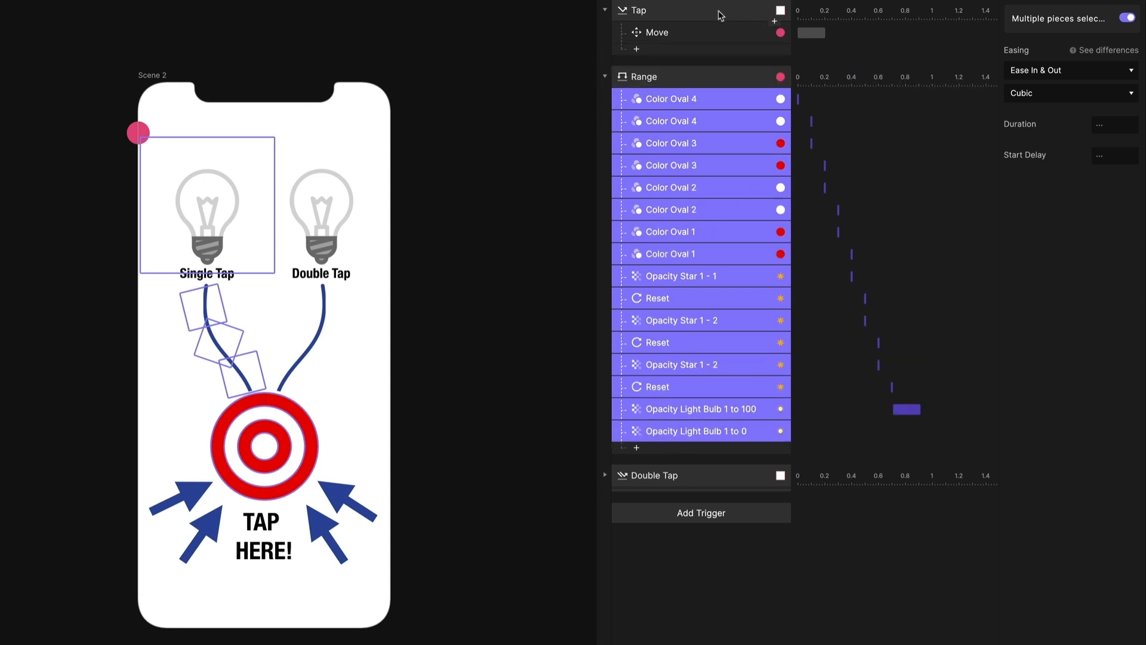
{"action": "left_click", "coordinate": [639, 9]}
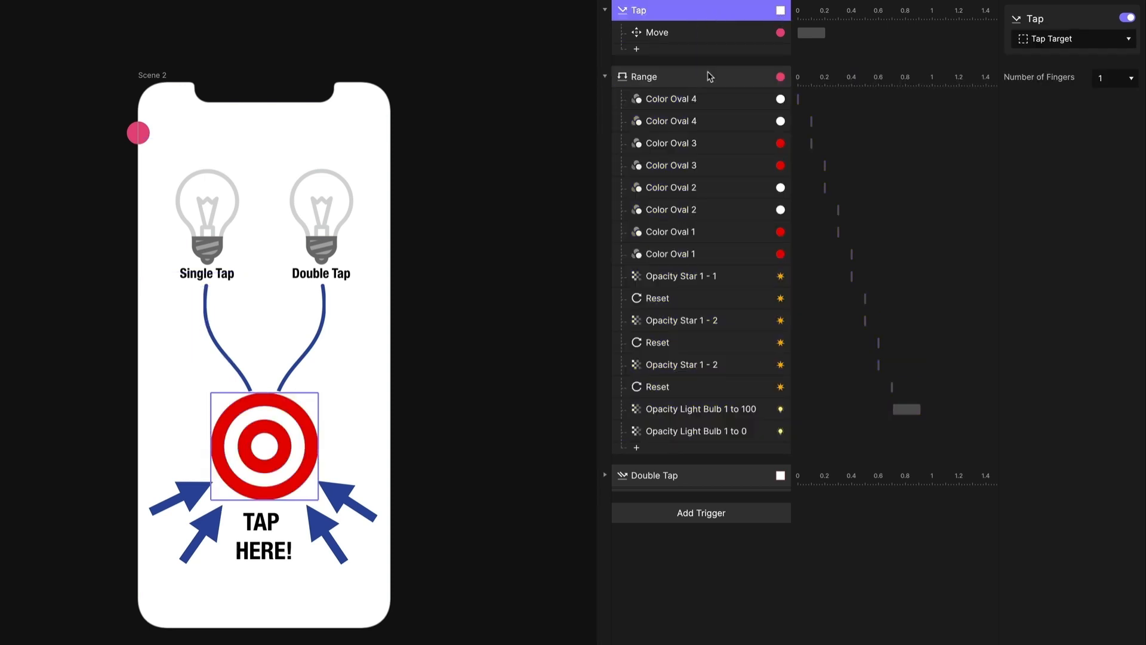
{"action": "left_click", "coordinate": [643, 76]}
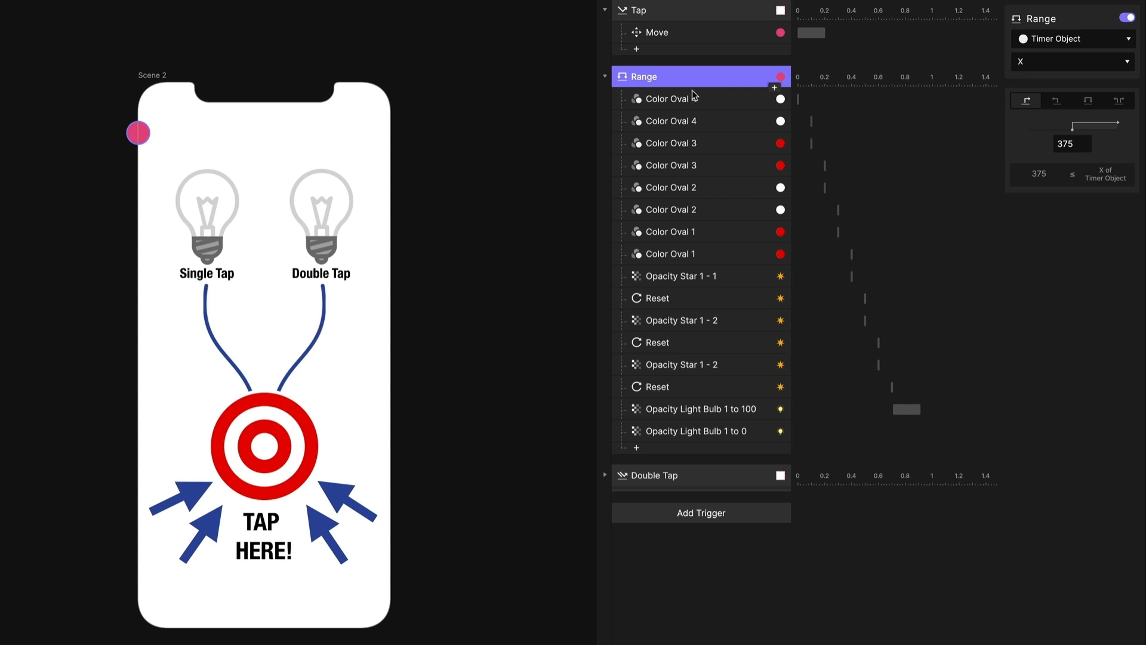
{"action": "left_click", "coordinate": [657, 31]}
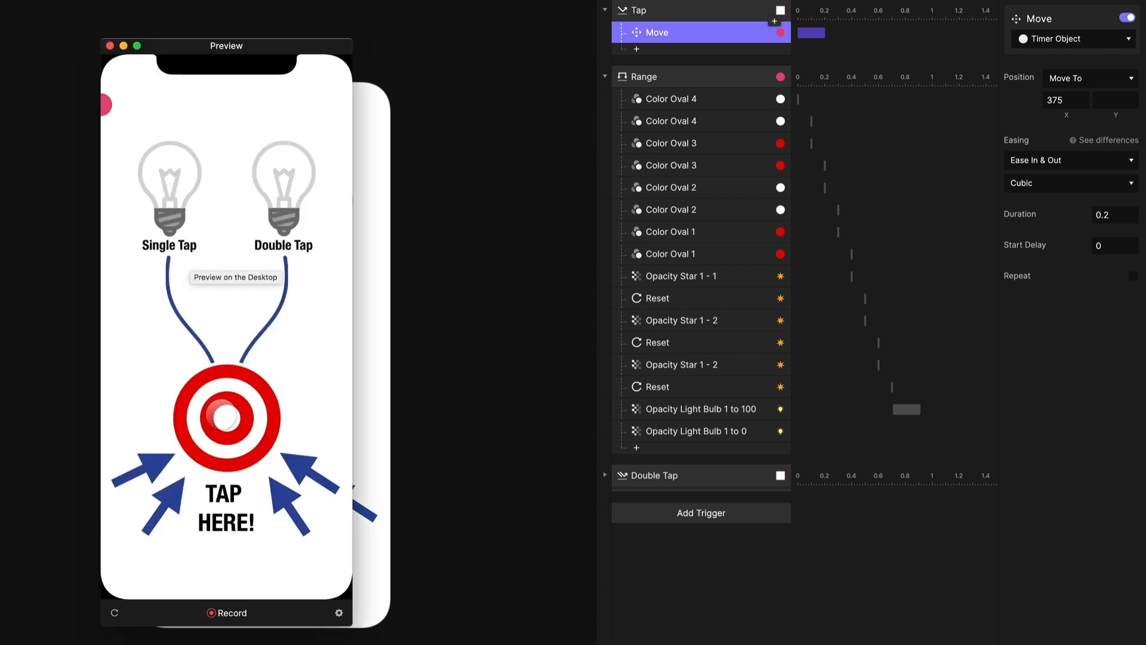
{"action": "left_click", "coordinate": [226, 417]}
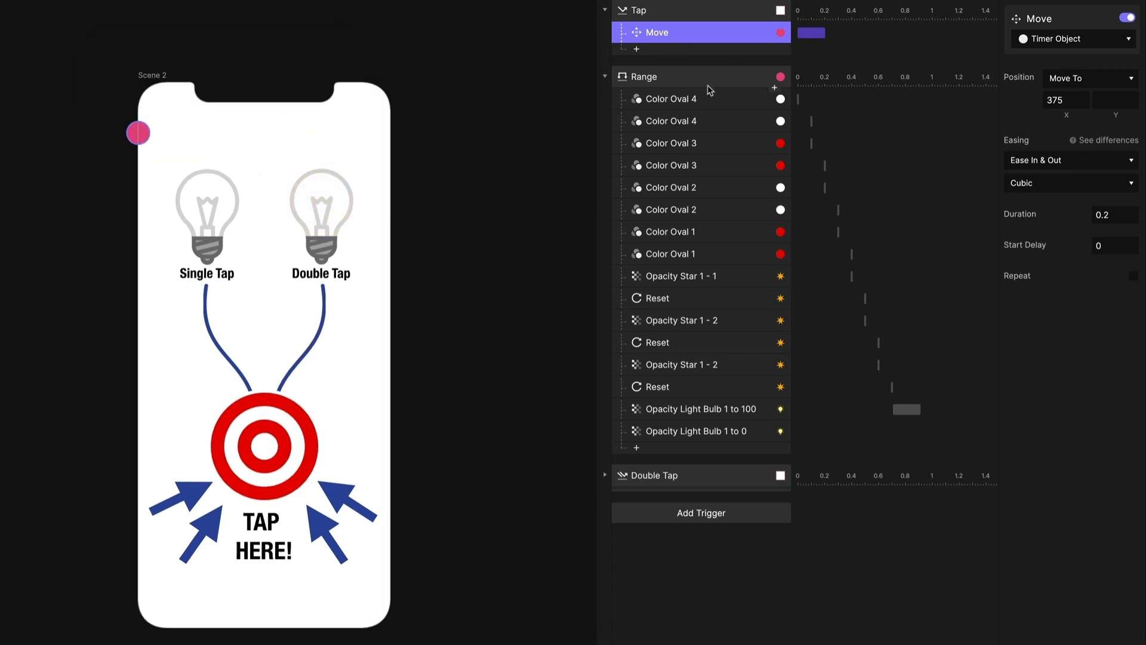
Step: Add a Reset response on the Timer Object to Range with a duration of 0
{"action": "left_click", "coordinate": [642, 77]}
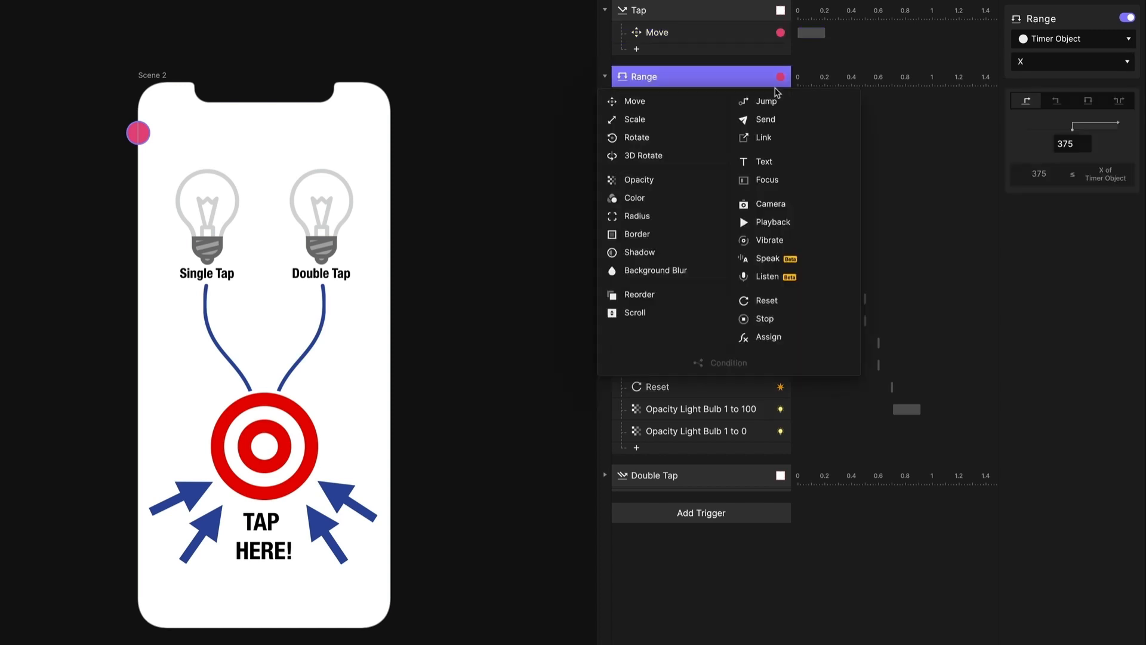
{"action": "left_click", "coordinate": [767, 299]}
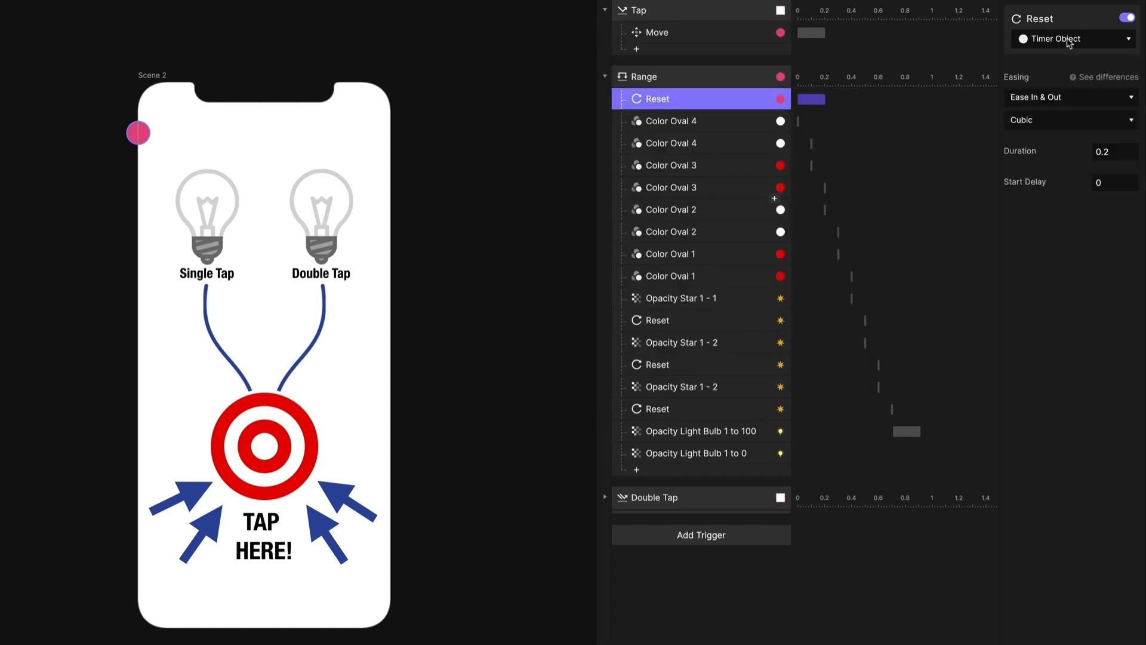
{"action": "left_click", "coordinate": [1107, 152]}
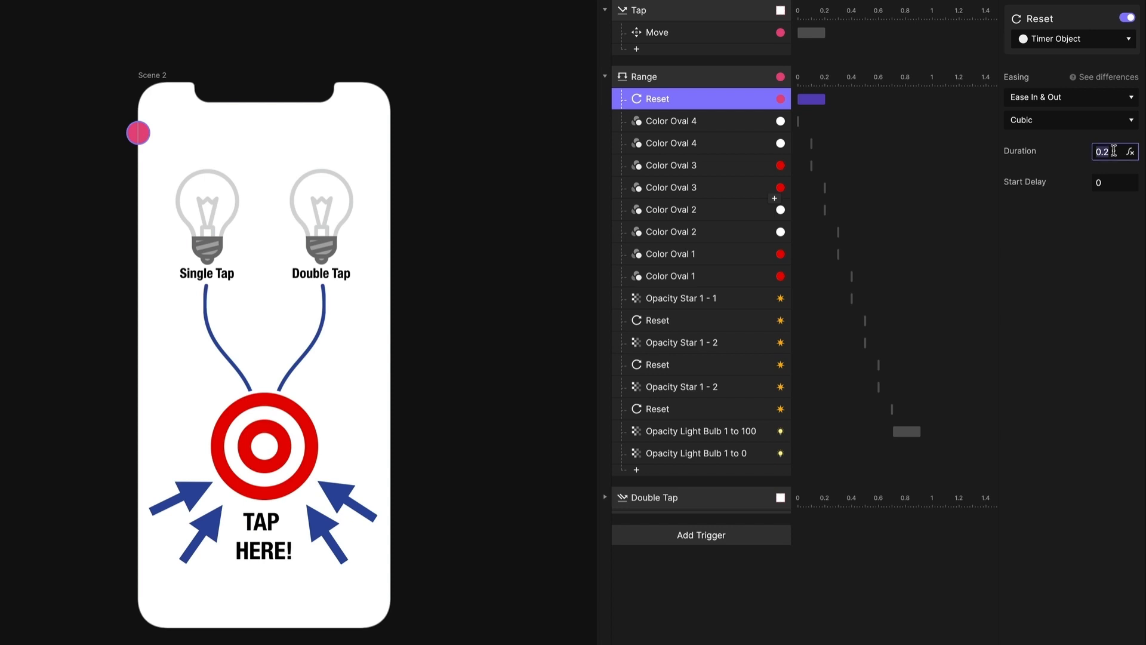
{"action": "type", "text": "0"}
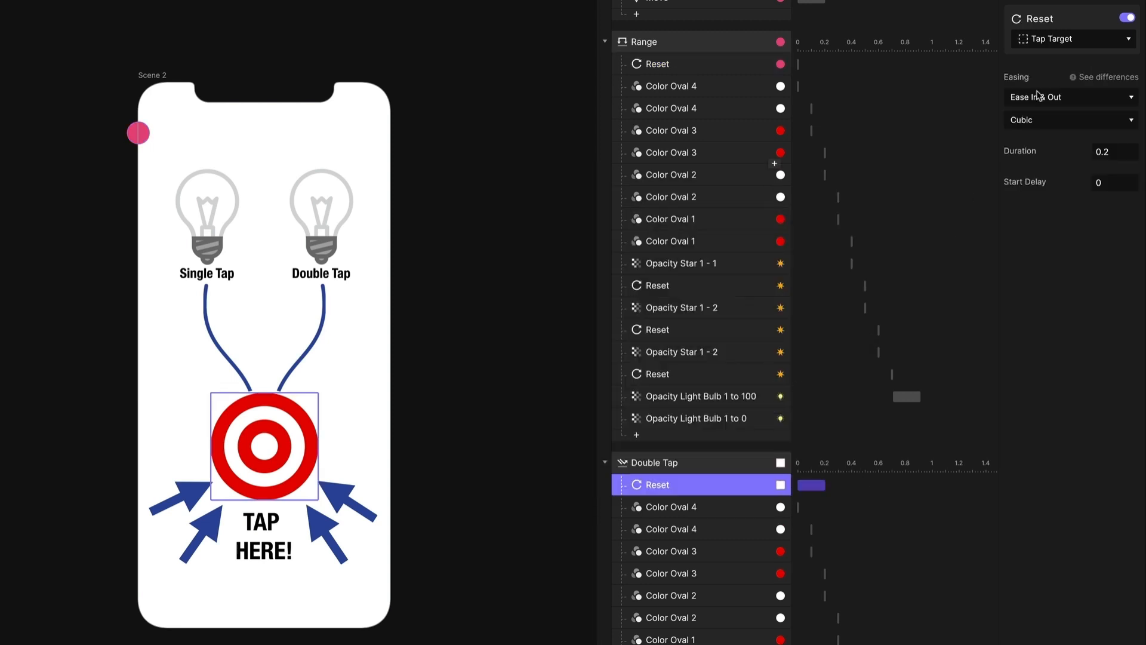
Step: Point Double Tap's Reset at Timer Object with duration 0, and set Tap's Move to 0.5 seconds
{"action": "left_click", "coordinate": [1071, 38]}
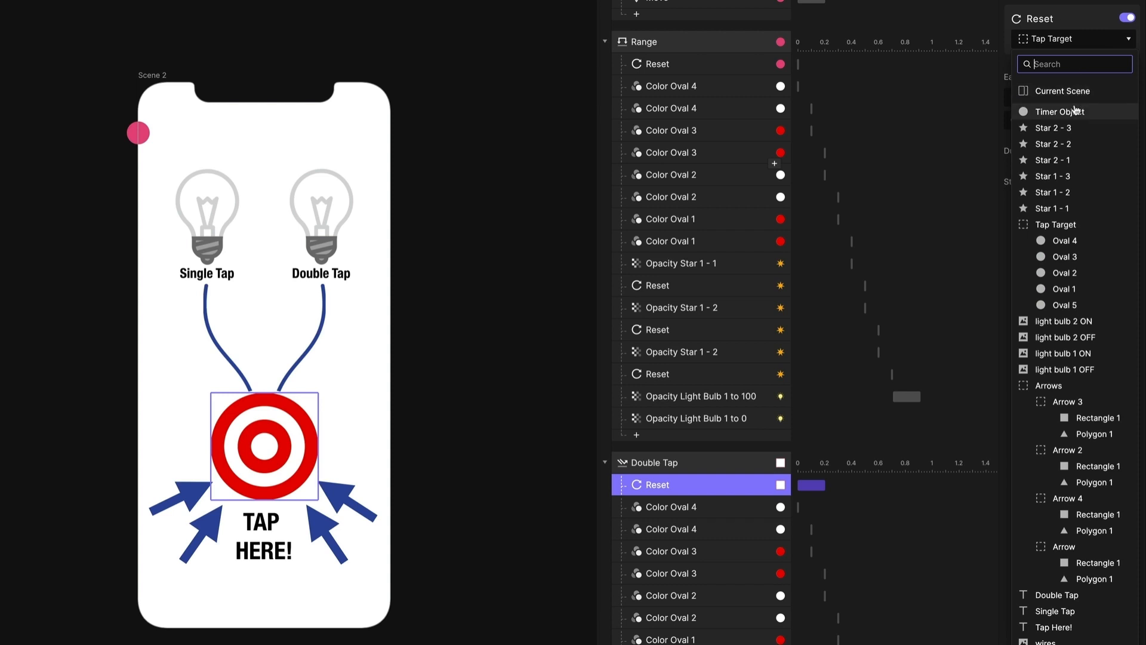
{"action": "left_click", "coordinate": [1061, 111]}
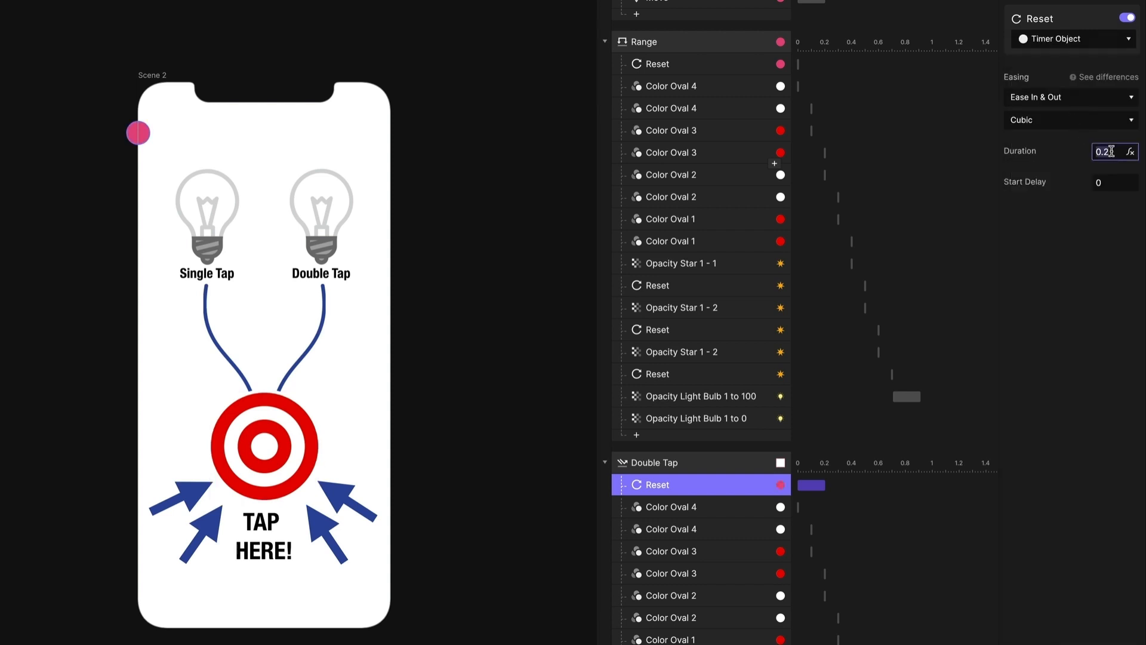
{"action": "type", "text": "0.2"}
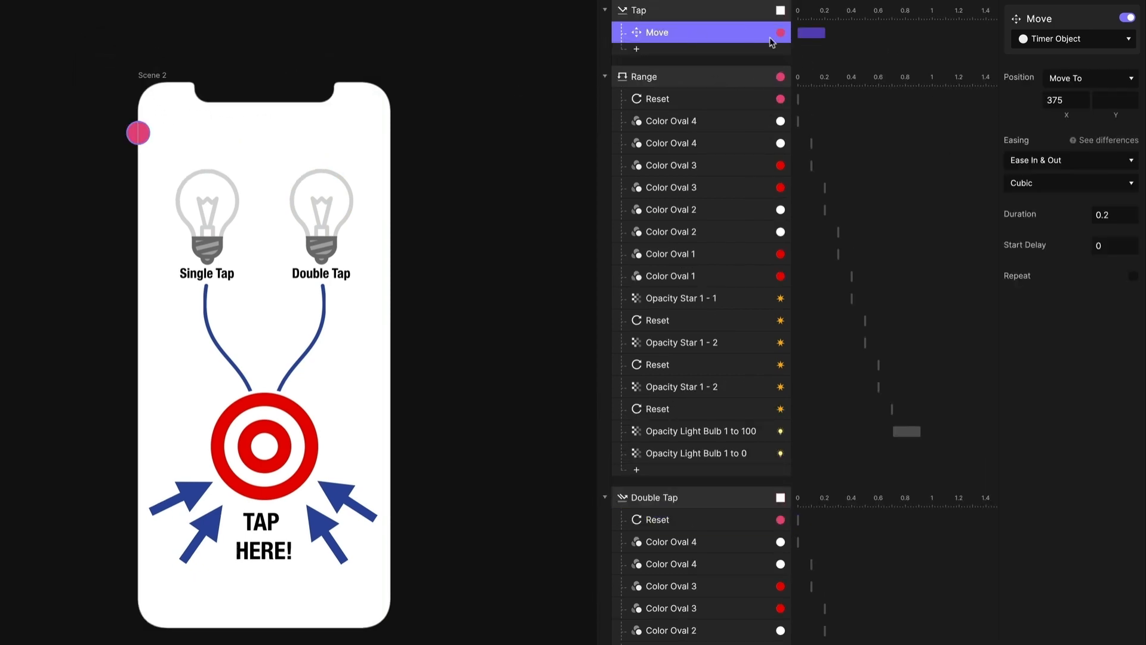
{"action": "left_click", "coordinate": [1106, 214]}
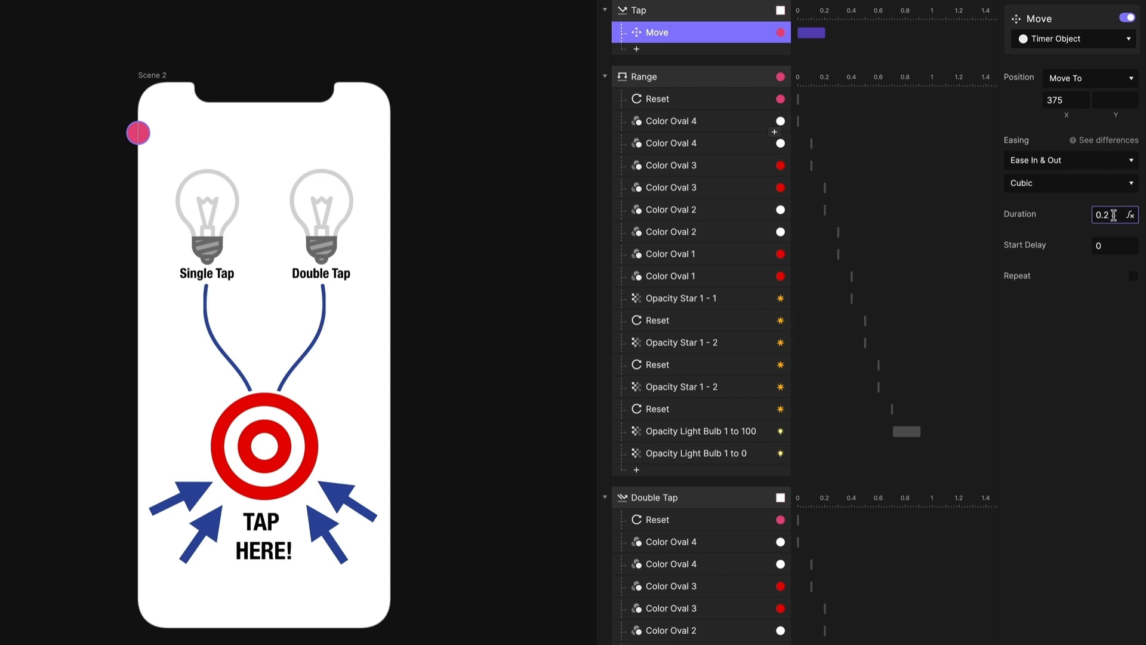
{"action": "type", "text": "0.5"}
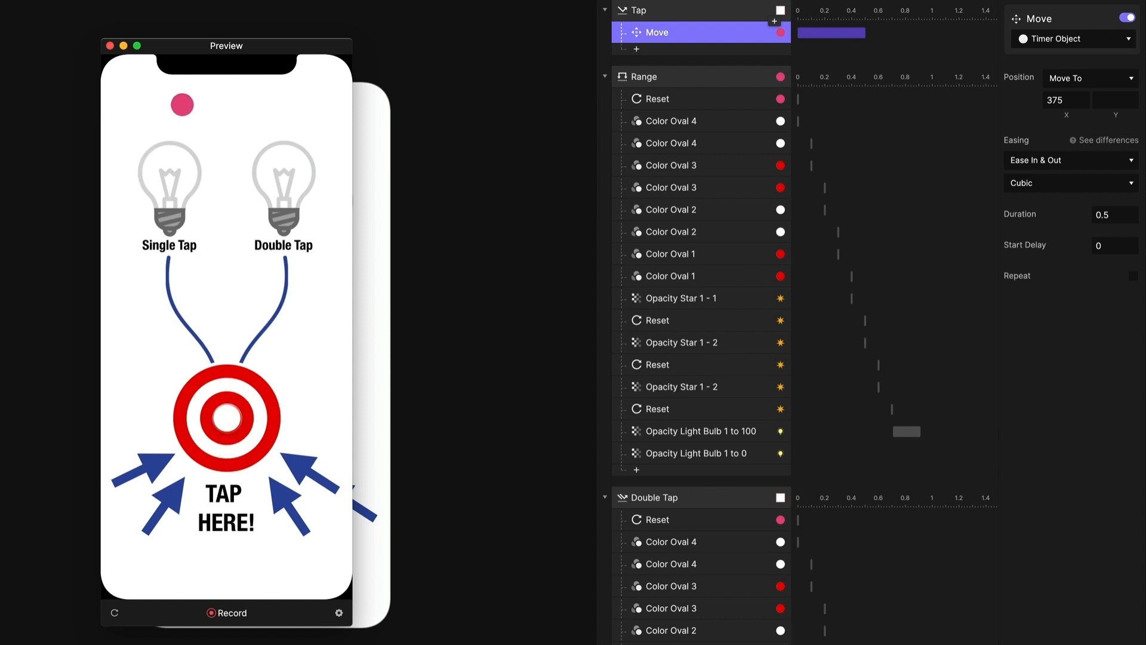
{"action": "left_click", "coordinate": [227, 418]}
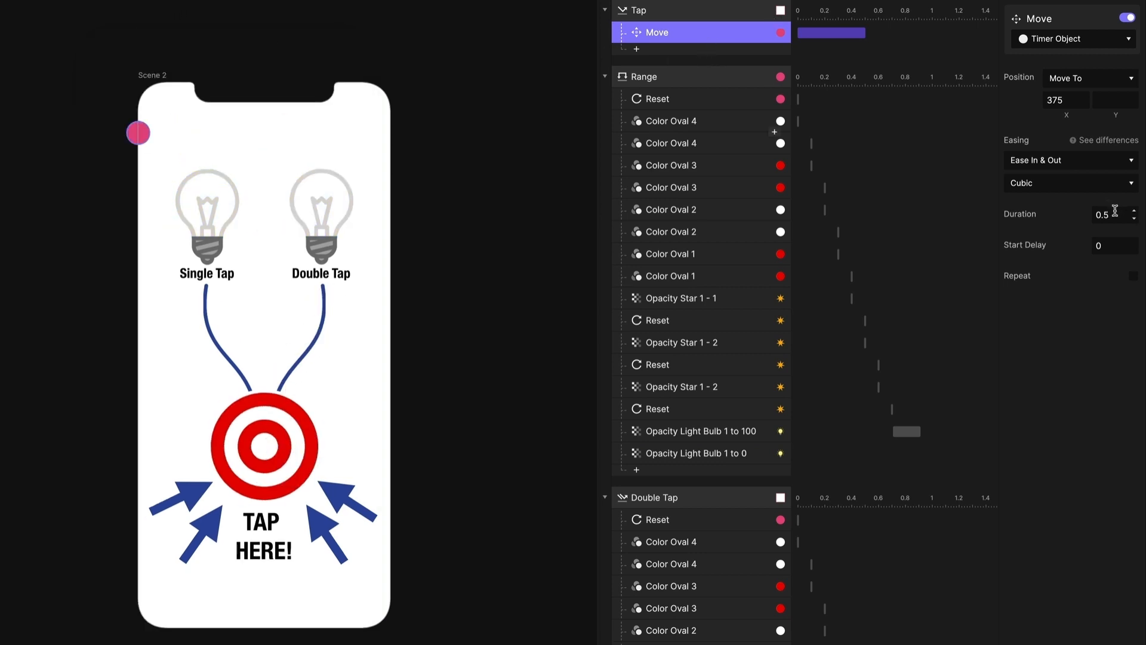
Step: Set the Move back to 0.2 seconds and switch off the Timer Object's fill to hide it
{"action": "type", "text": "0.2"}
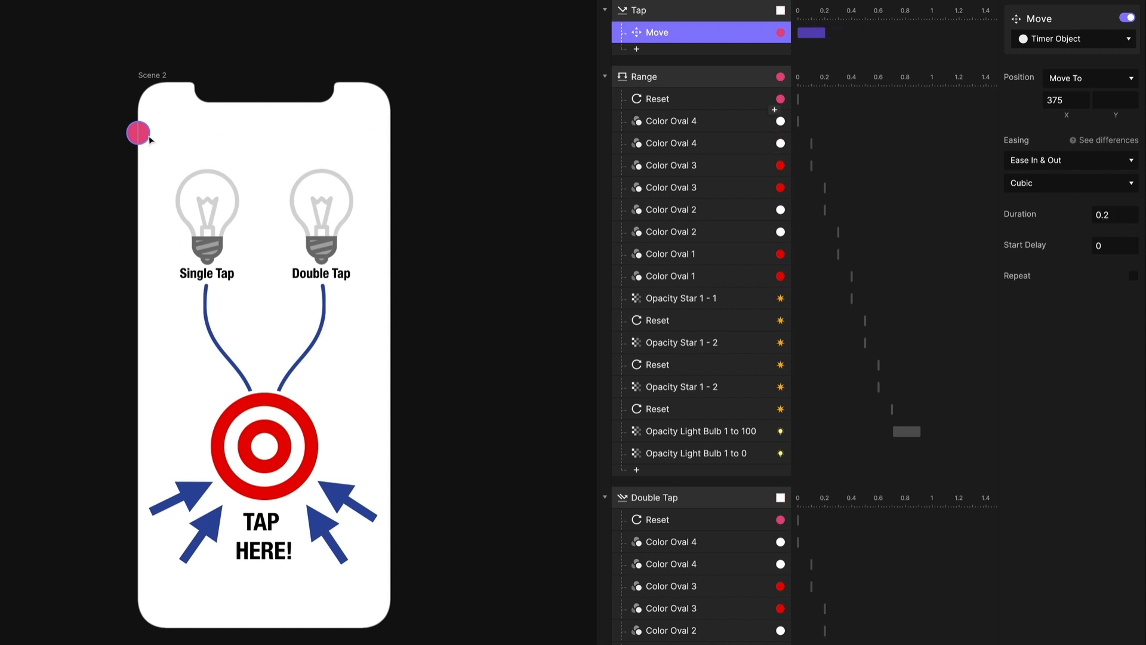
{"action": "mouse_move", "coordinate": [313, 122]}
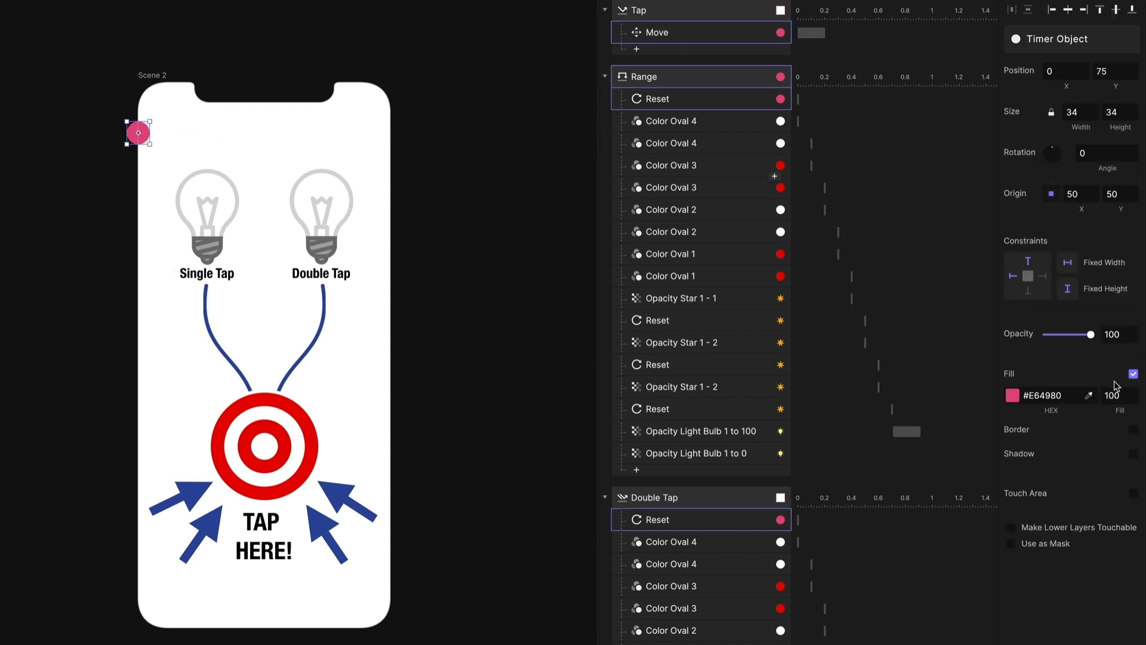
{"action": "left_click", "coordinate": [1134, 373]}
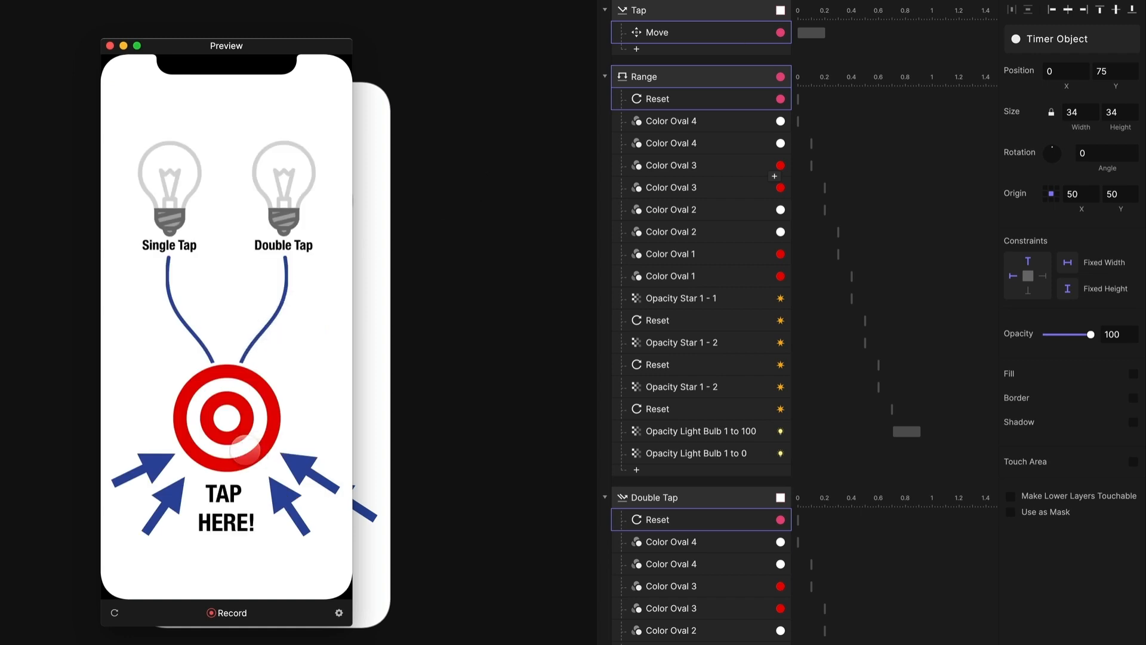
Step: Tap the target in the preview to test the hidden timer behaviour
{"action": "left_click", "coordinate": [226, 420]}
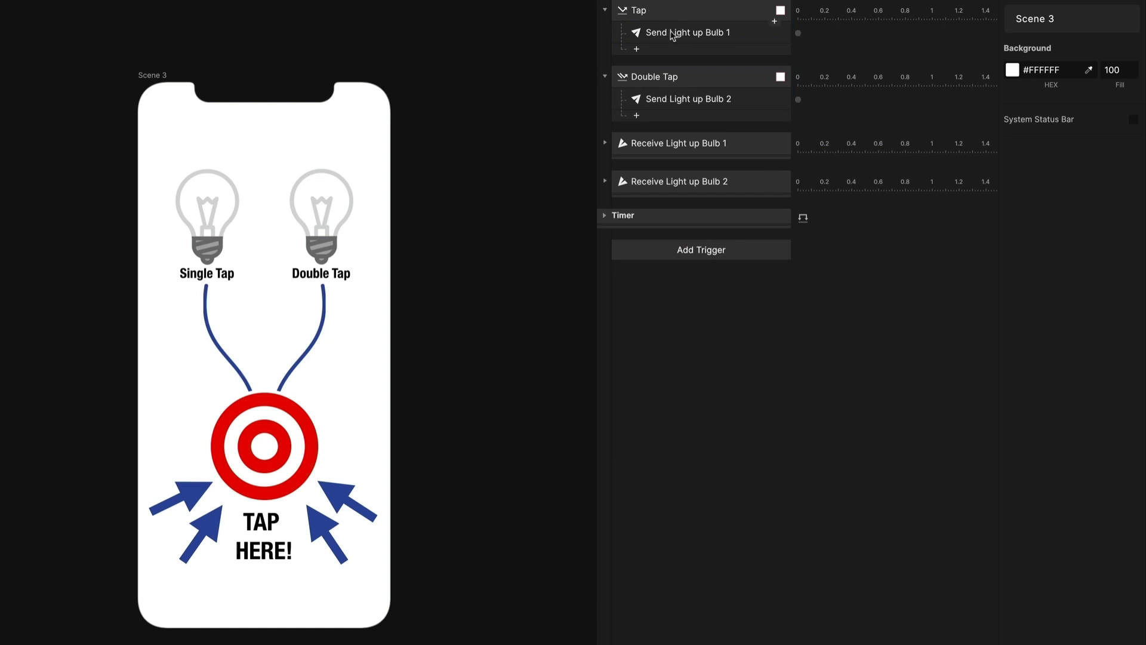
Step: Review Receive Light up Bulb 1 and set the tap's Send message to Light up Bulb 1
{"action": "left_click", "coordinate": [606, 142]}
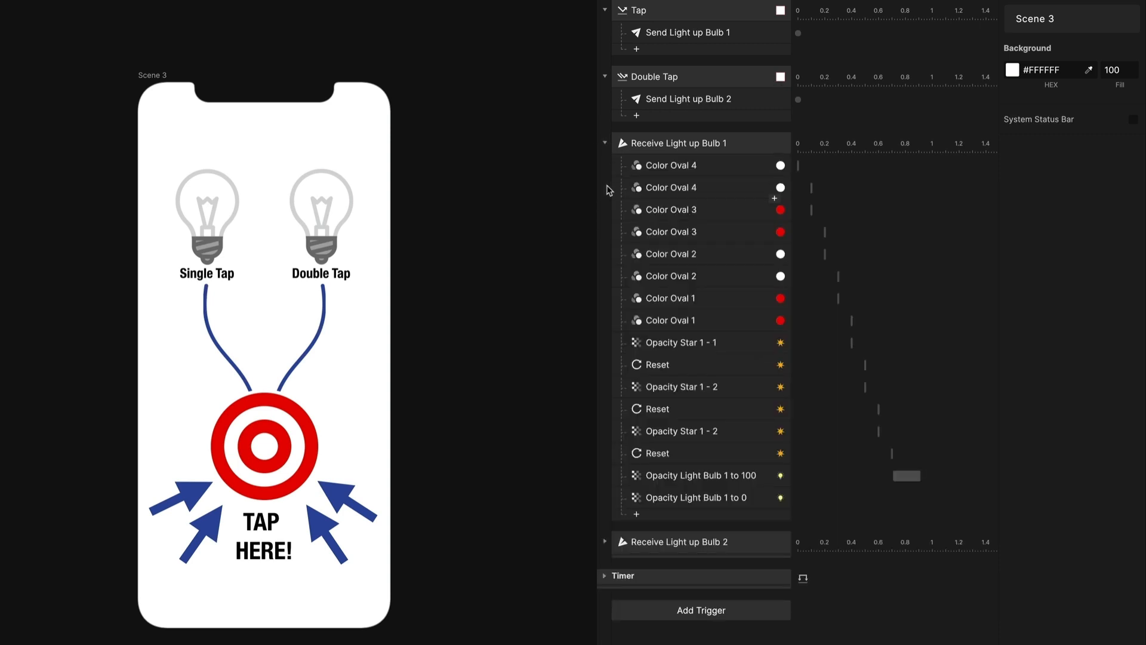
{"action": "left_click", "coordinate": [604, 142]}
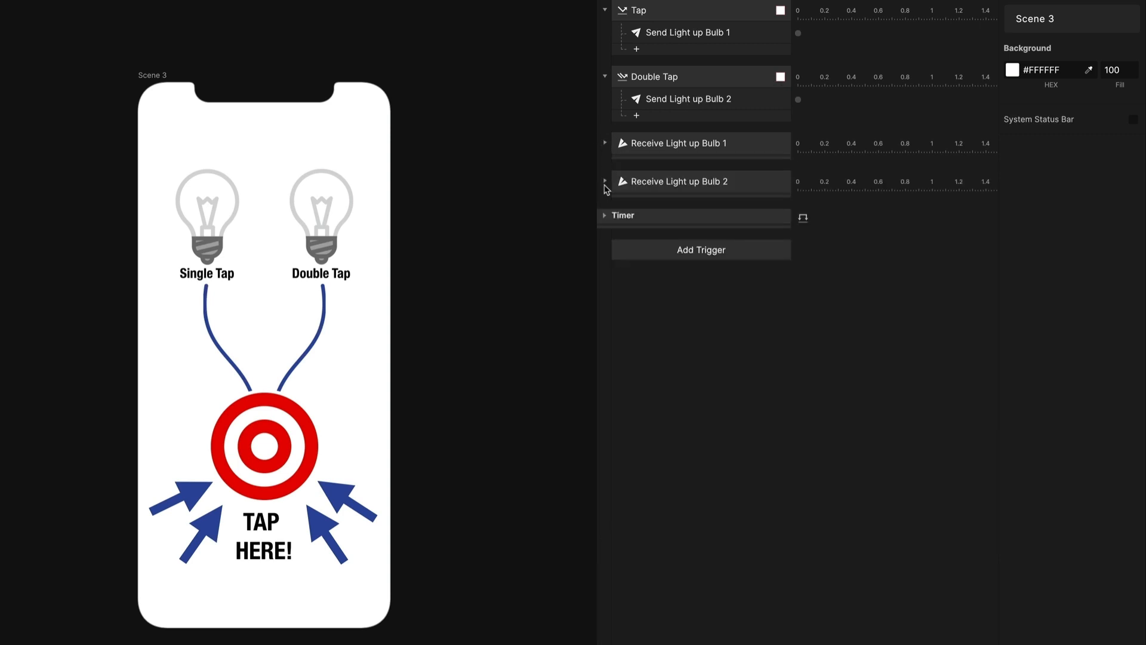
{"action": "left_click", "coordinate": [676, 142]}
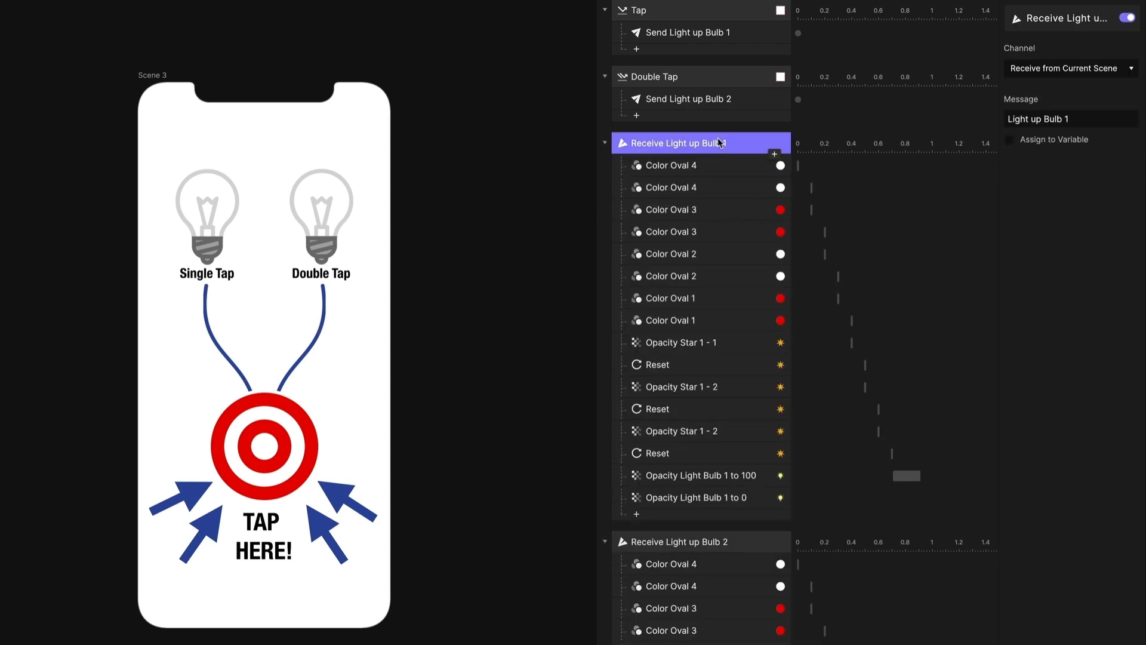
{"action": "left_click", "coordinate": [685, 33]}
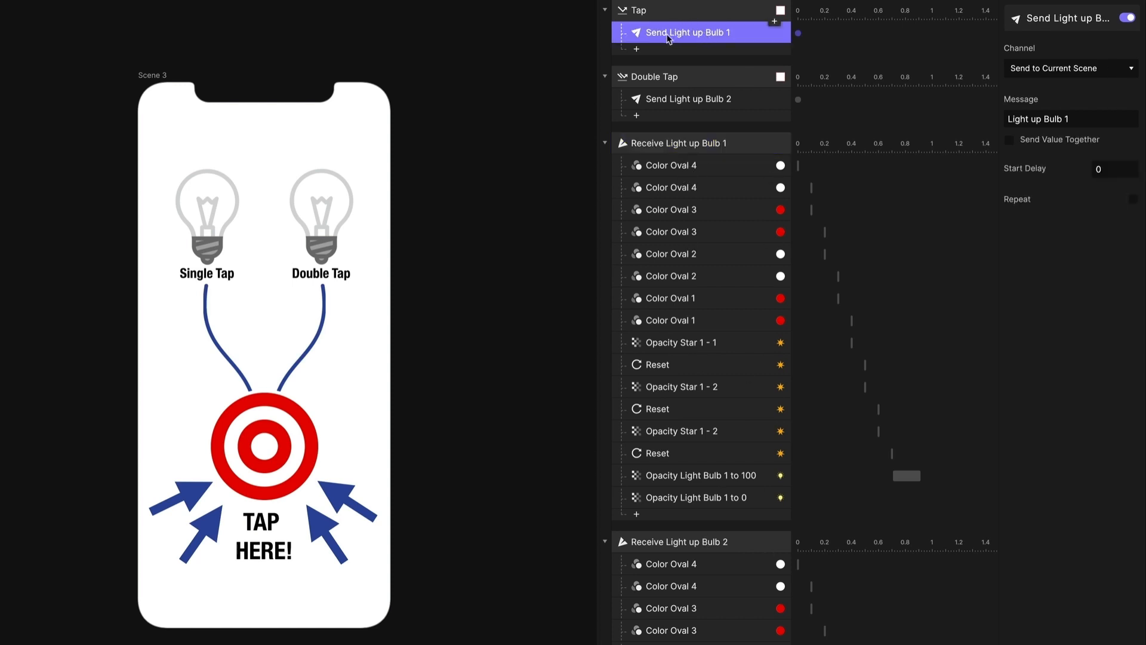
{"action": "left_click", "coordinate": [1069, 119]}
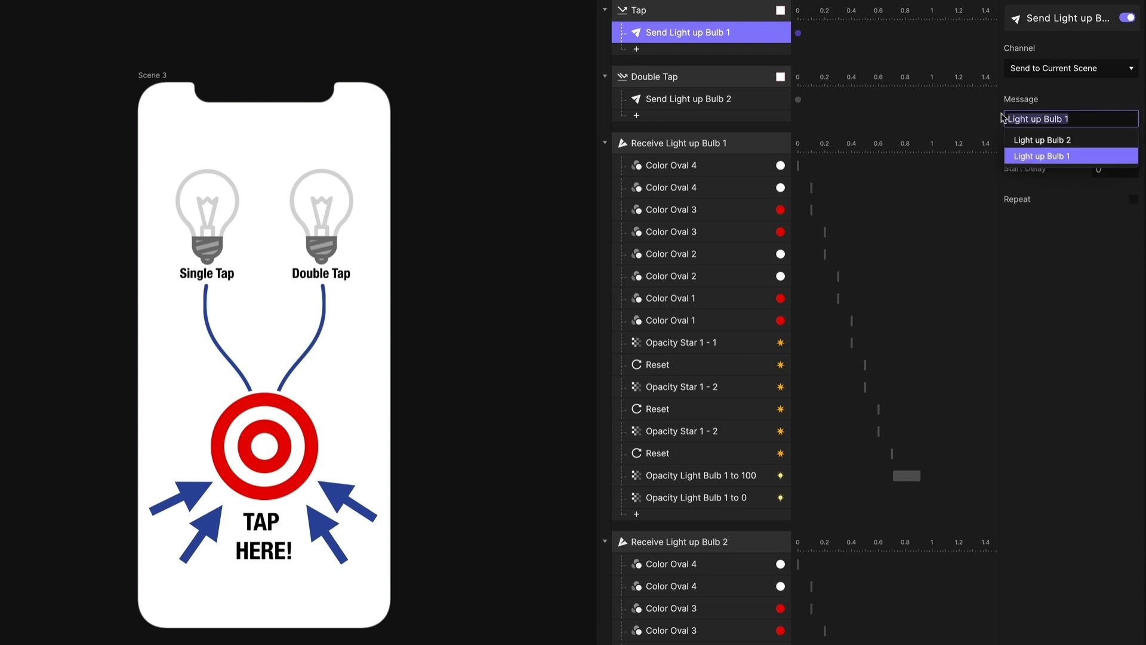
{"action": "left_click", "coordinate": [1044, 155]}
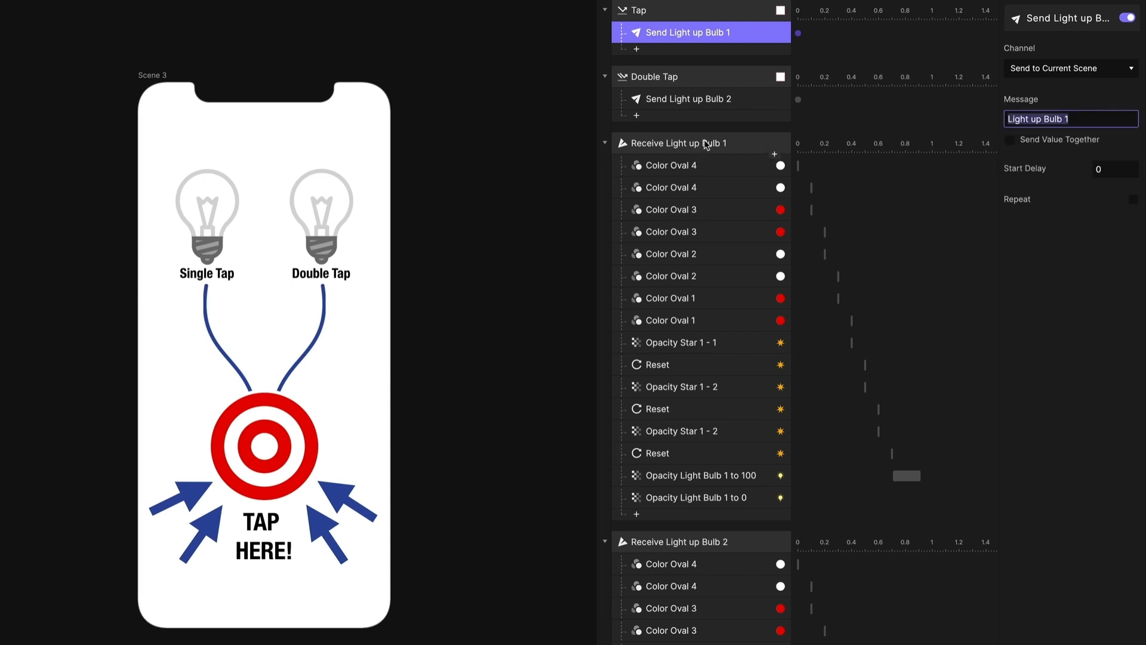
Step: Review the double tap's Light up Bulb 2 send against its Receive trigger and Color Oval 4 response
{"action": "left_click", "coordinate": [668, 165]}
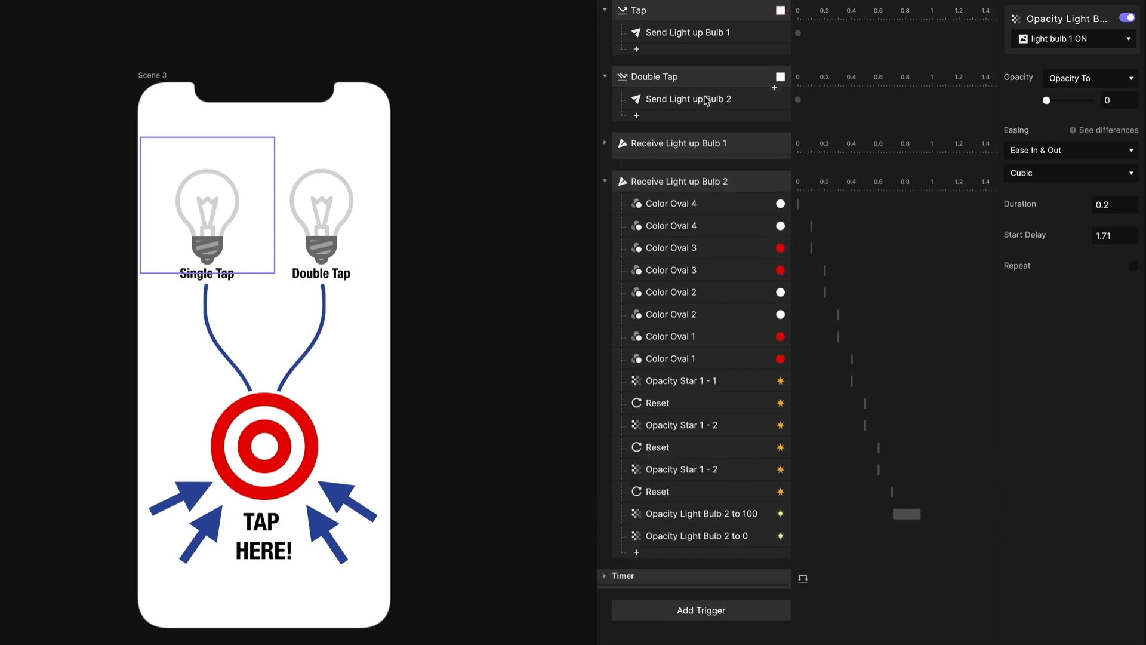
{"action": "left_click", "coordinate": [687, 99]}
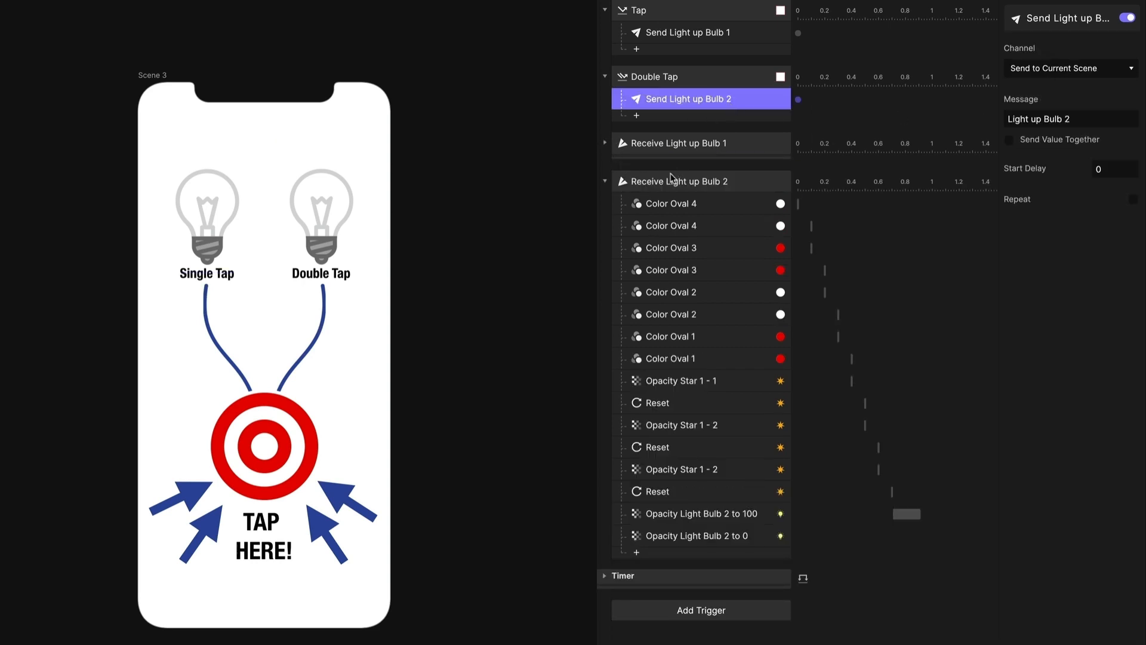
{"action": "left_click", "coordinate": [681, 182]}
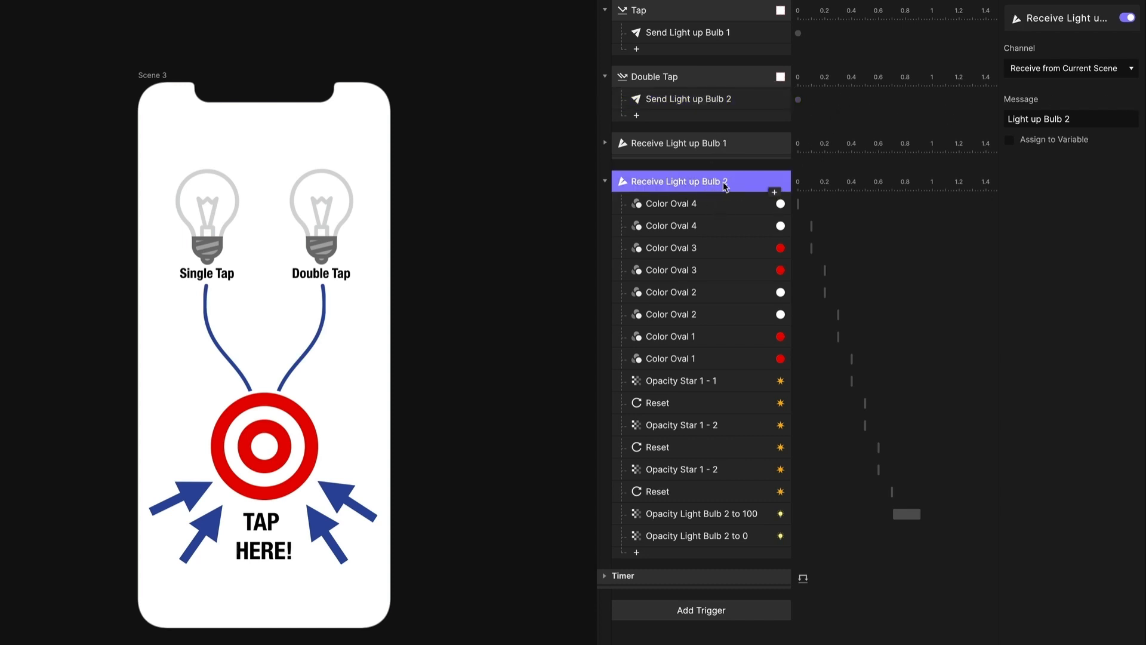
{"action": "left_click", "coordinate": [669, 203]}
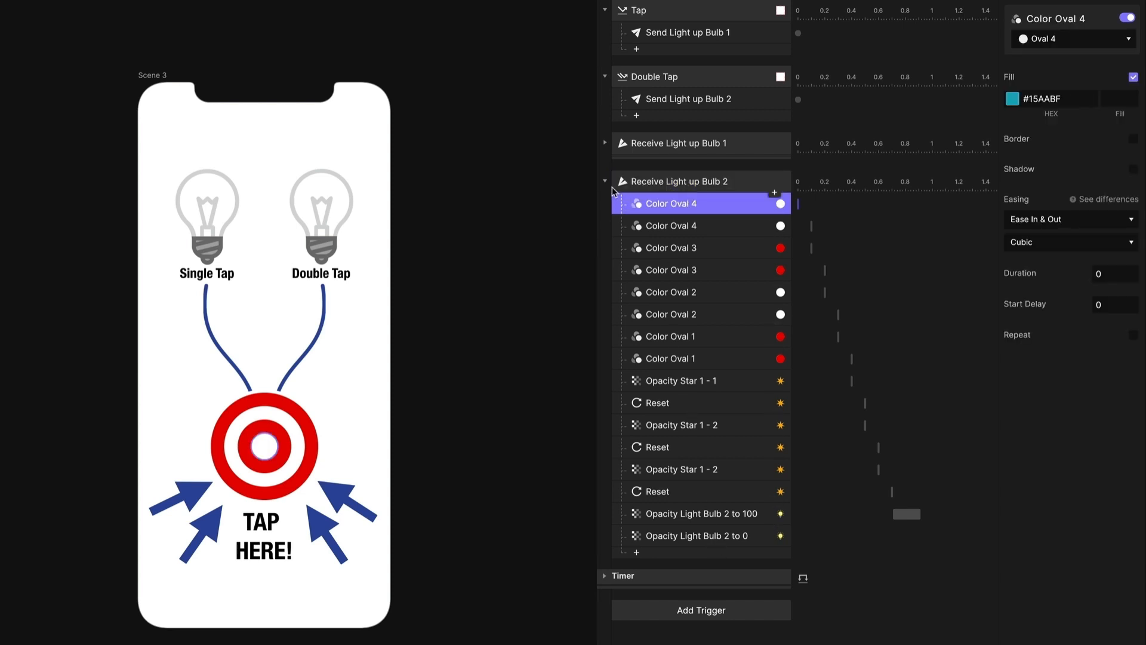
Step: Review and collapse the Receive triggers, then bring up Double Tap's response choices
{"action": "left_click", "coordinate": [604, 182]}
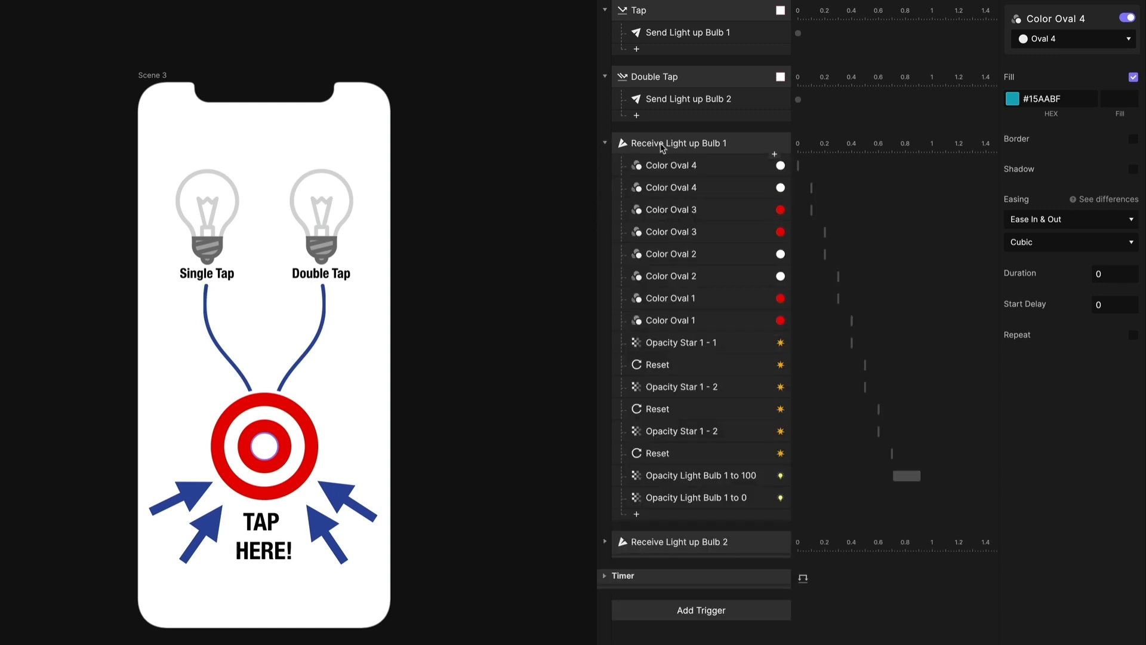
{"action": "left_click", "coordinate": [265, 445]}
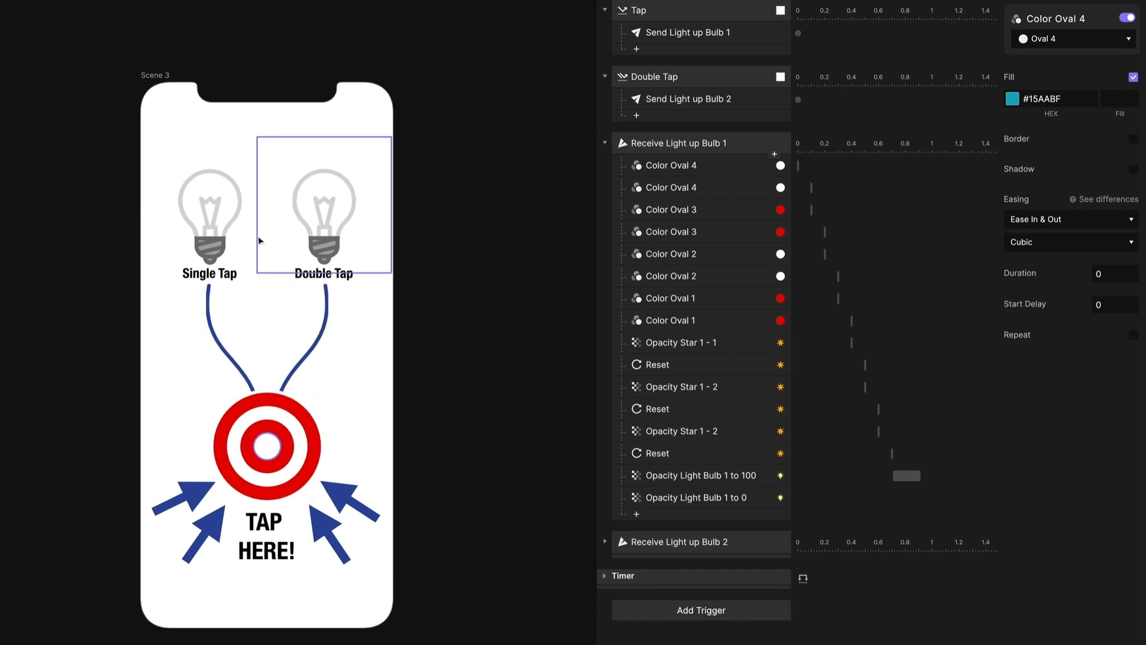
{"action": "left_click", "coordinate": [210, 212]}
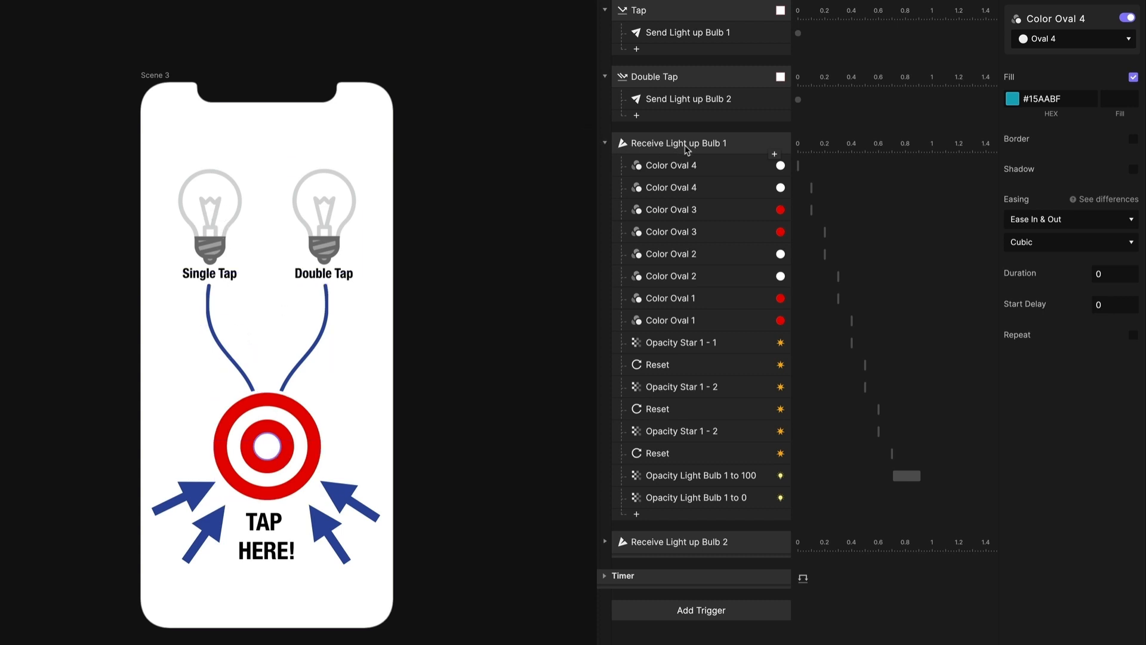
{"action": "left_click", "coordinate": [605, 142]}
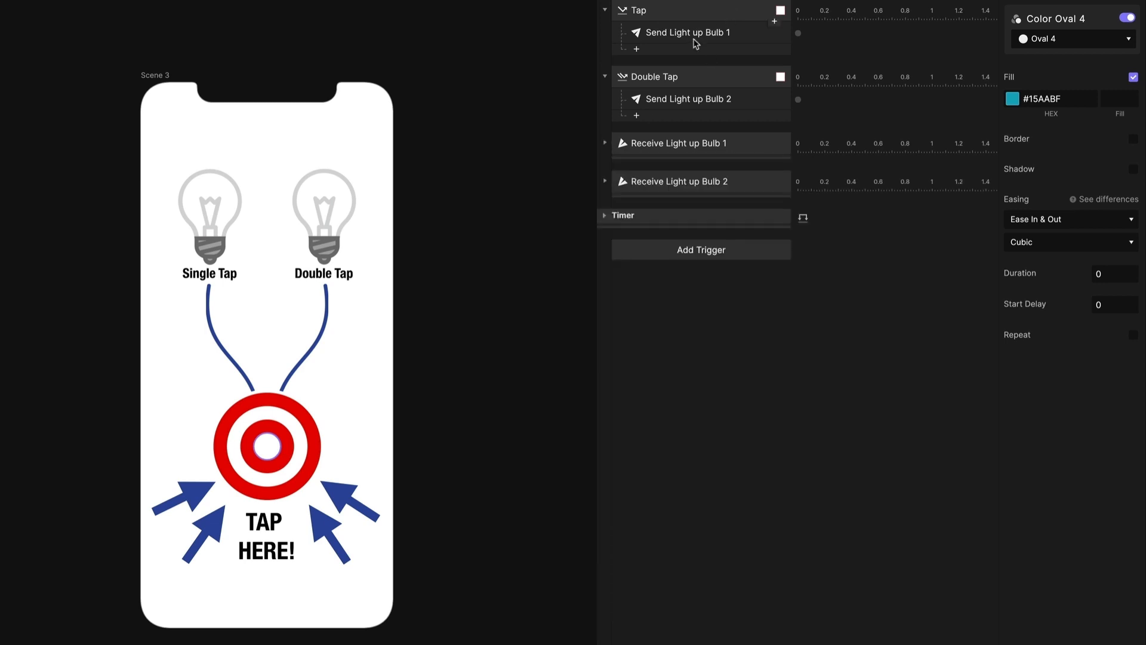
{"action": "mouse_move", "coordinate": [726, 118]}
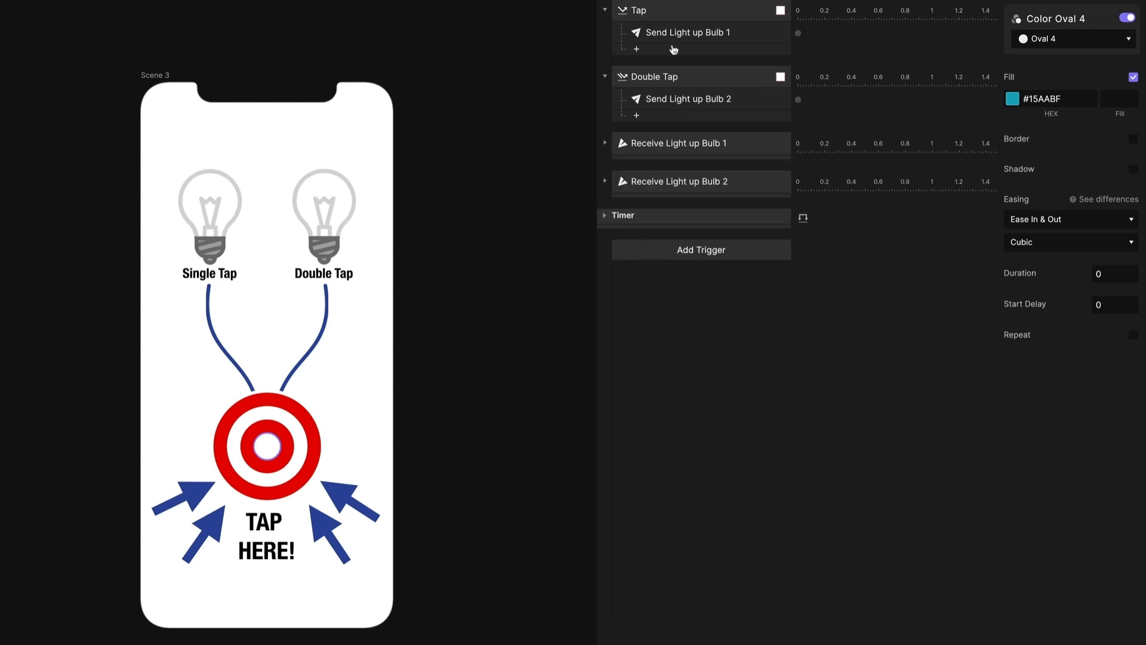
{"action": "mouse_move", "coordinate": [679, 34]}
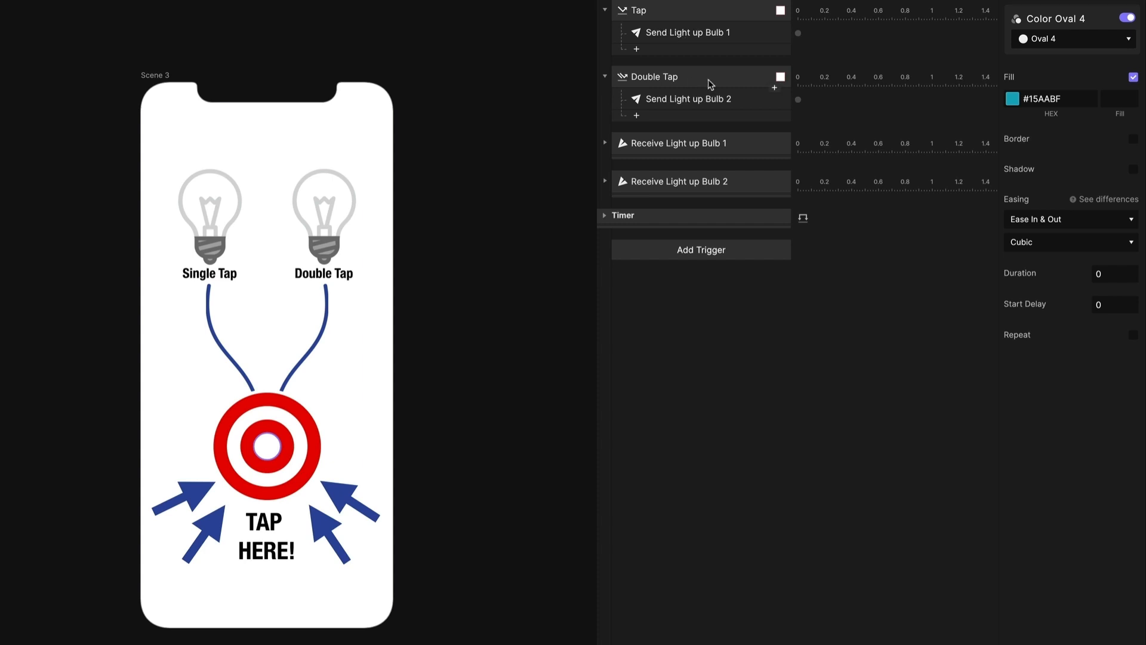
{"action": "left_click", "coordinate": [688, 76]}
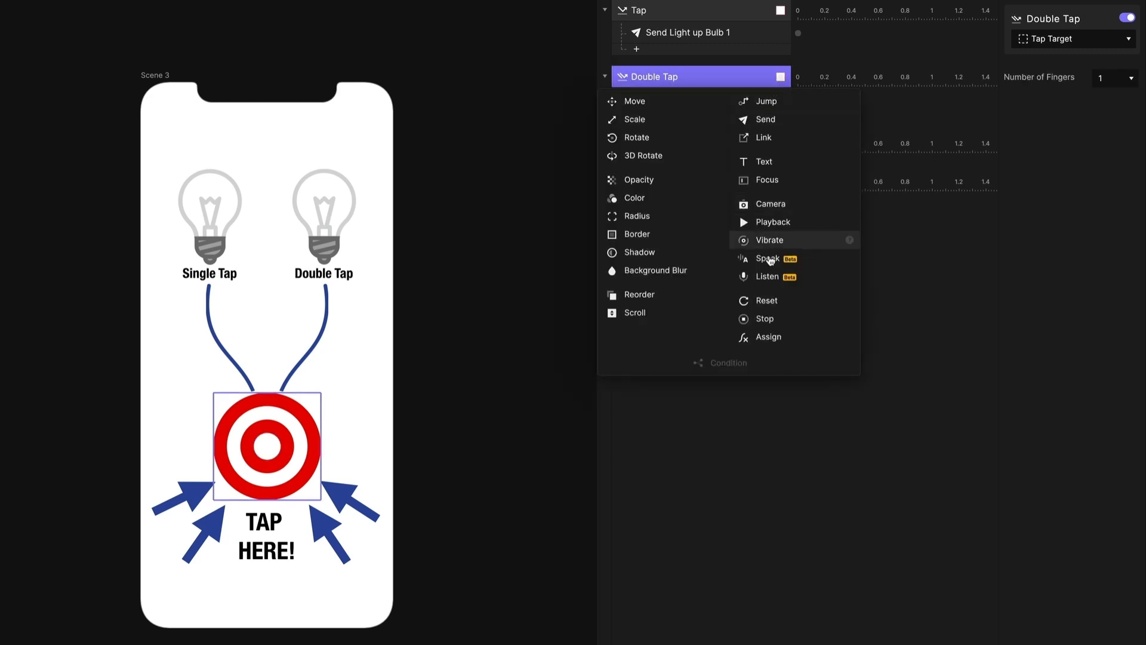
{"action": "left_click", "coordinate": [763, 317]}
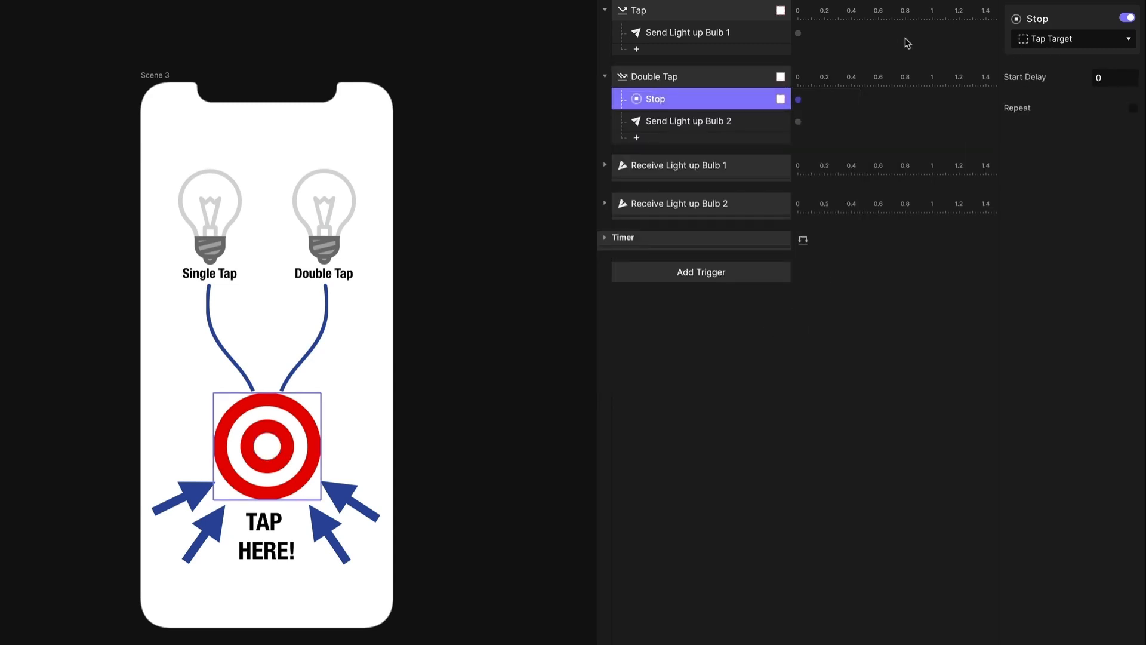
{"action": "left_click", "coordinate": [685, 32]}
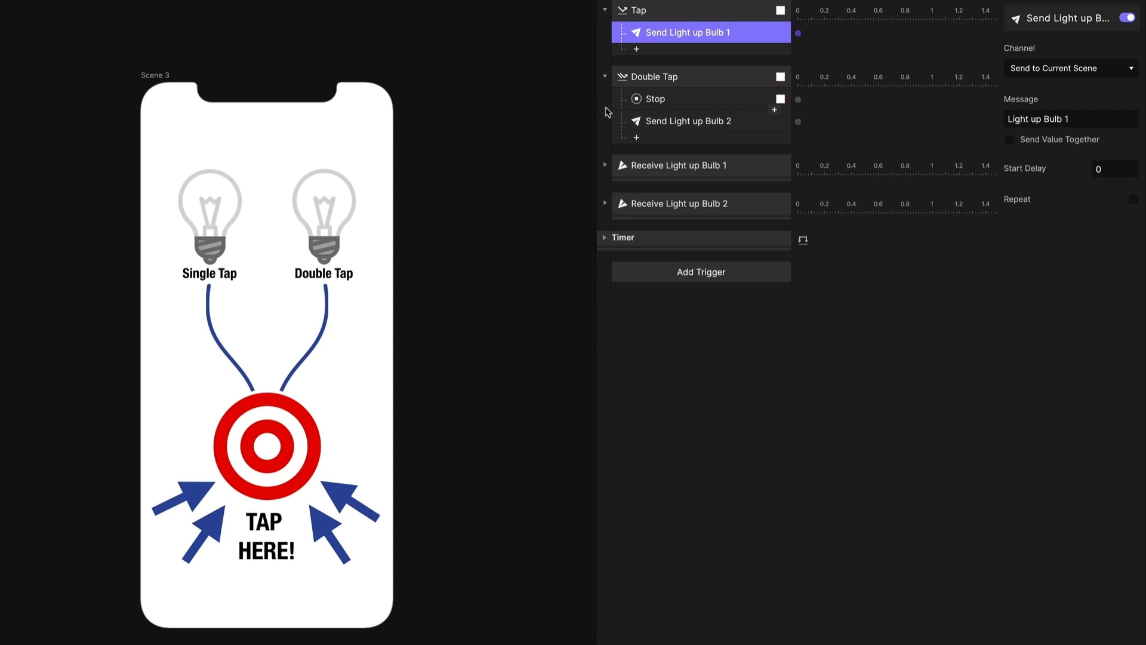
{"action": "left_click", "coordinate": [654, 99]}
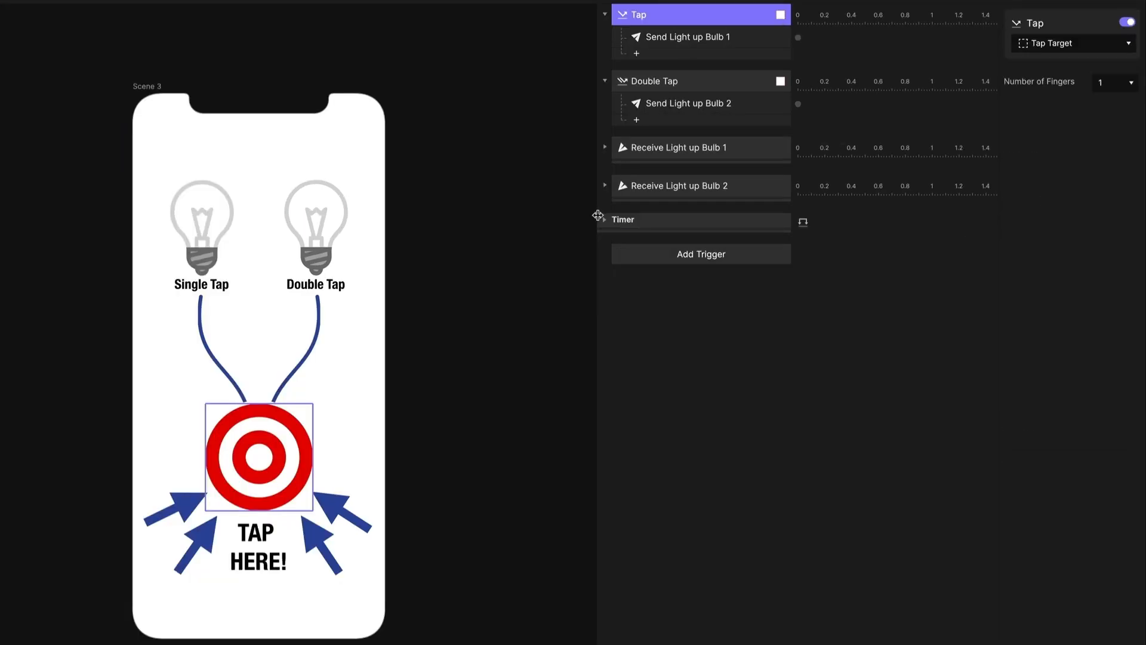
Step: Add a Move under Tap taking Timer Obj to X 375 over 0.2 seconds
{"action": "left_click", "coordinate": [604, 219]}
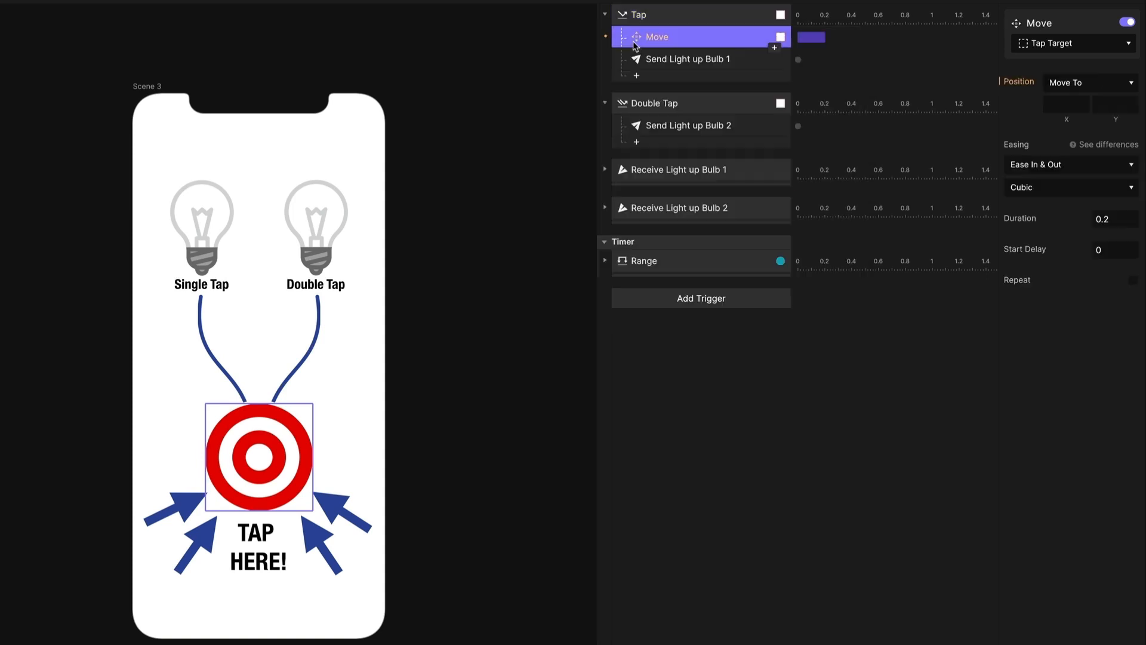
{"action": "left_click", "coordinate": [1070, 43]}
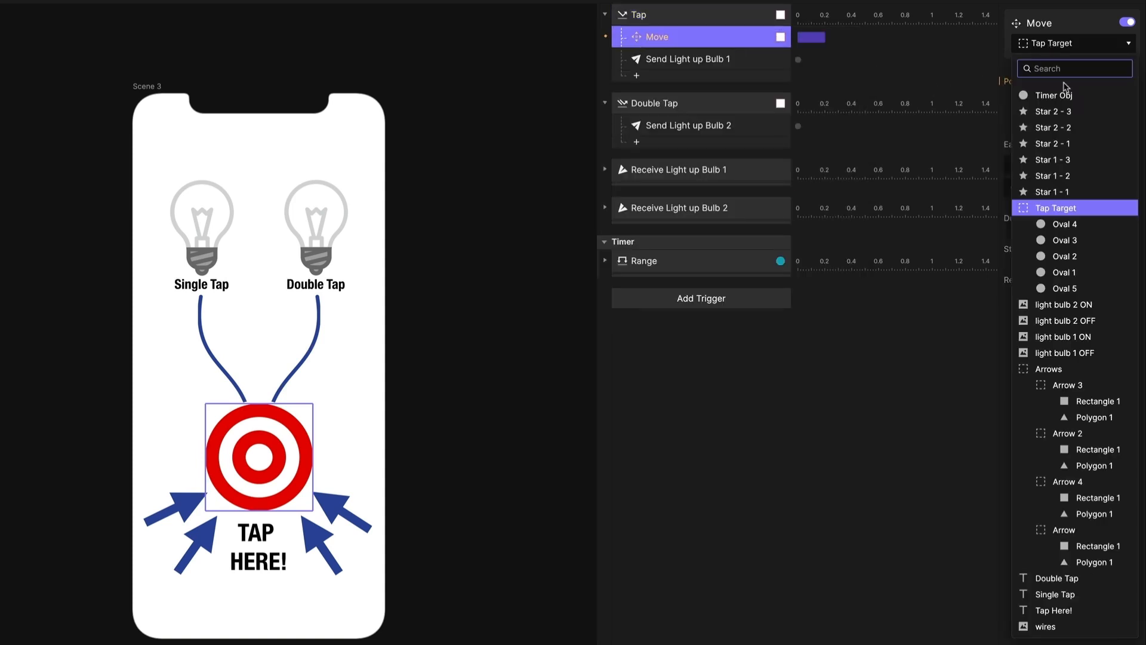
{"action": "left_click", "coordinate": [1061, 96]}
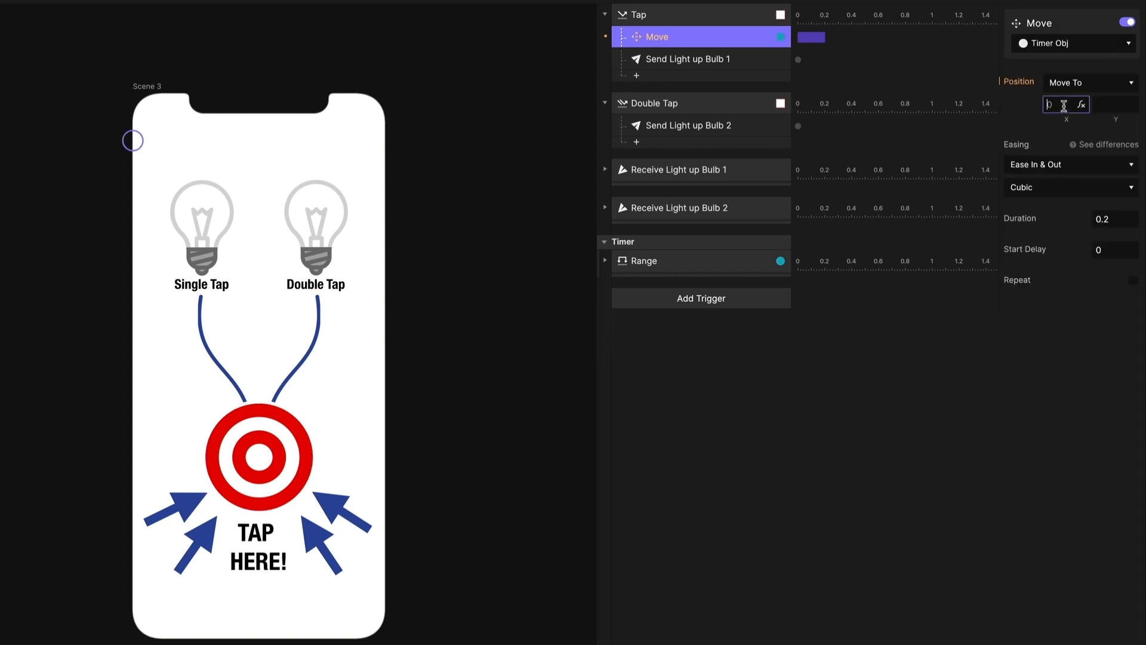
{"action": "type", "text": "375"}
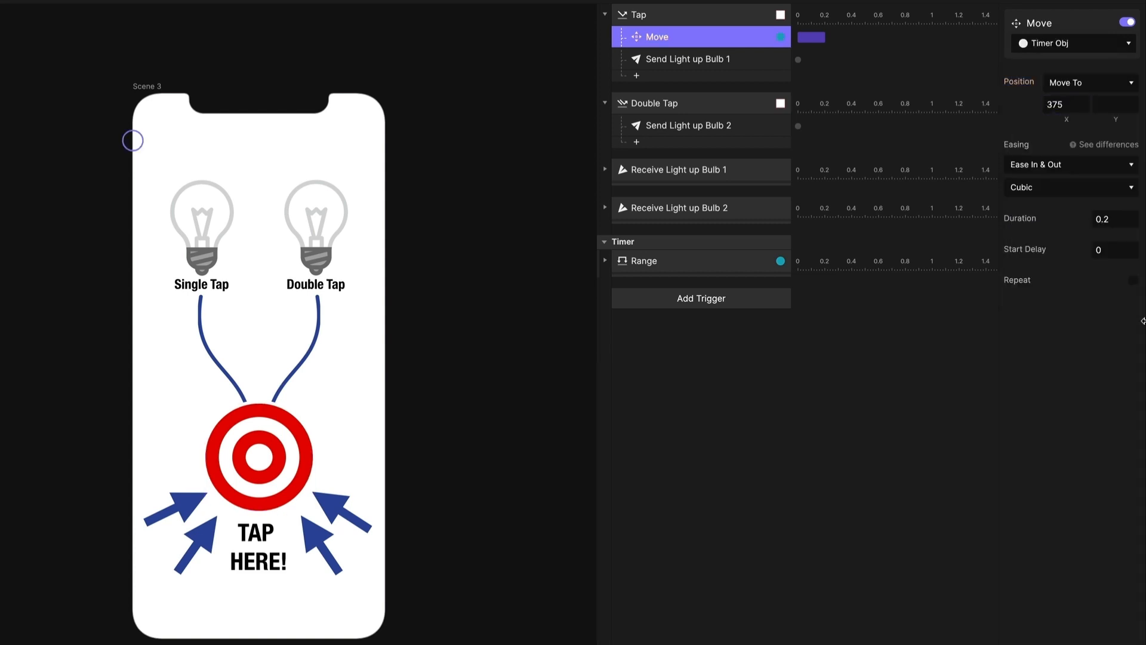
{"action": "left_click", "coordinate": [1106, 219]}
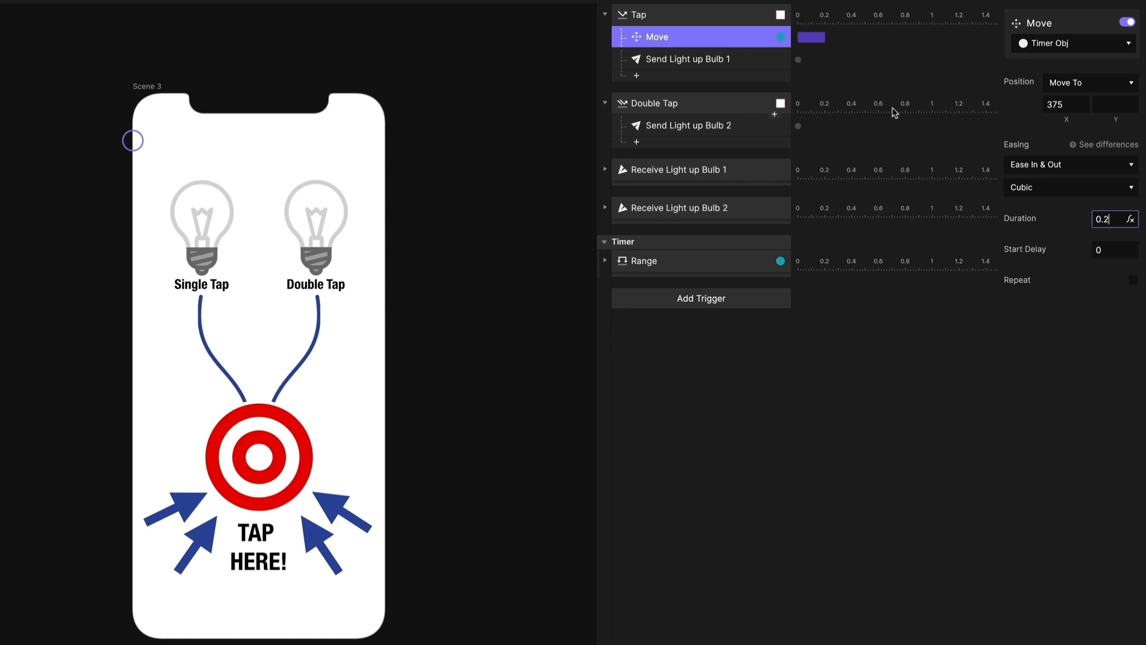
{"action": "left_click", "coordinate": [688, 58]}
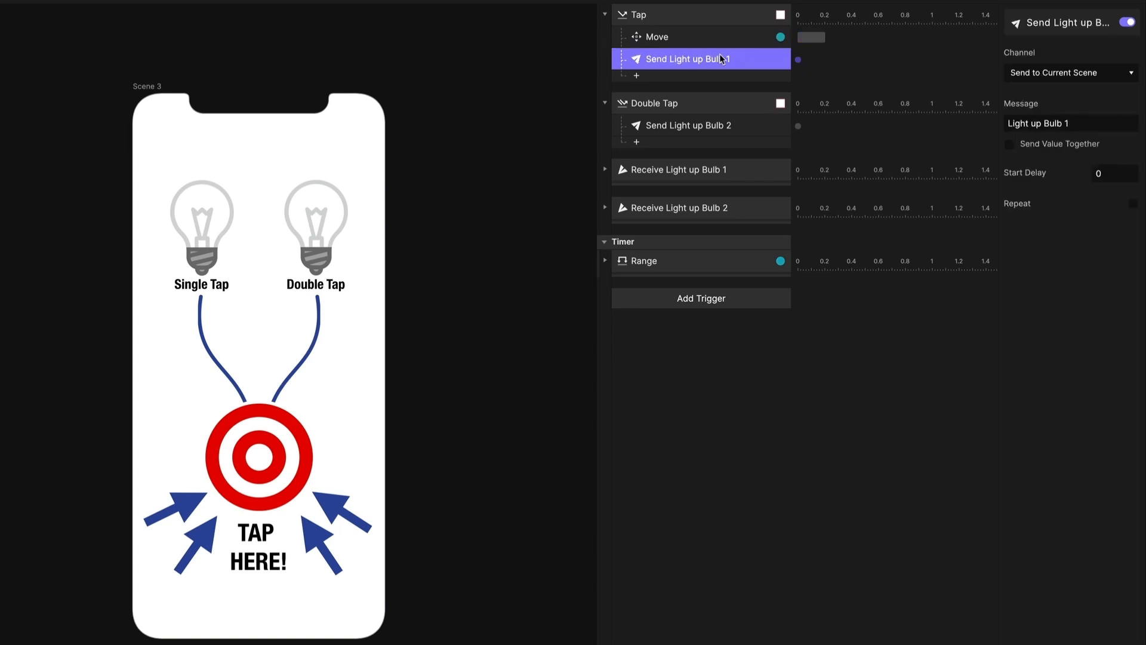
{"action": "mouse_move", "coordinate": [610, 262]}
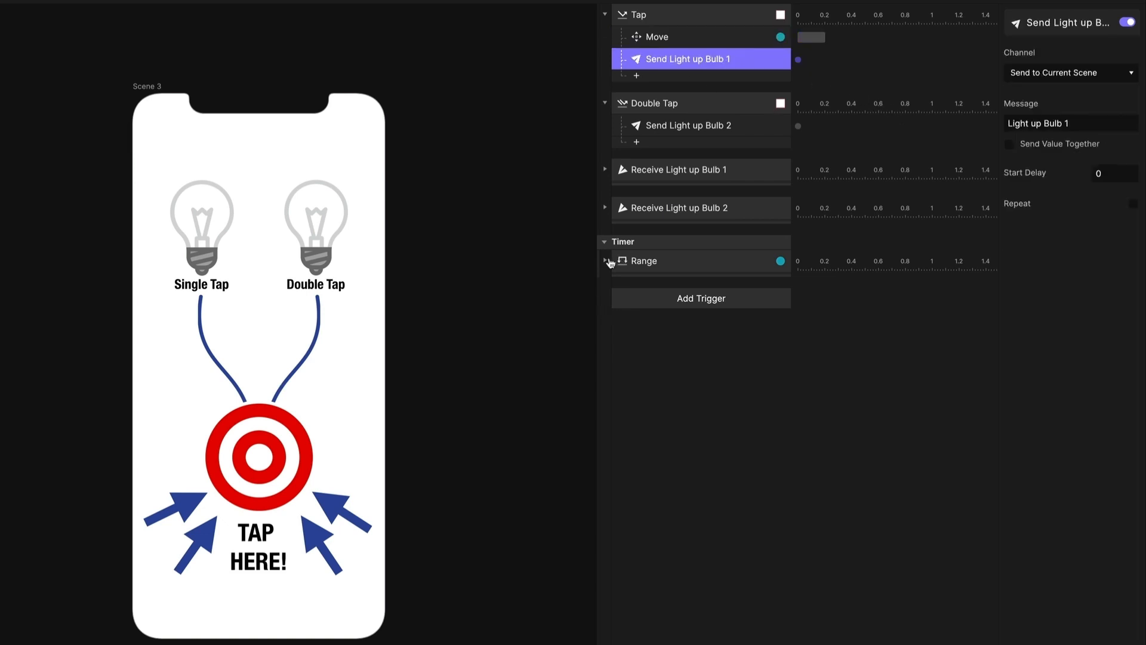
Step: Expand the Range trigger's responses and disable Tap's own Send Light up Bulb 1
{"action": "left_click", "coordinate": [604, 261]}
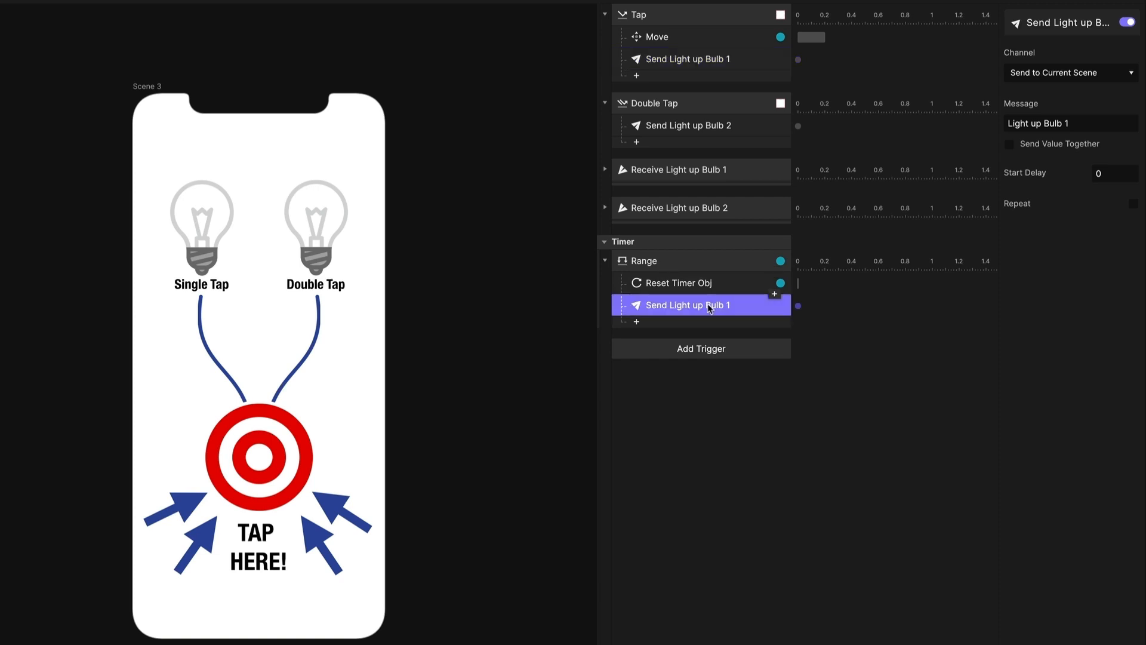
{"action": "left_click", "coordinate": [688, 59]}
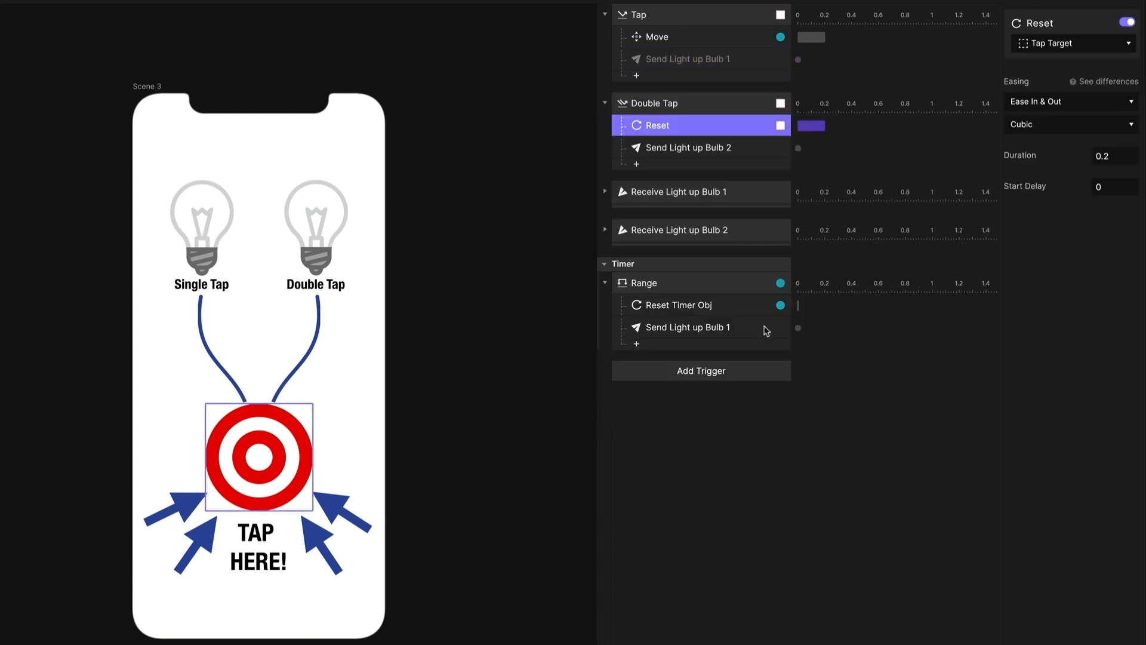
Step: Point Double Tap's Reset at Timer Obj with duration 0, then preview a single tap lighting bulb 1
{"action": "left_click", "coordinate": [1072, 43]}
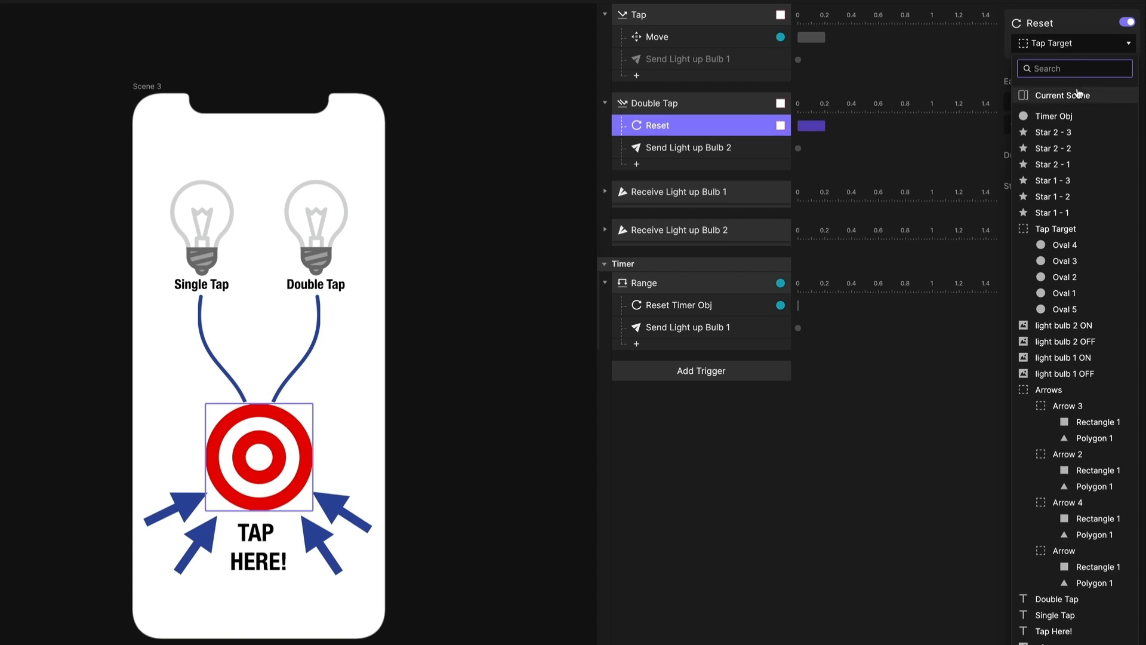
{"action": "left_click", "coordinate": [1059, 116]}
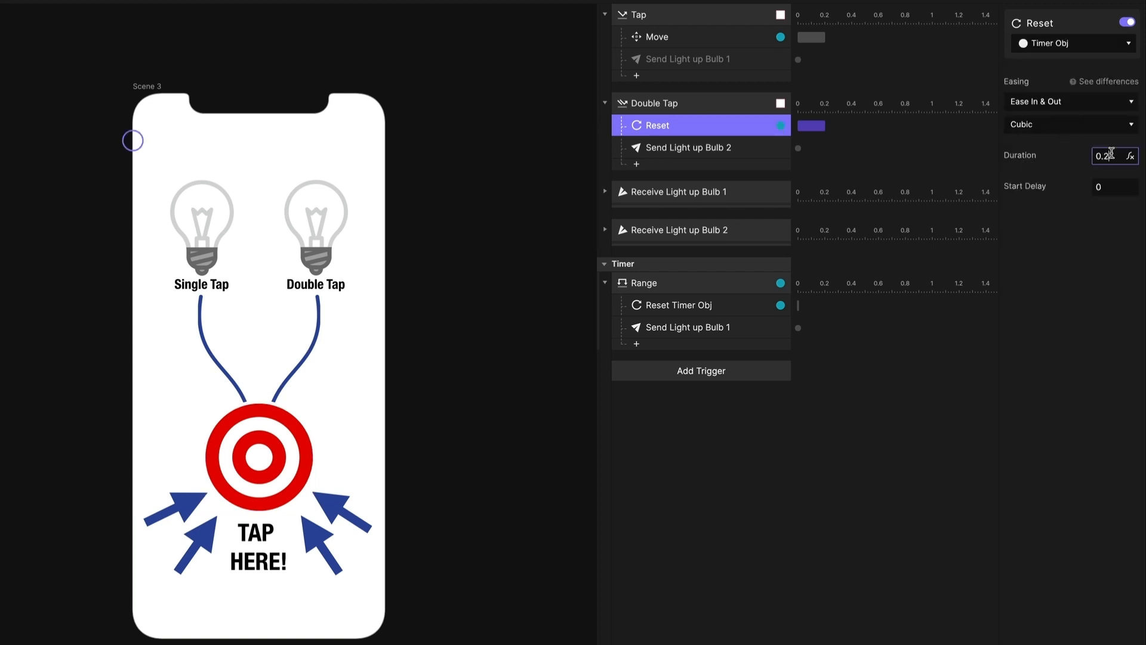
{"action": "type", "text": "0"}
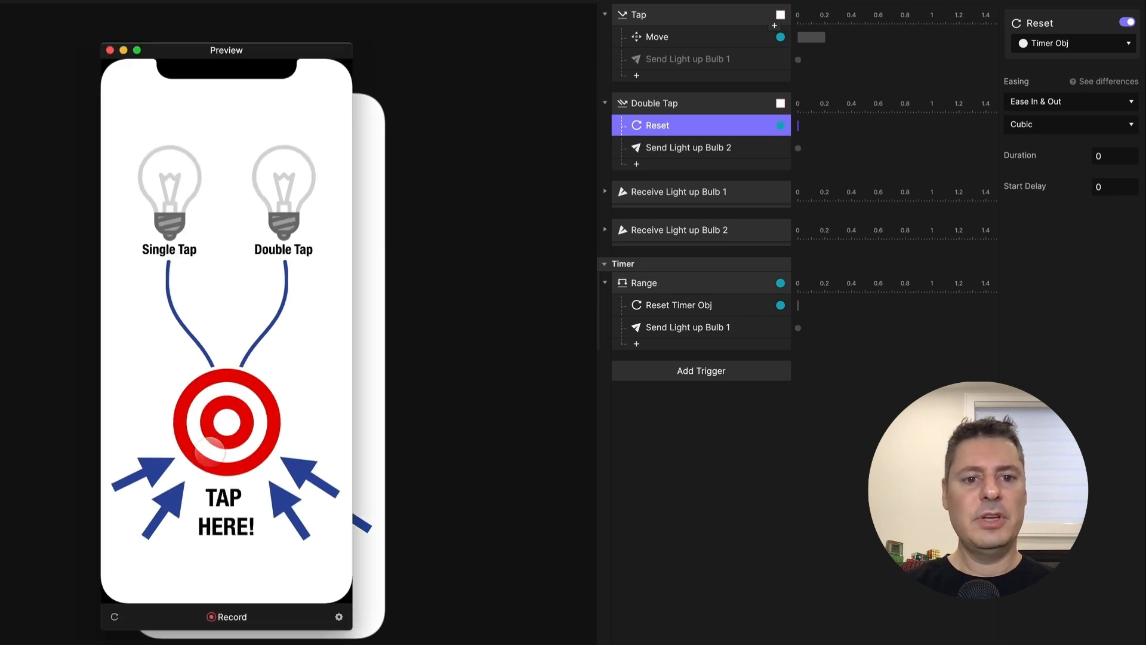
{"action": "left_click", "coordinate": [227, 420]}
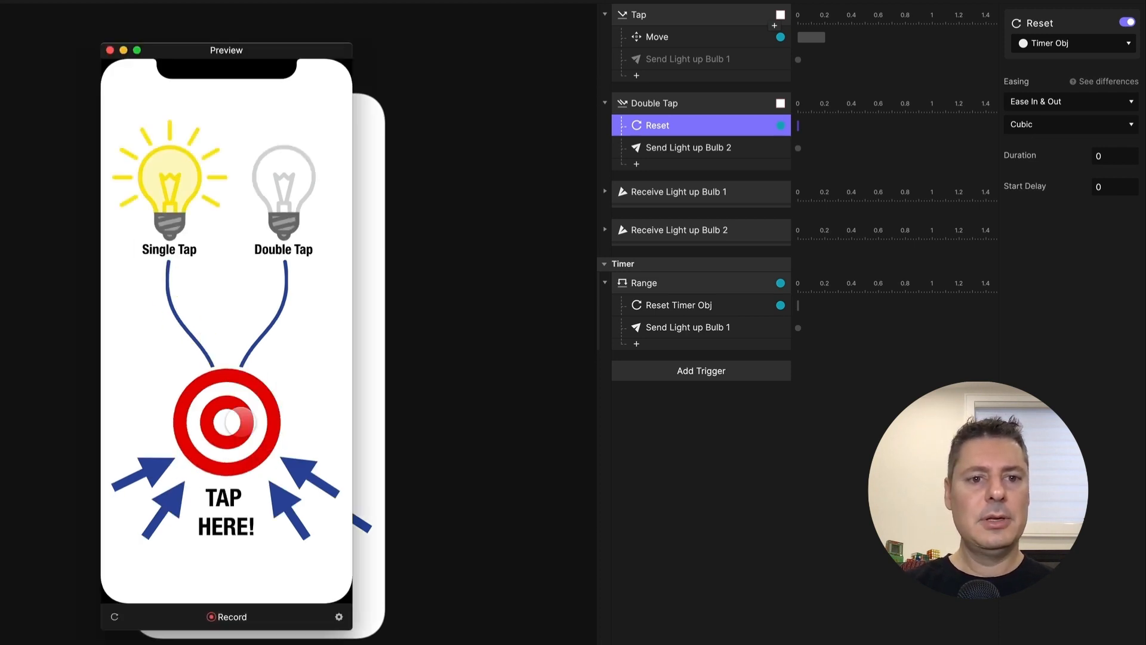